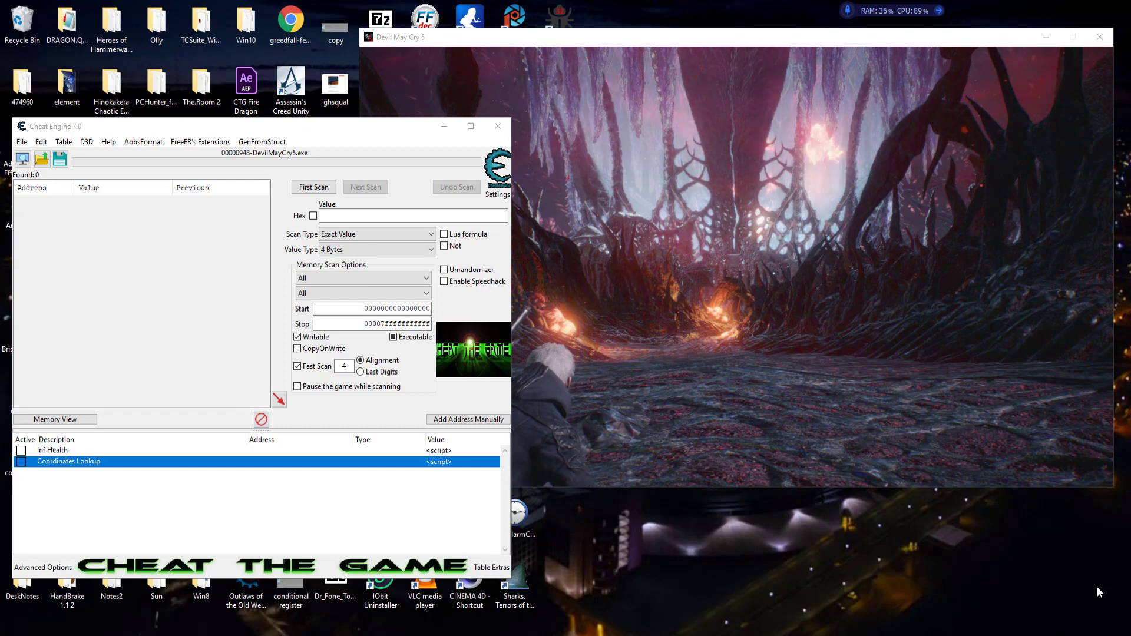
mouse_move(1012, 596)
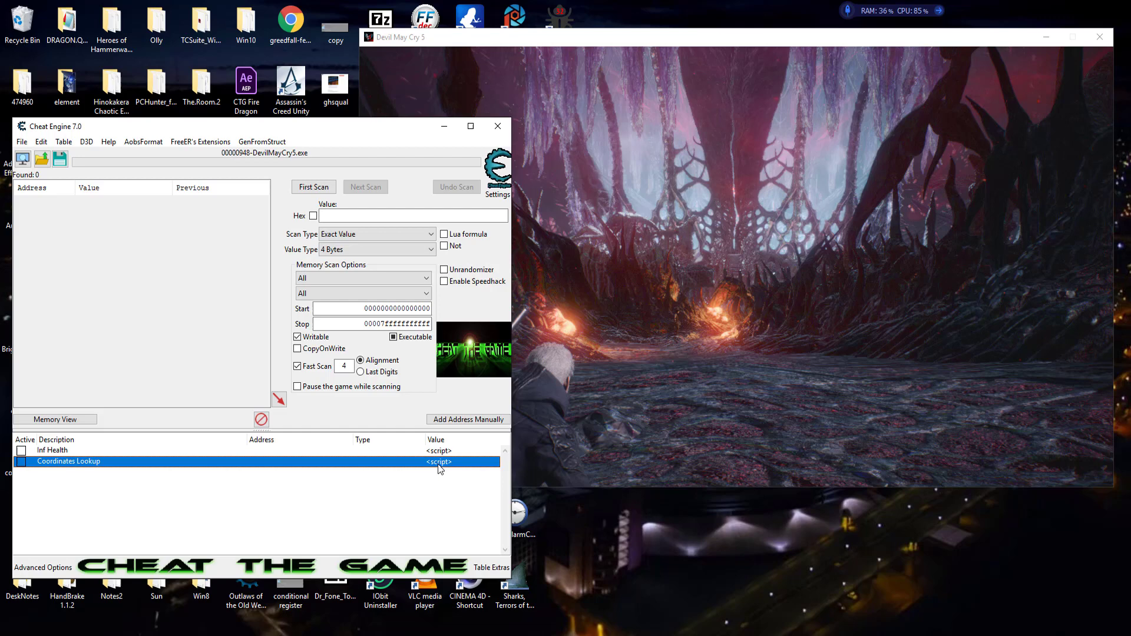
Jump the memory viewer's disassembly to the coordinate-writing code at DevilMayCry5.exe+66F5FA
double_click(68, 461)
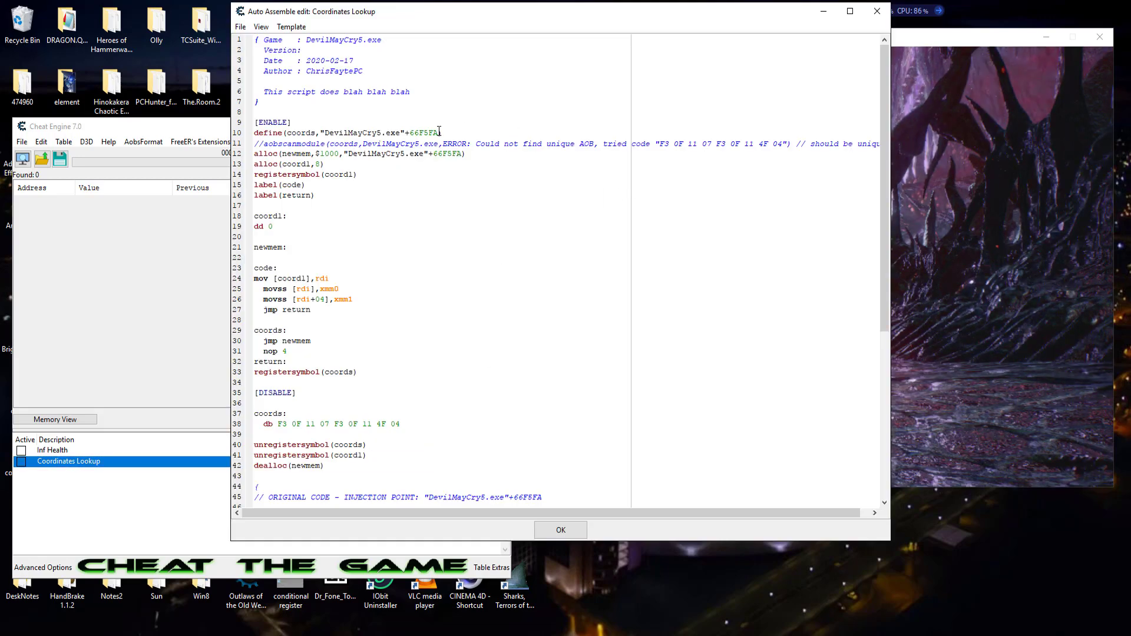
right_click(381, 132)
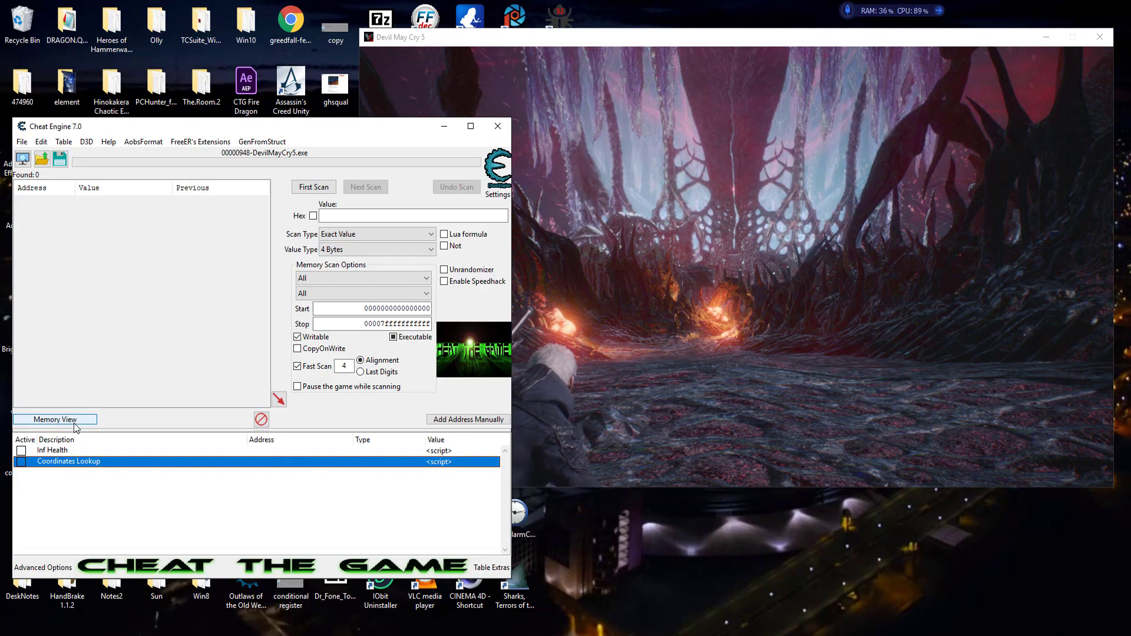
click(54, 419)
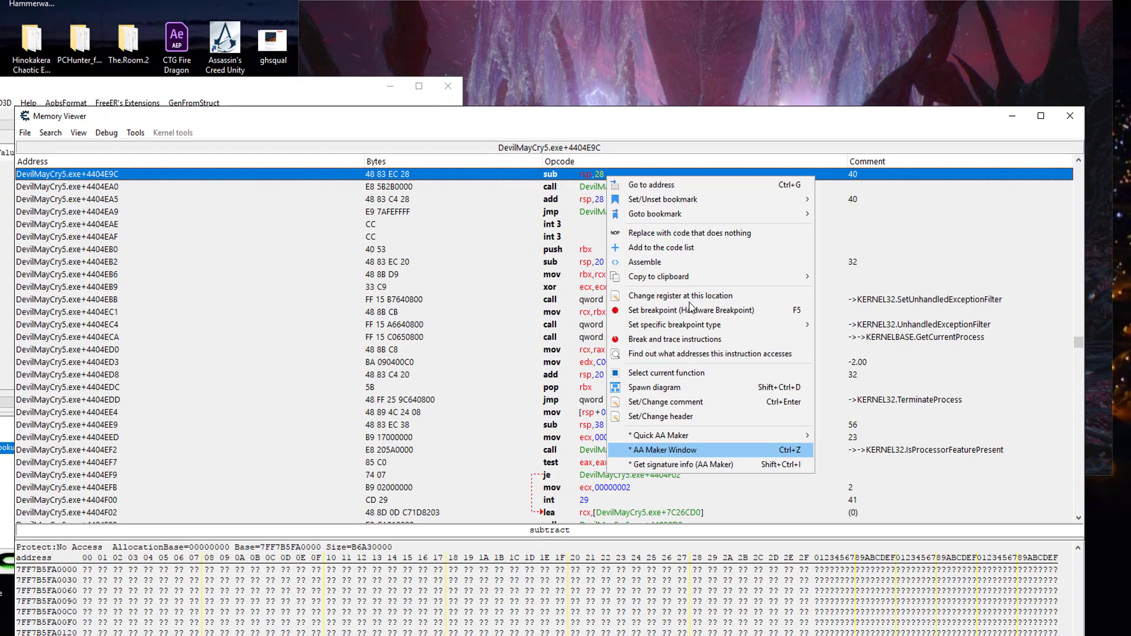
click(650, 185)
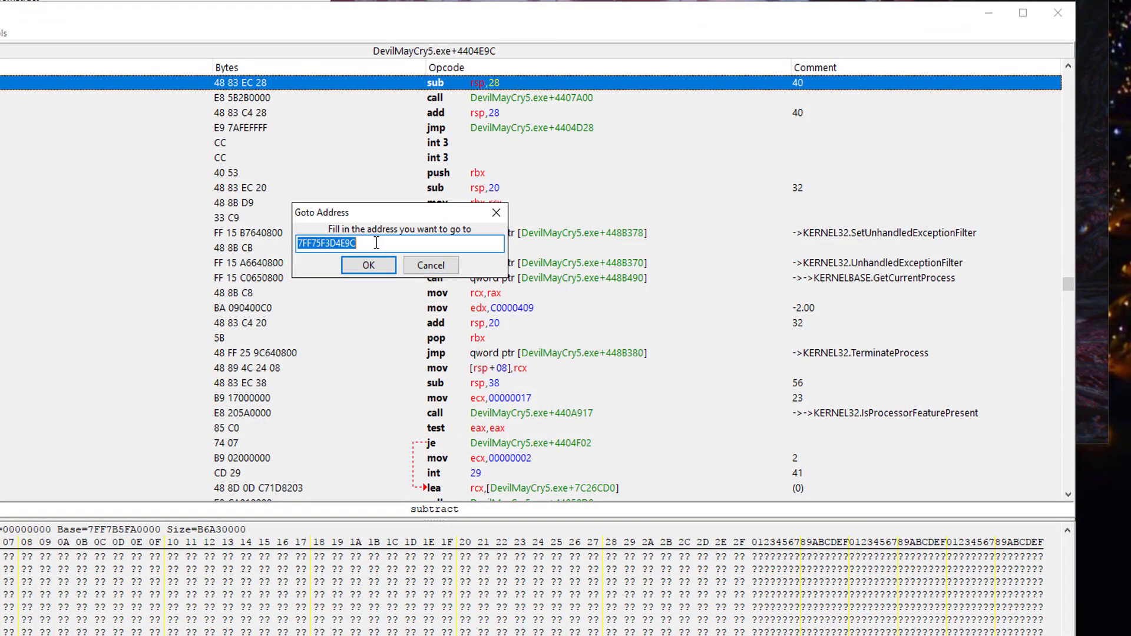
click(368, 265)
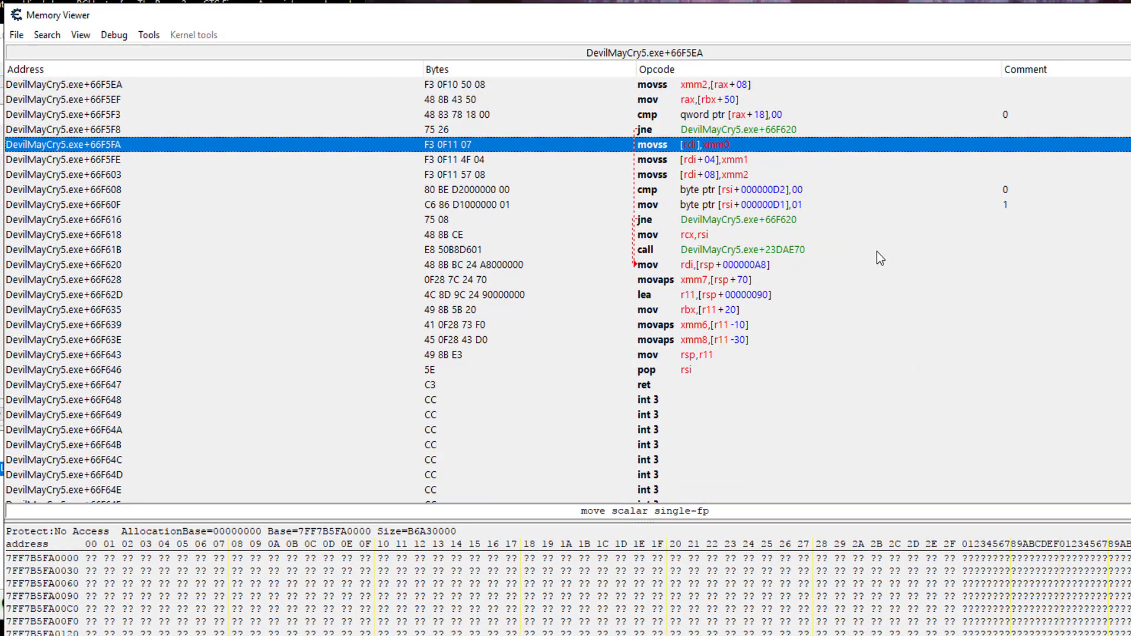
mouse_move(699, 152)
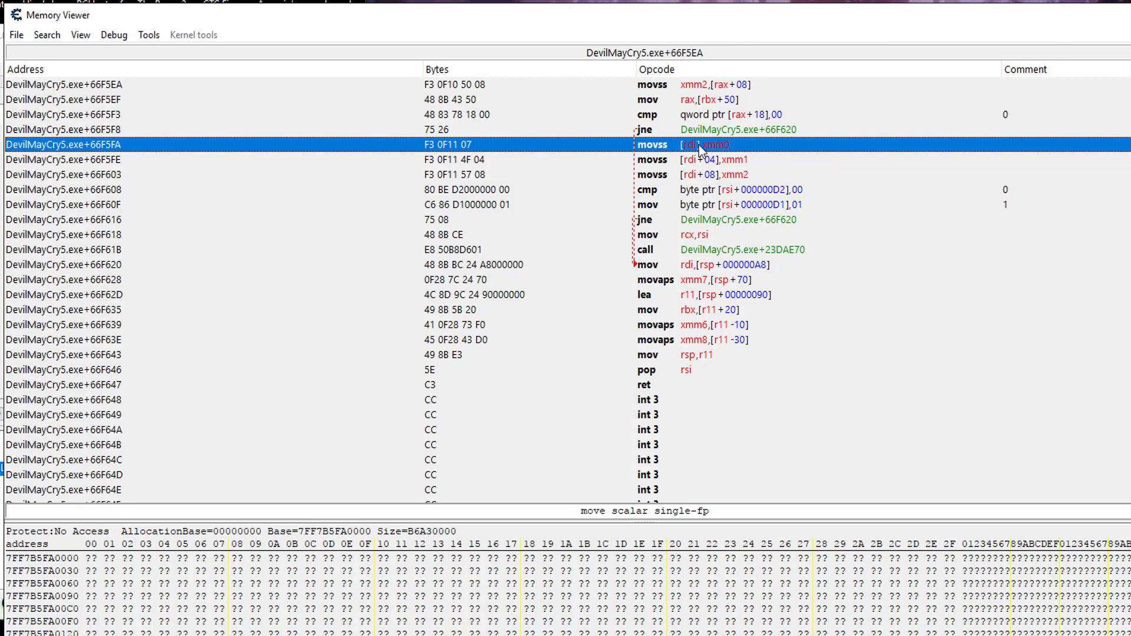
mouse_move(714, 182)
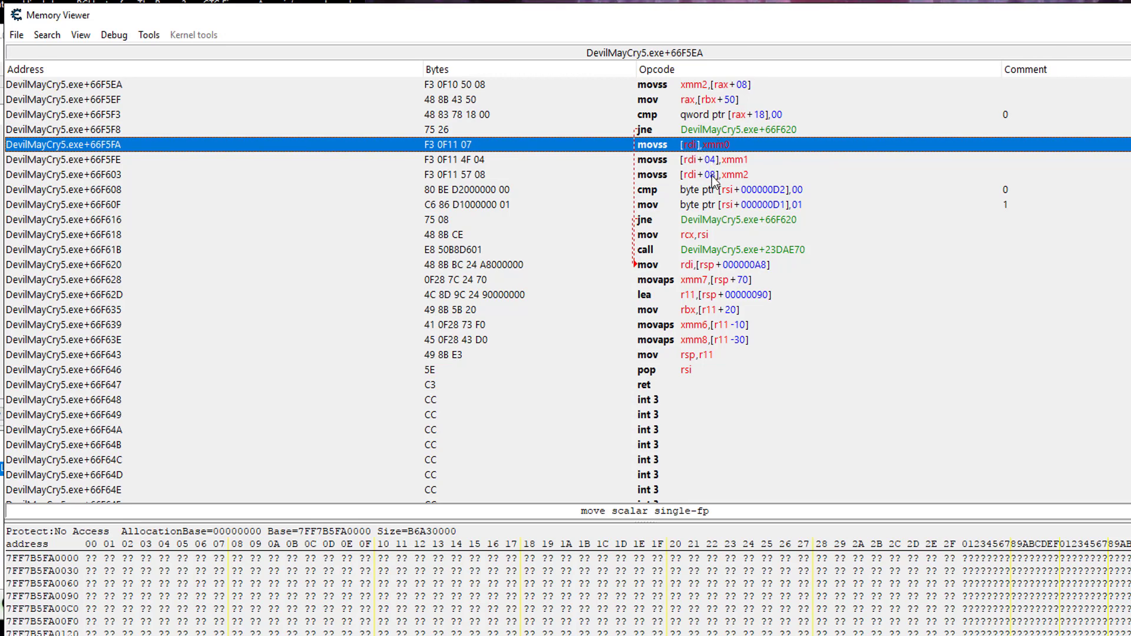
mouse_move(731, 150)
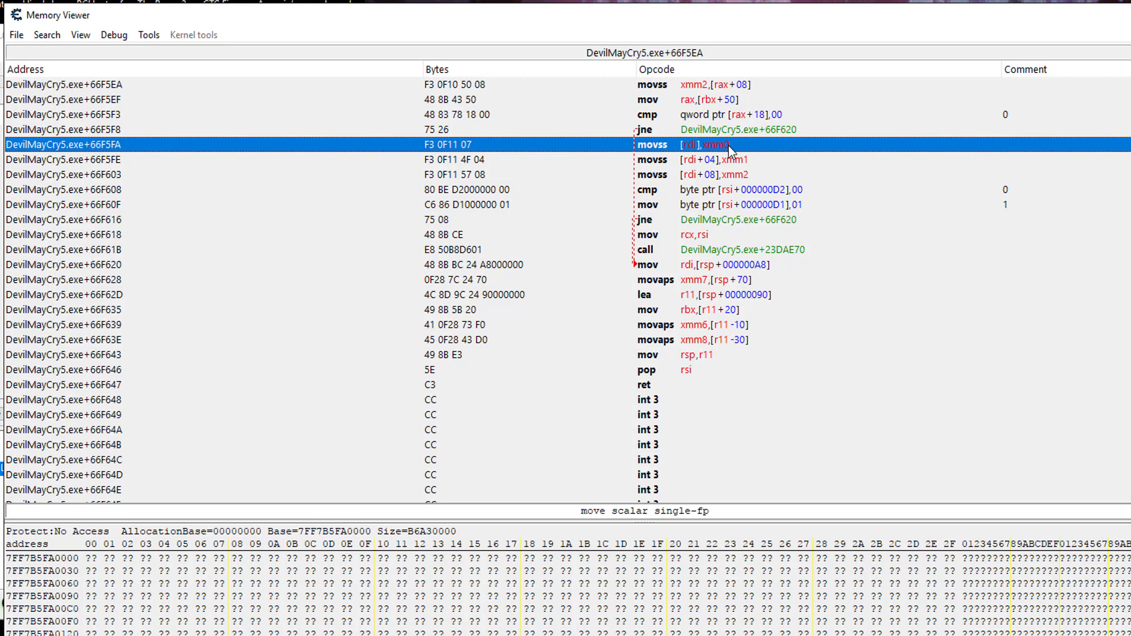
mouse_move(588, 110)
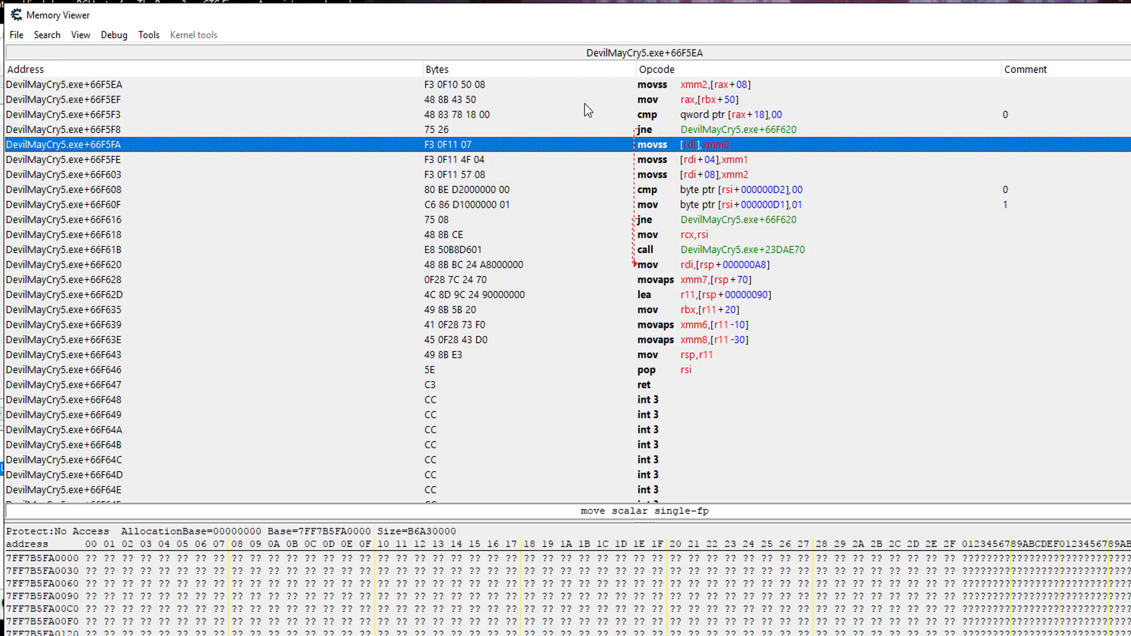
mouse_move(774, 202)
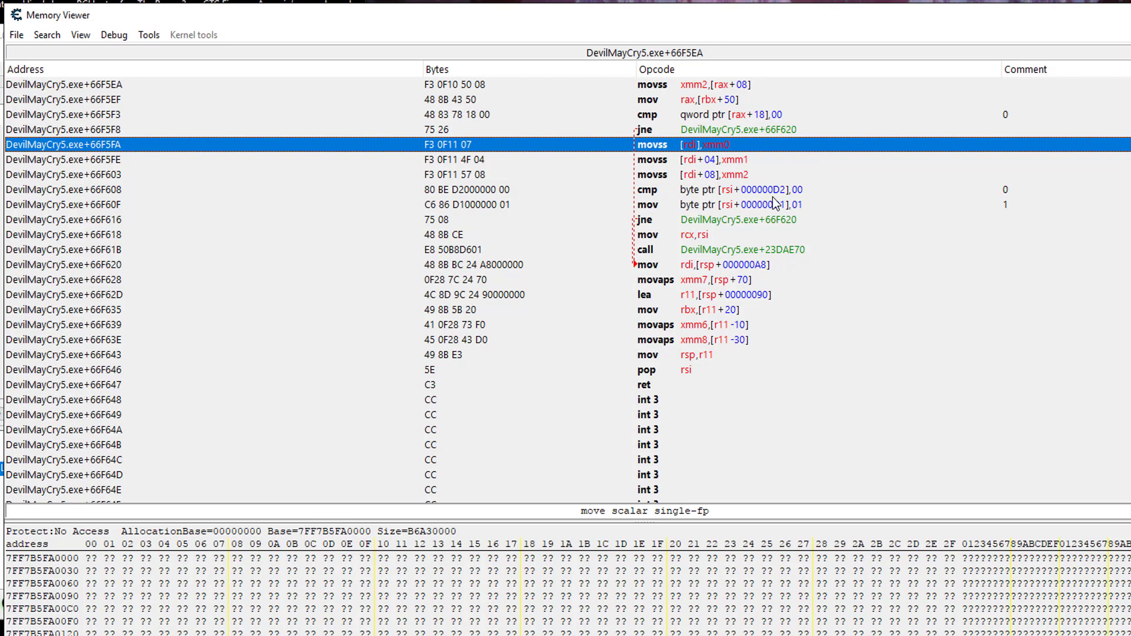
mouse_move(727, 144)
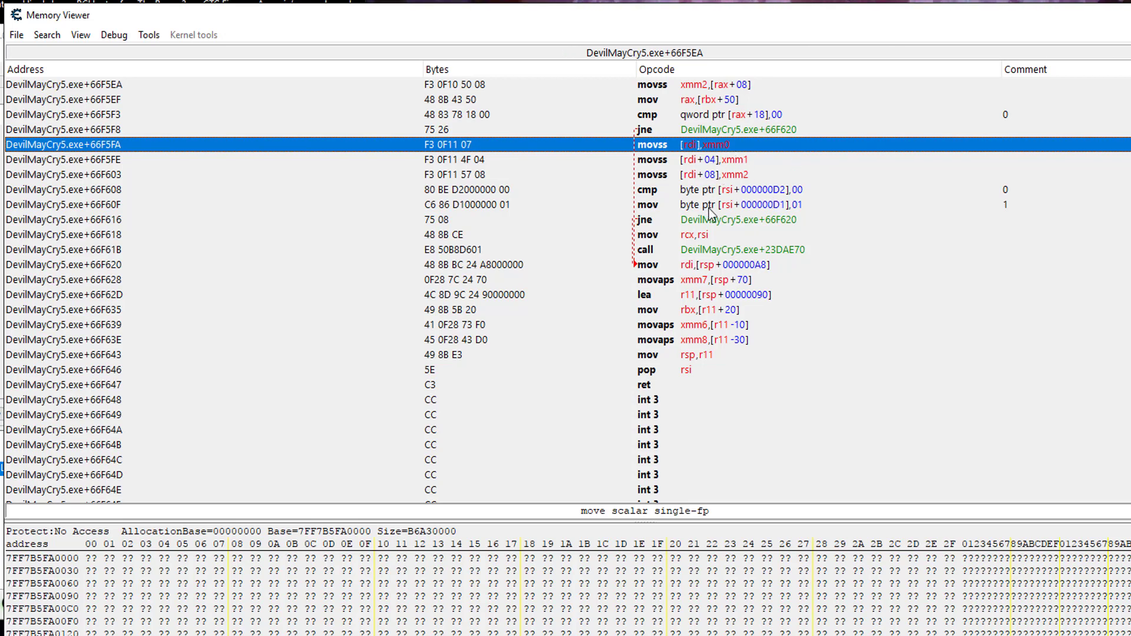
mouse_move(778, 208)
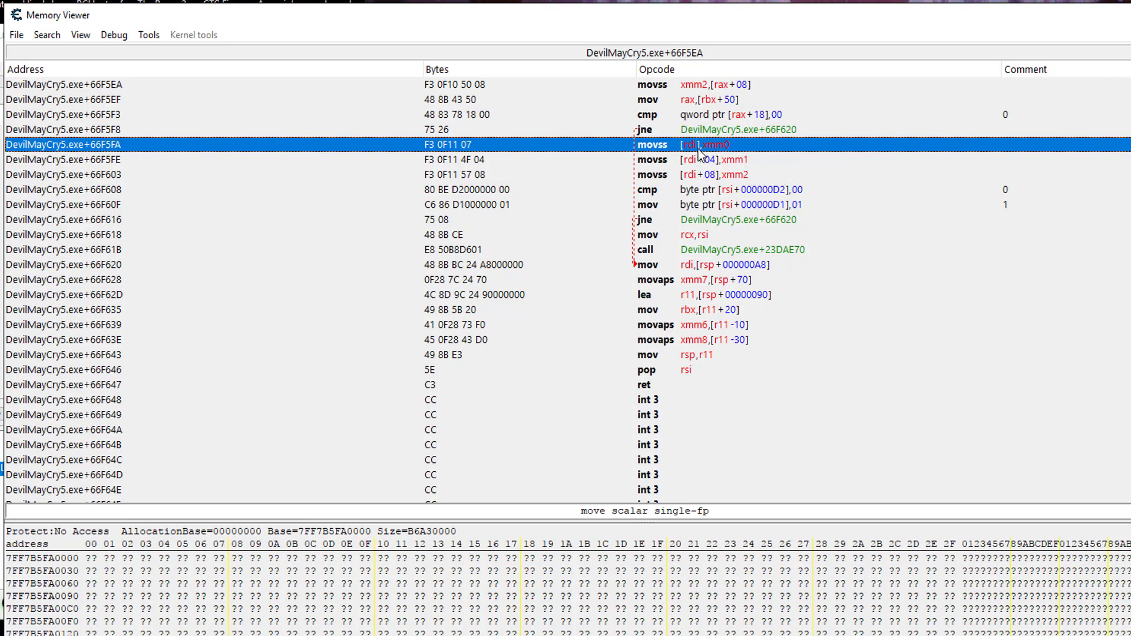
mouse_move(721, 148)
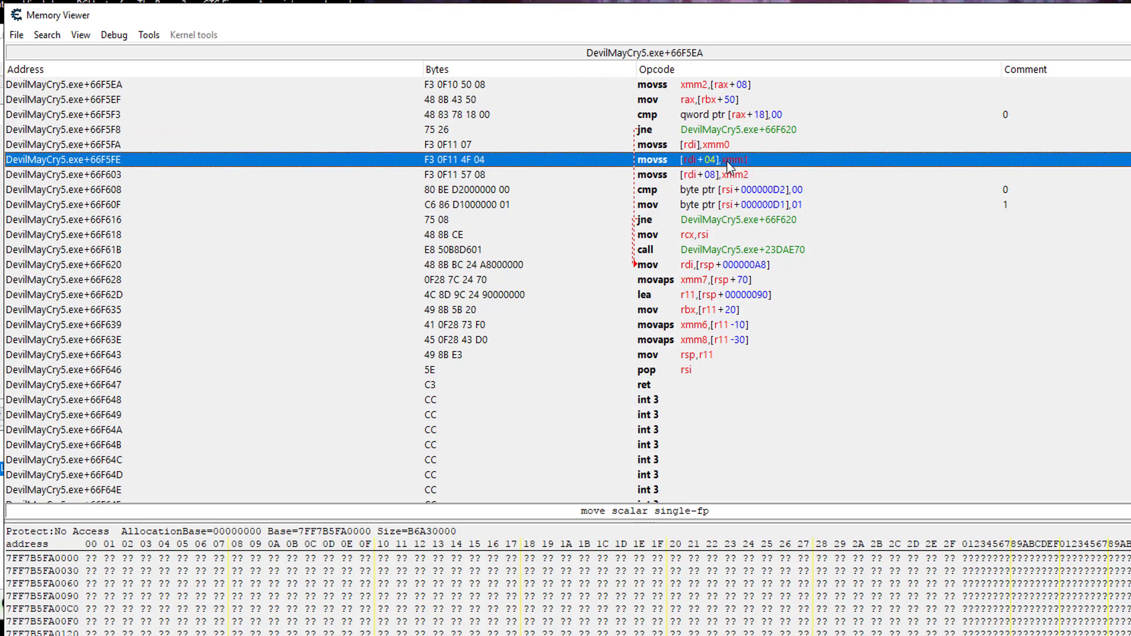
Find what addresses movss [rdi+04],xmm1 accesses and add the first, 211E77E5F34, to the table
right_click(727, 166)
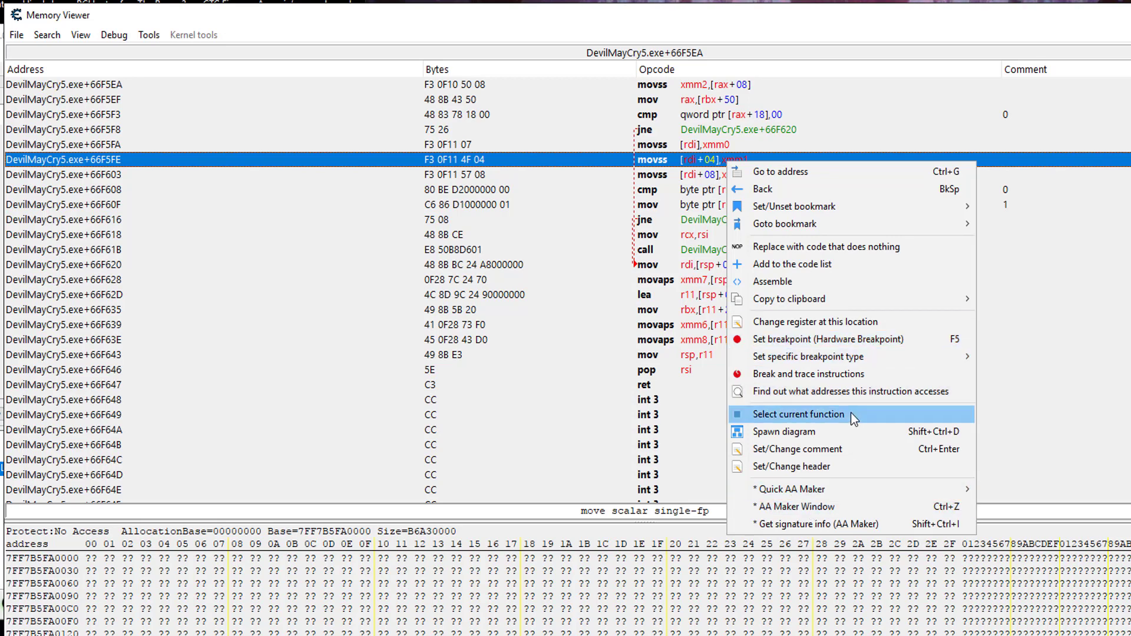
mouse_move(807, 356)
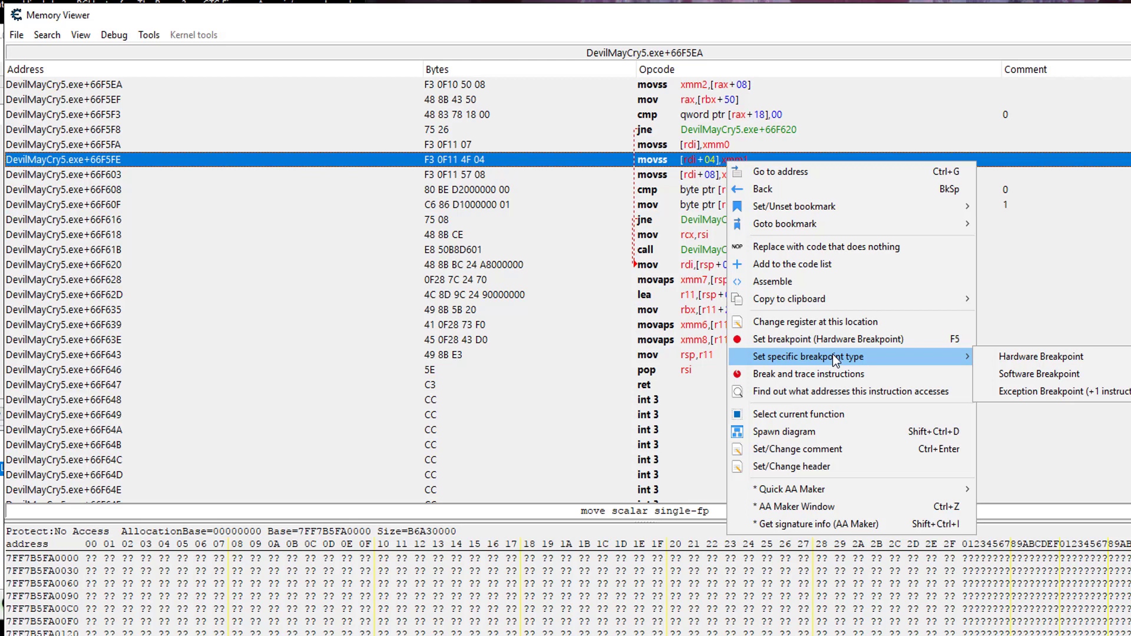
mouse_move(829, 391)
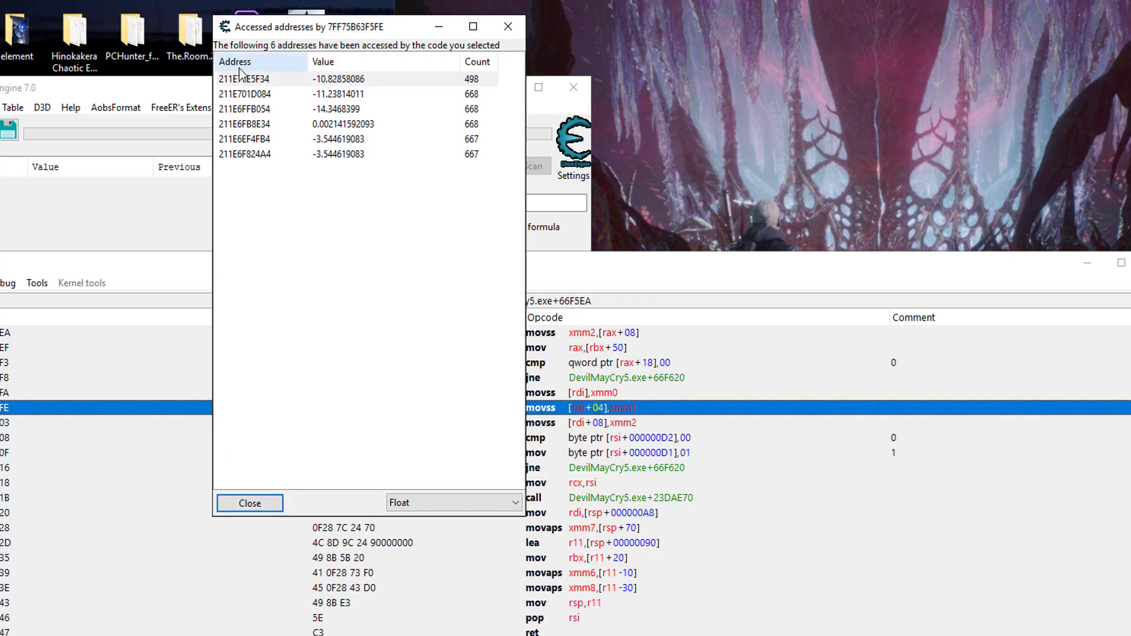
click(248, 503)
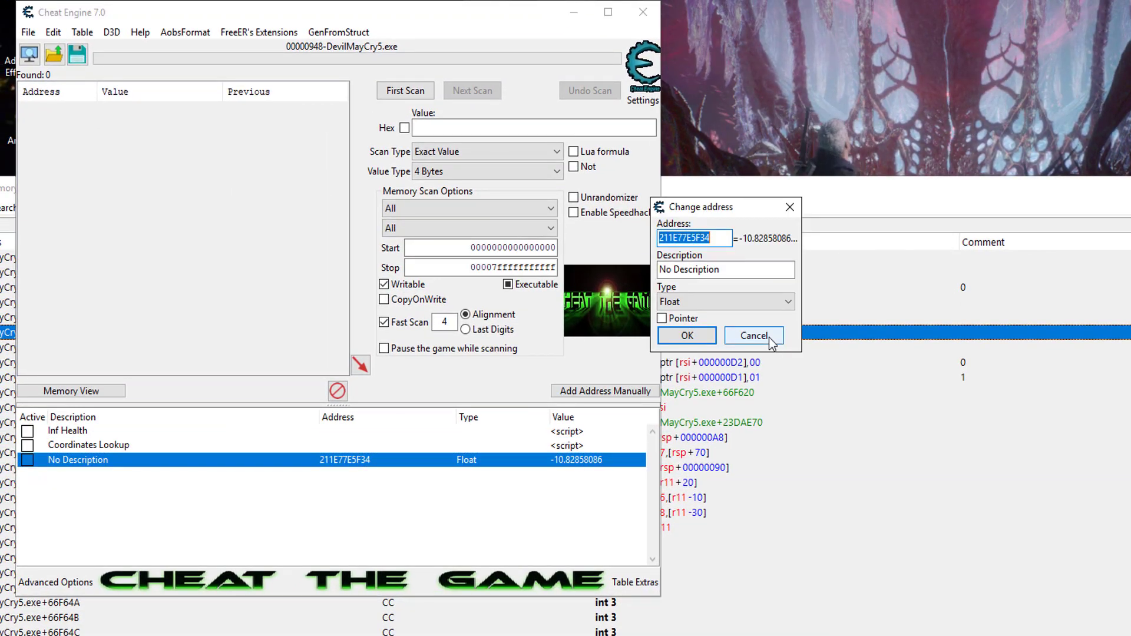
Manually add float entries 211E77E5F30 and 211E77E5F38 alongside 211E77E5F34 in the table
click(753, 336)
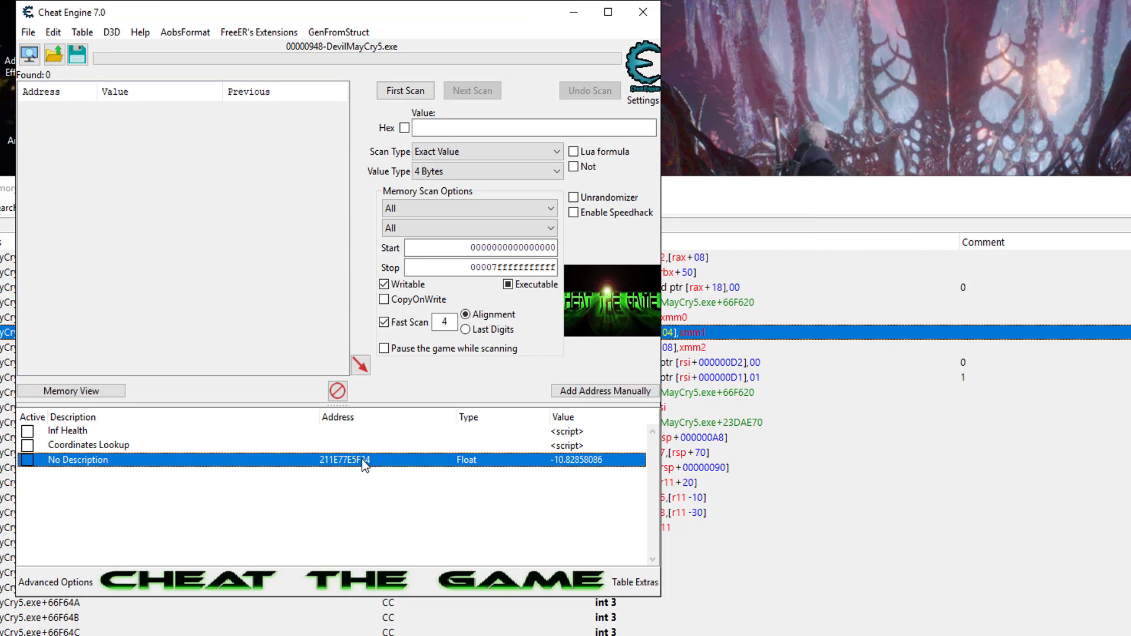
double_click(344, 459)
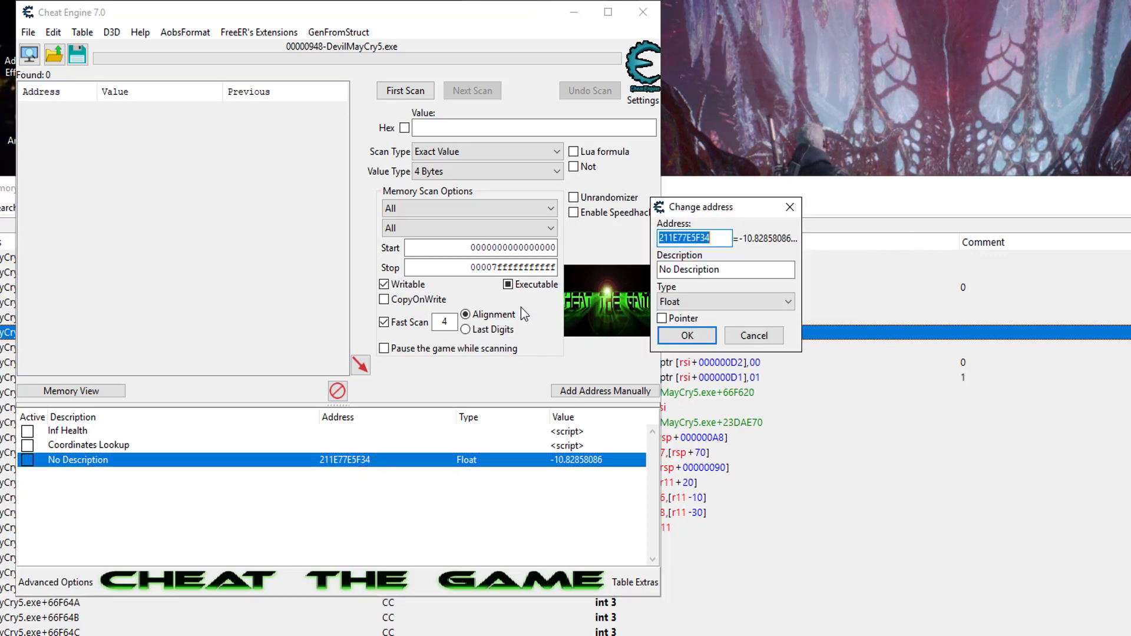
right_click(693, 238)
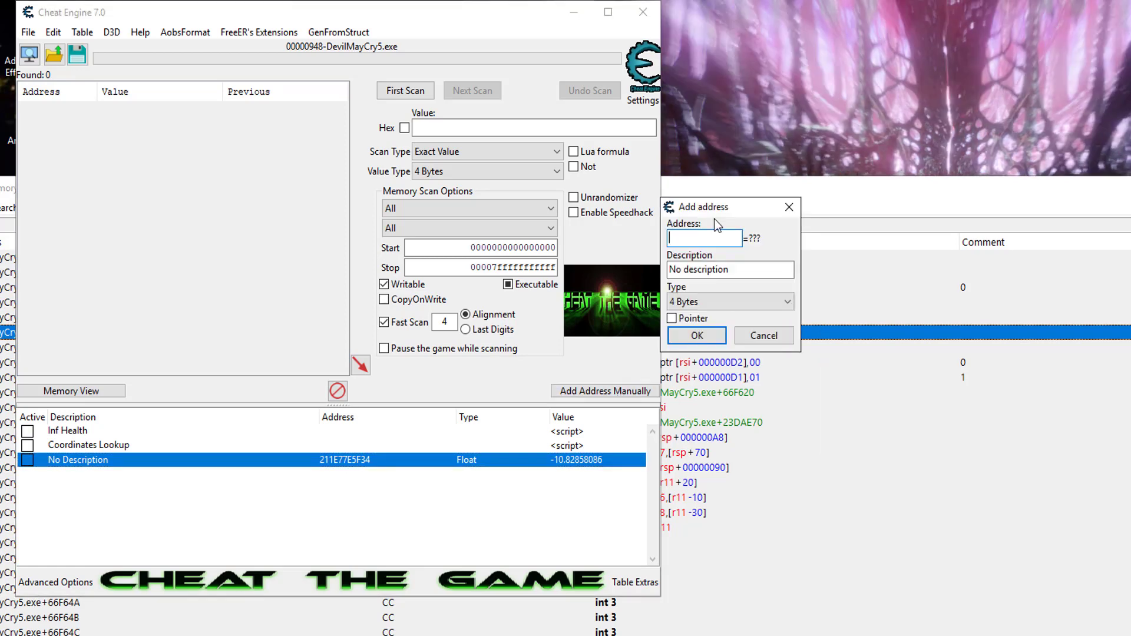
text(211E77E5F34)
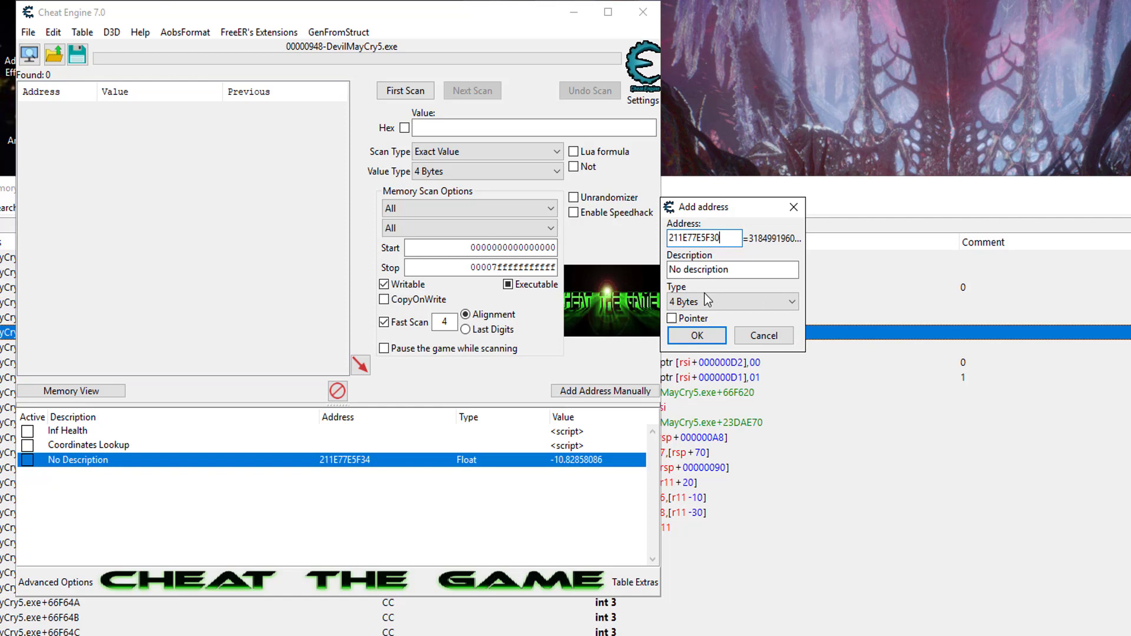
click(731, 302)
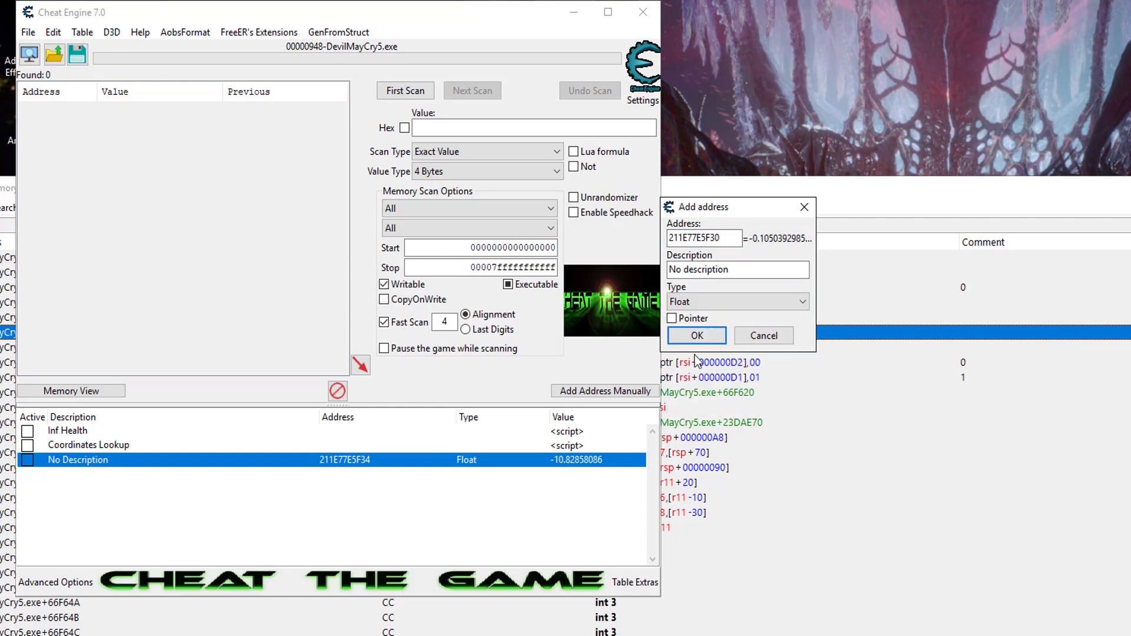
click(695, 336)
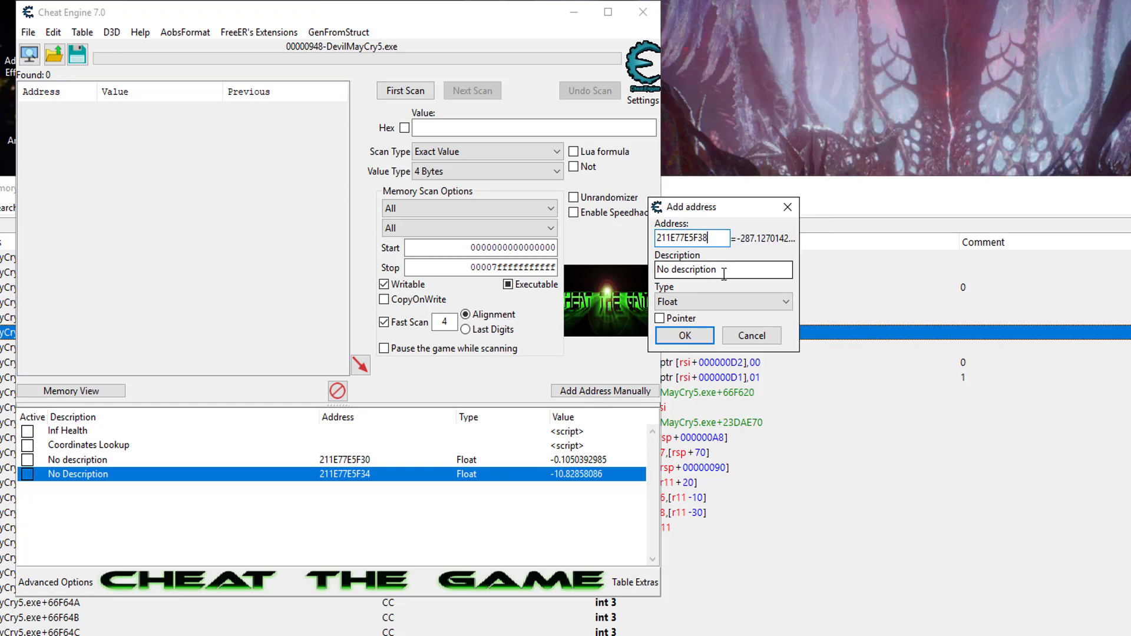
click(683, 335)
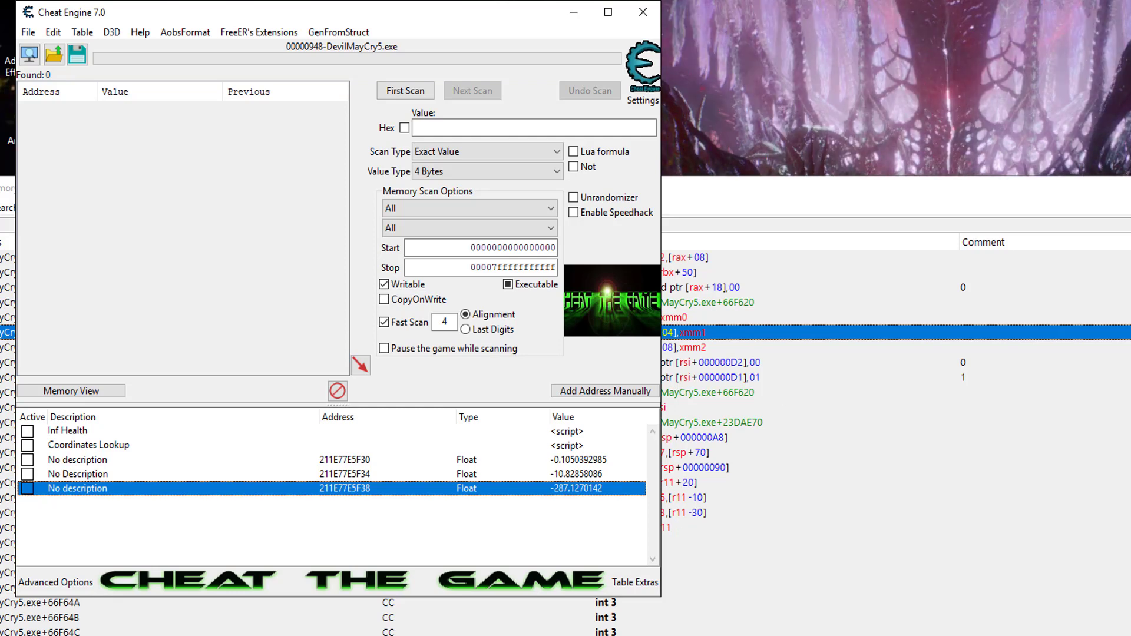
click(345, 459)
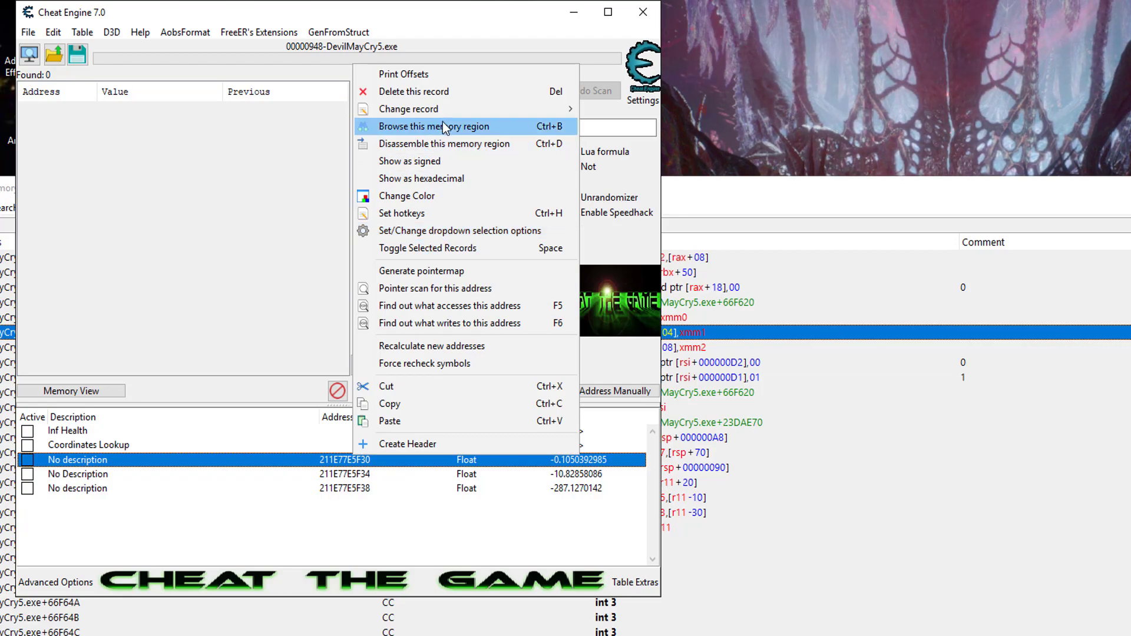
Browse the memory region at 211E77E5F30 as floats showing -0.11, -10.83 and -287.13
click(433, 126)
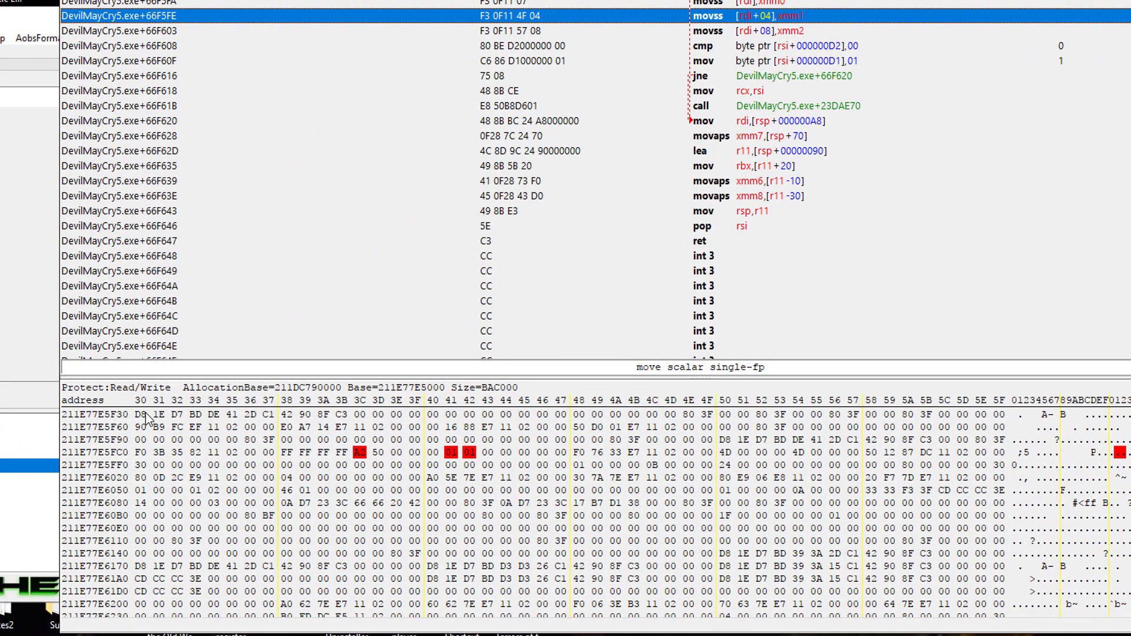
right_click(142, 415)
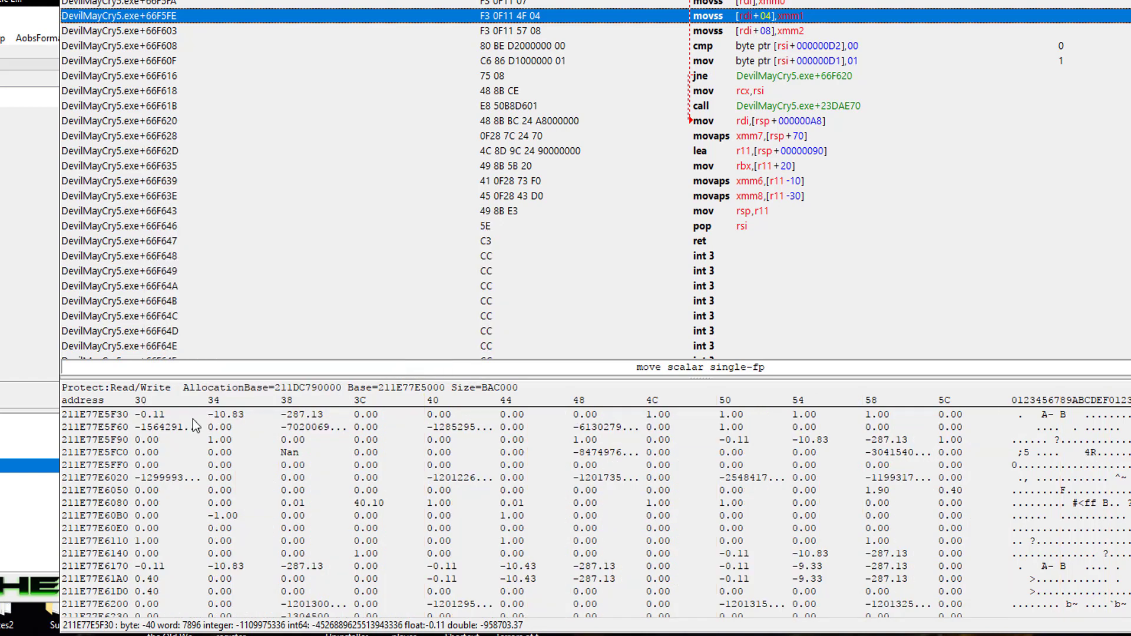
click(296, 414)
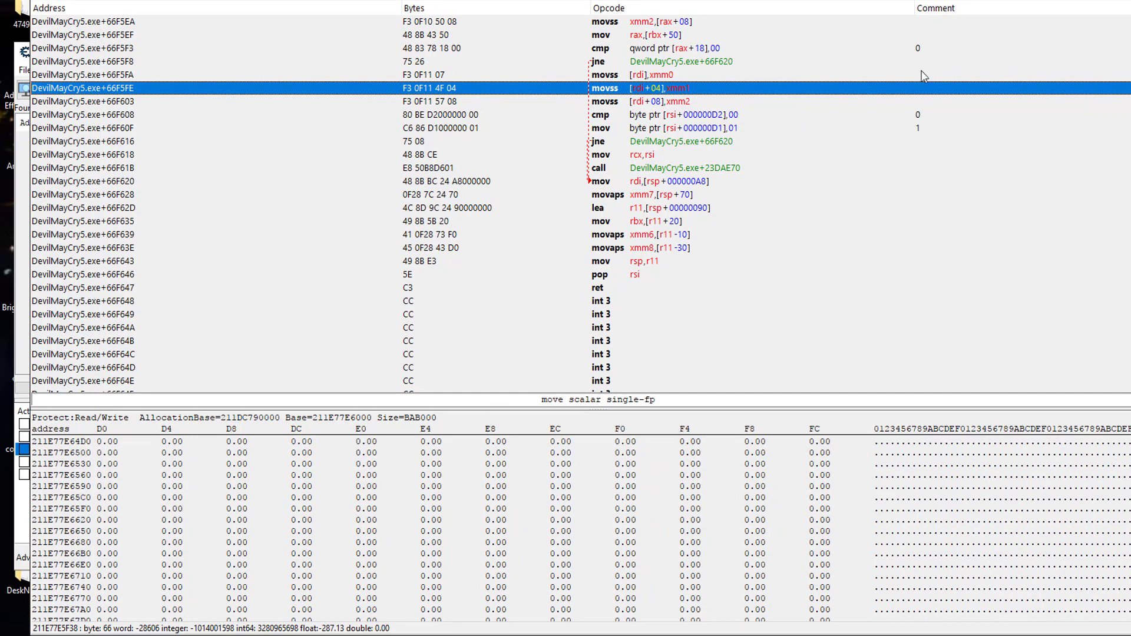
mouse_move(861, 195)
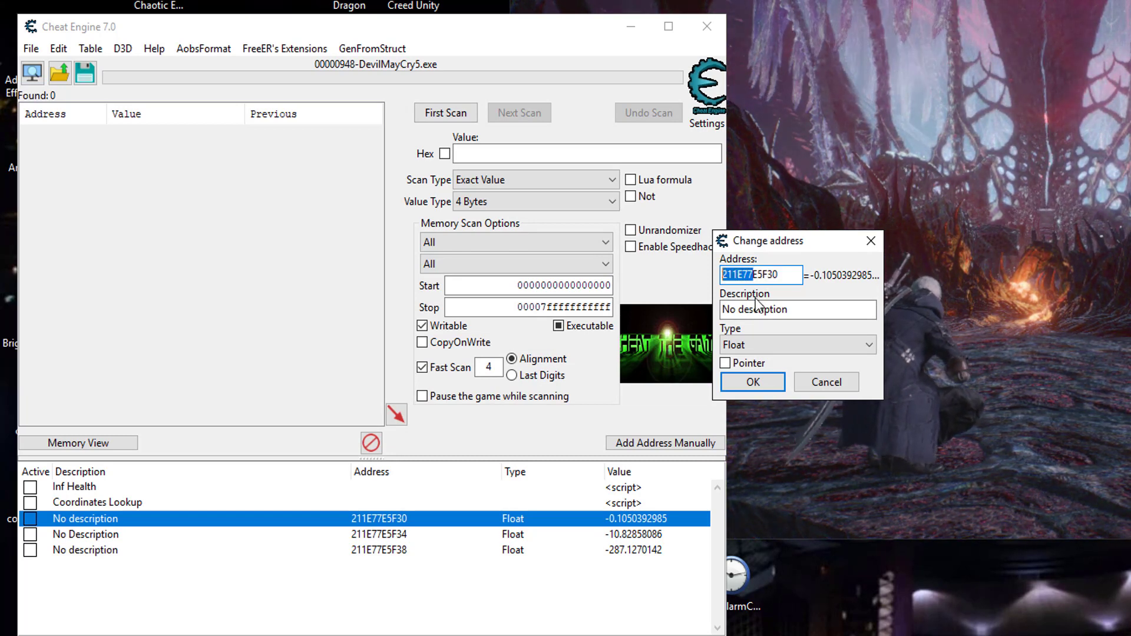
Copy the address prefix and limit the scan range to 211E7000000 through 211E7FFFFFF
right_click(761, 274)
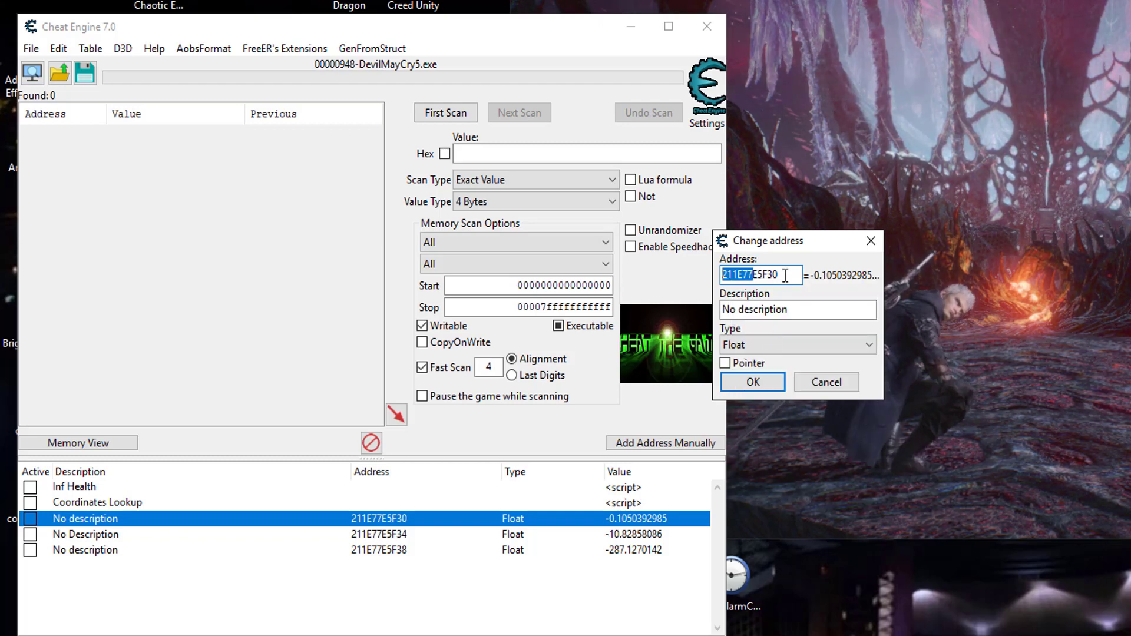
right_click(761, 275)
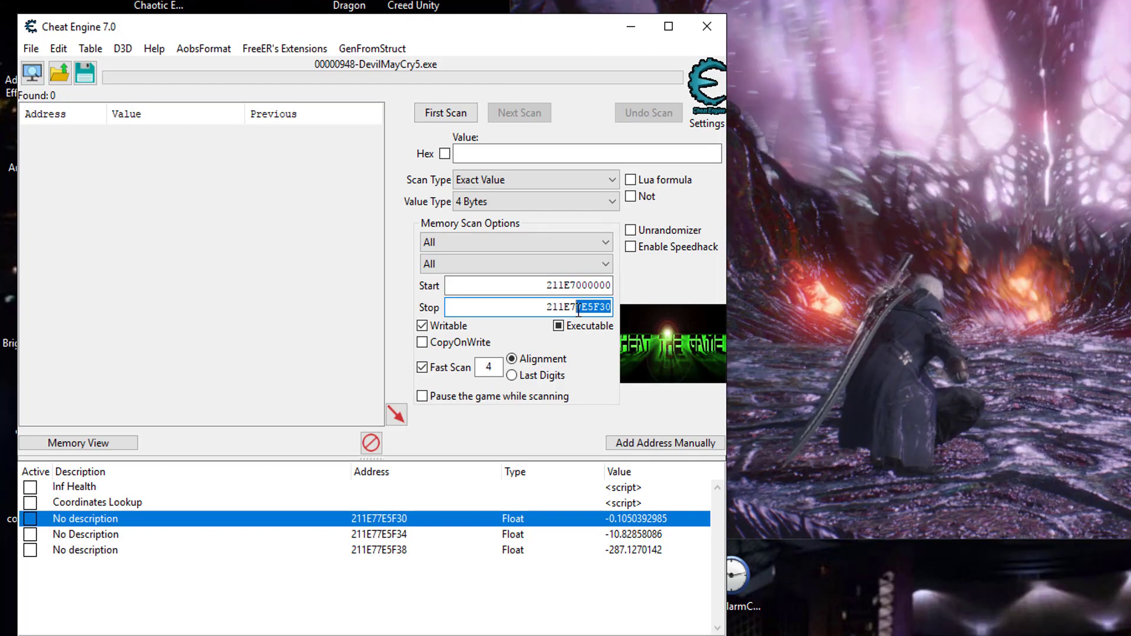
key(BackSpace)
text(FFFFF)
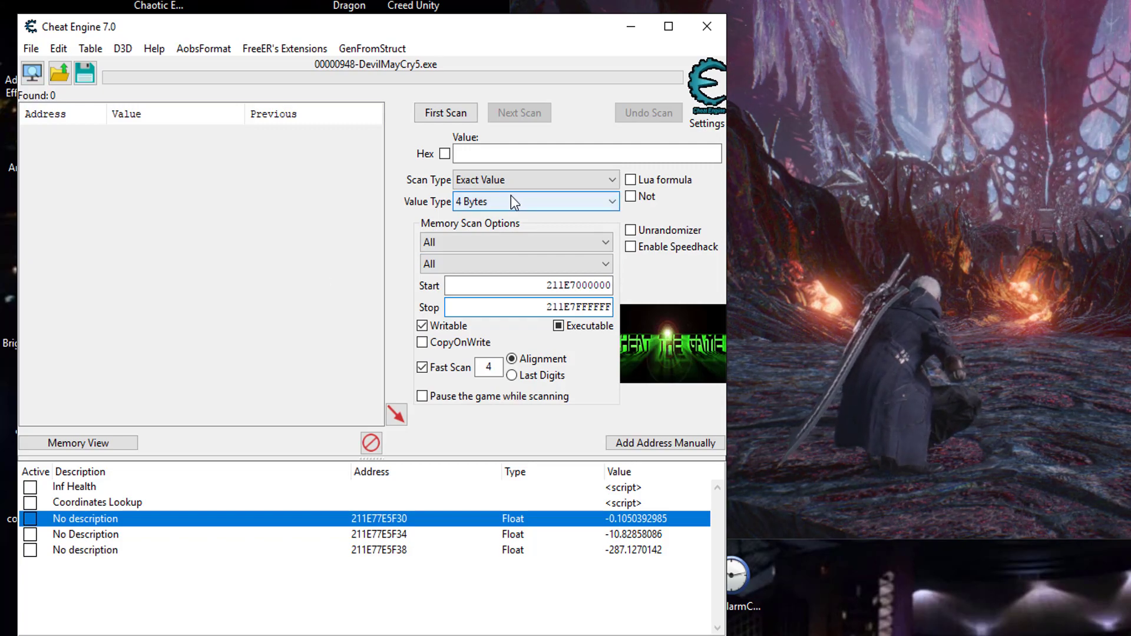
With Float type and speedhack at 0.2, run an unknown-initial-value first scan over the range
click(534, 201)
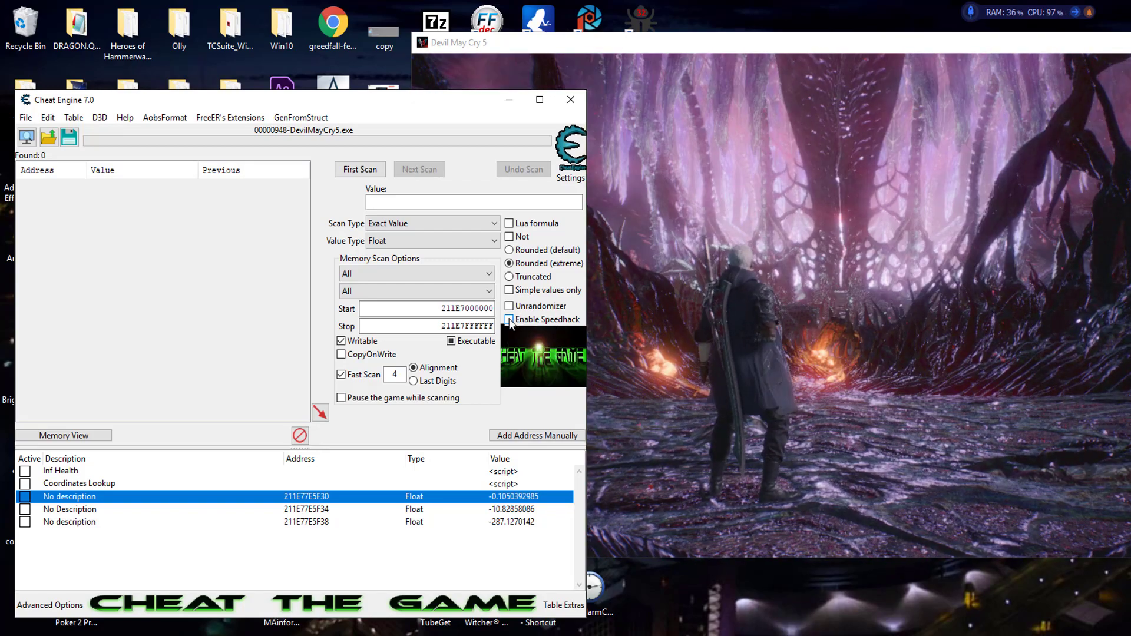
click(509, 320)
text(2)
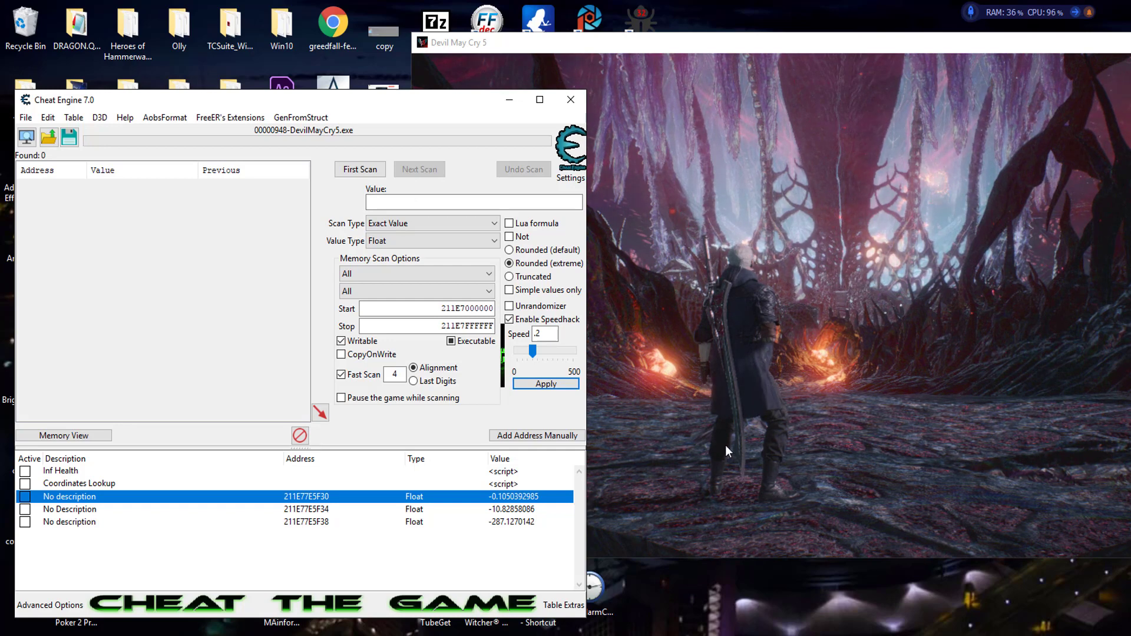
click(430, 223)
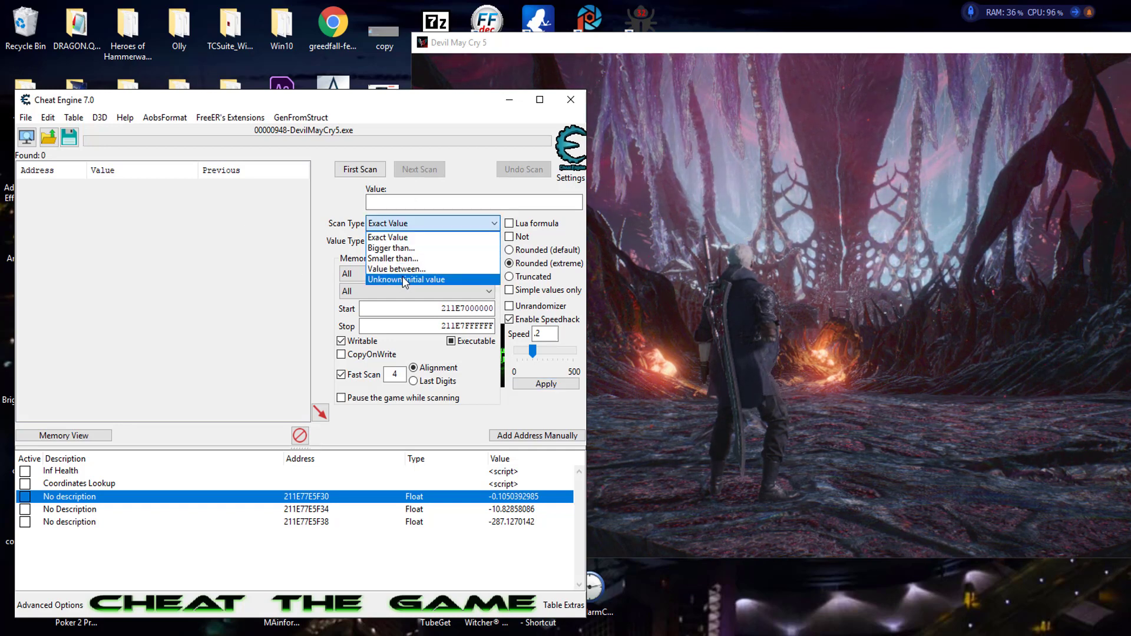
click(407, 279)
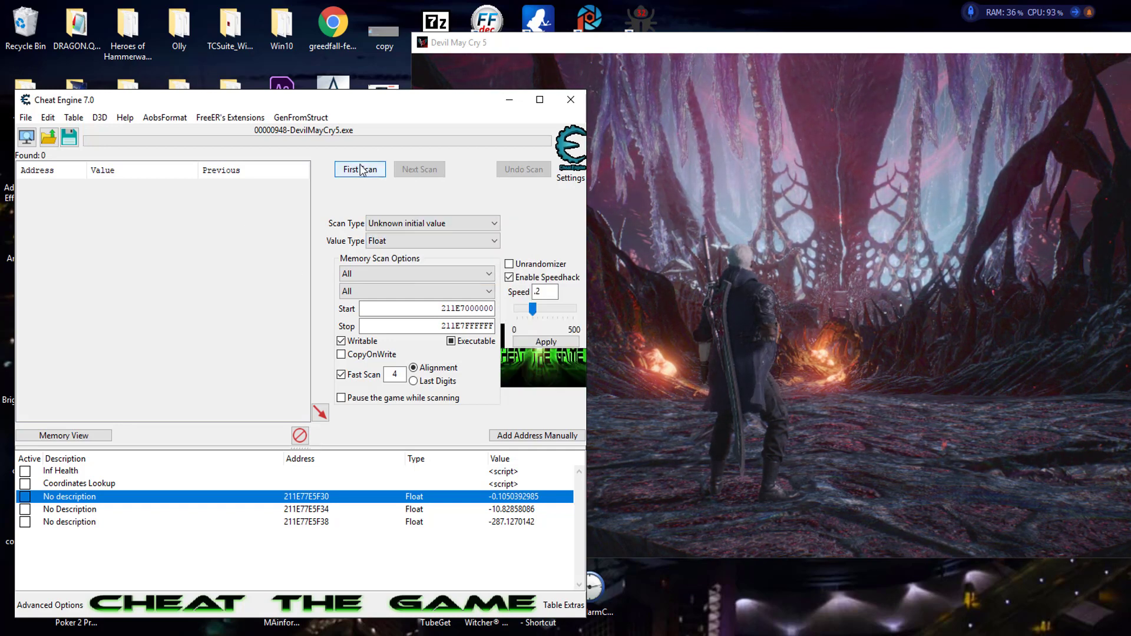
click(360, 168)
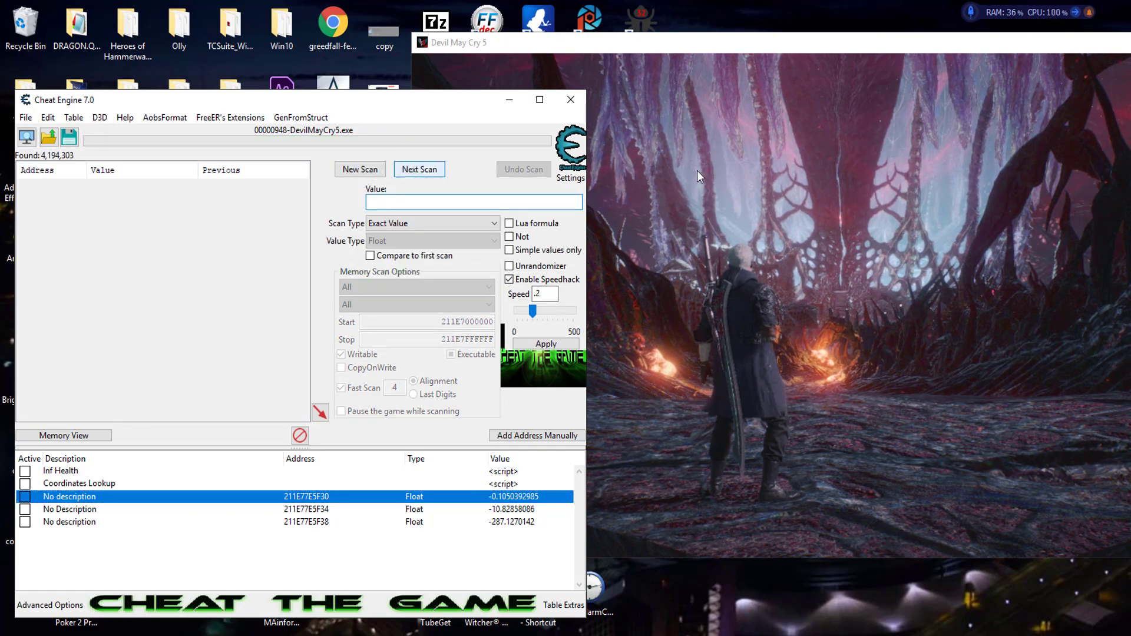
click(454, 43)
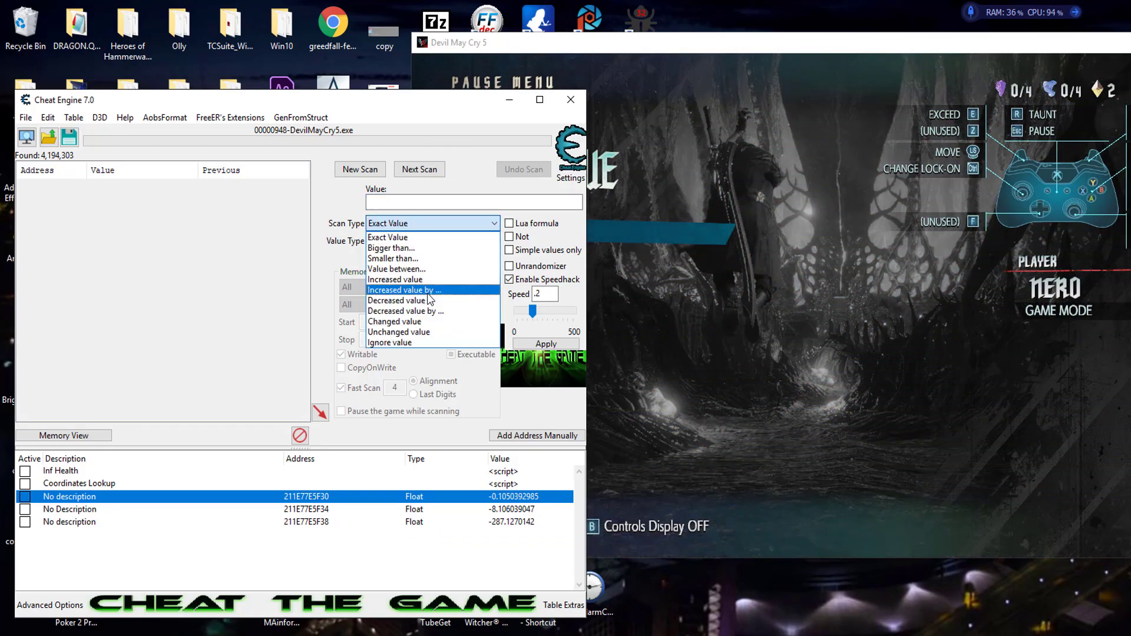
Rescan for increased values, narrowing the float results to 8,013 addresses
click(396, 279)
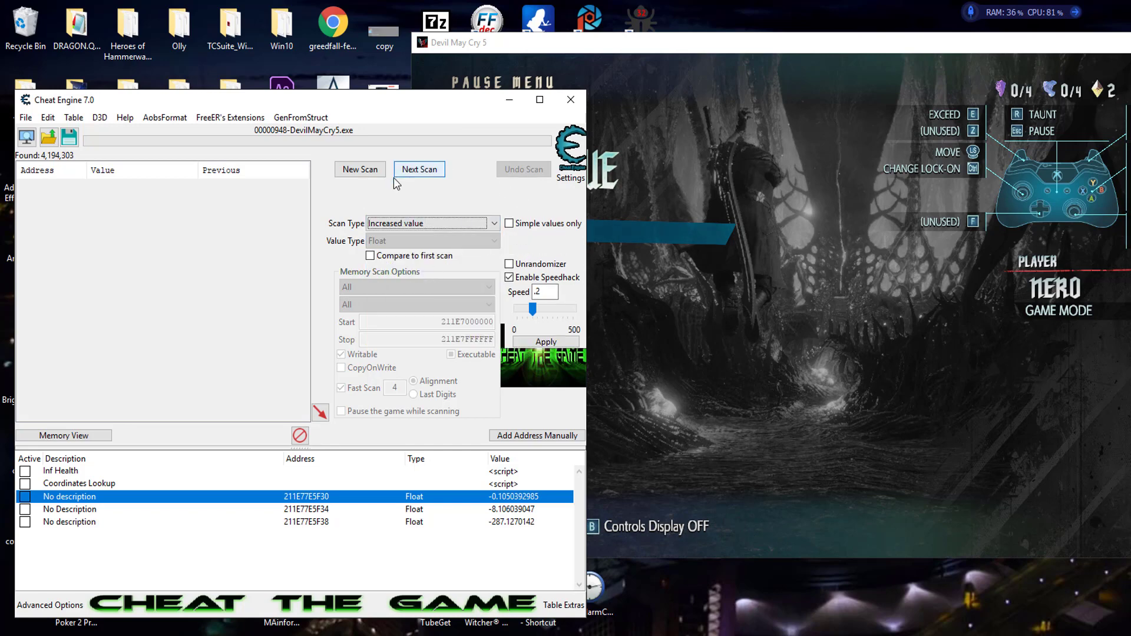
click(420, 168)
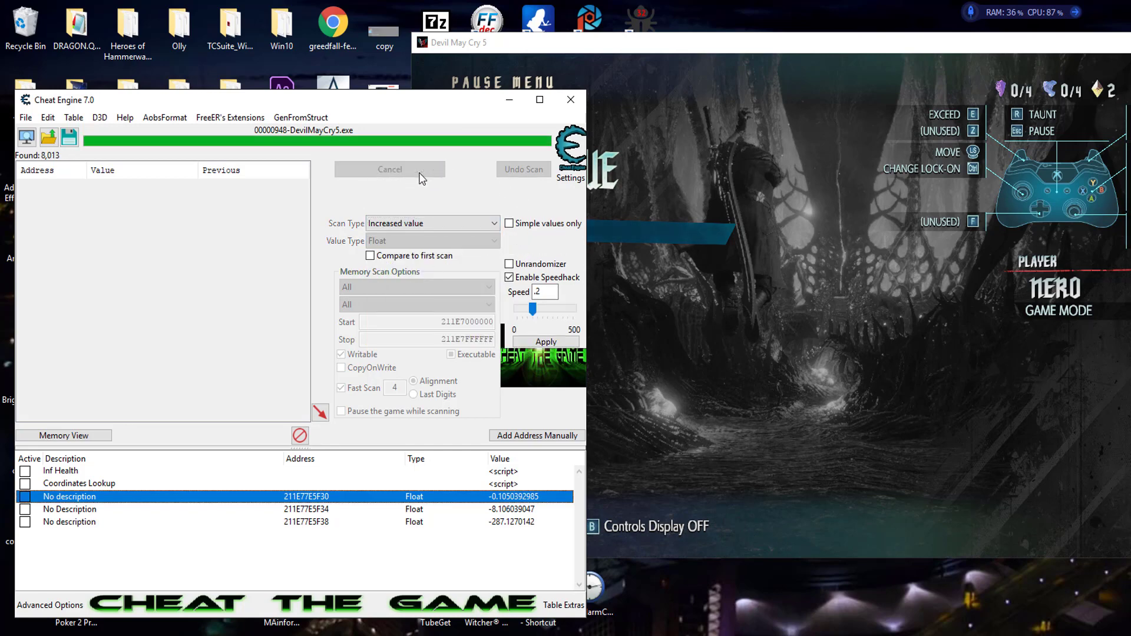
click(390, 169)
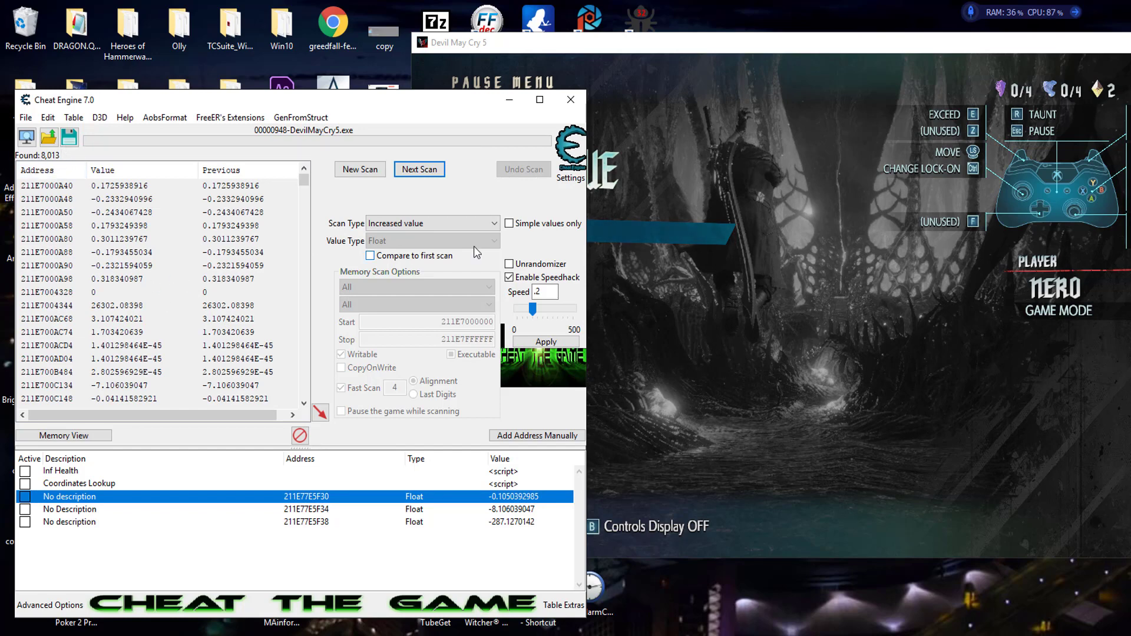
right_click(92, 292)
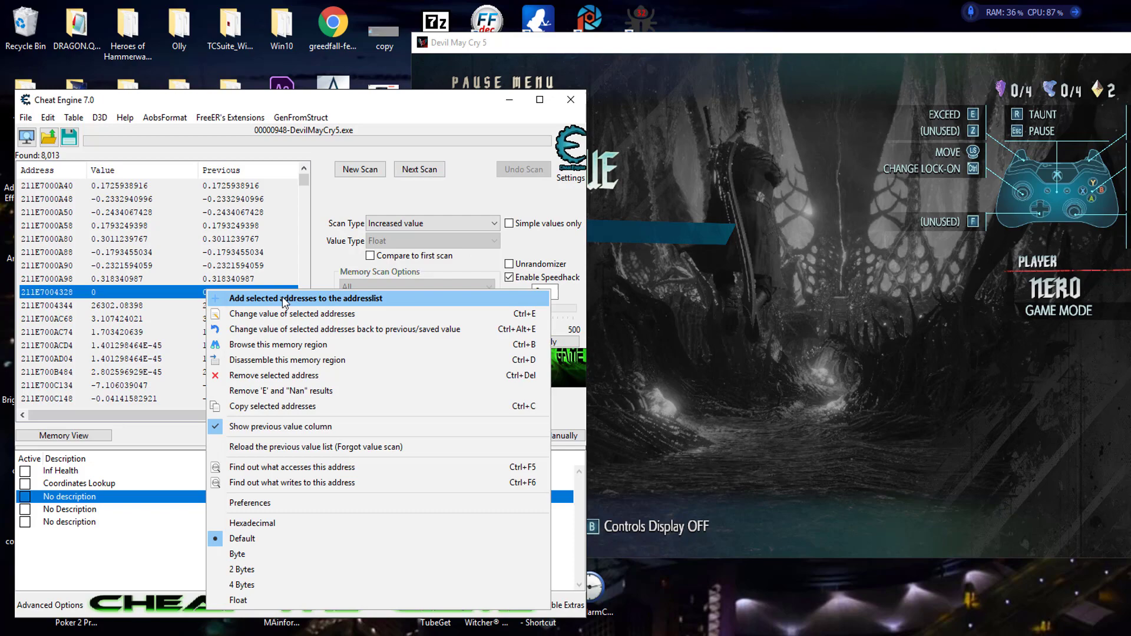
click(306, 298)
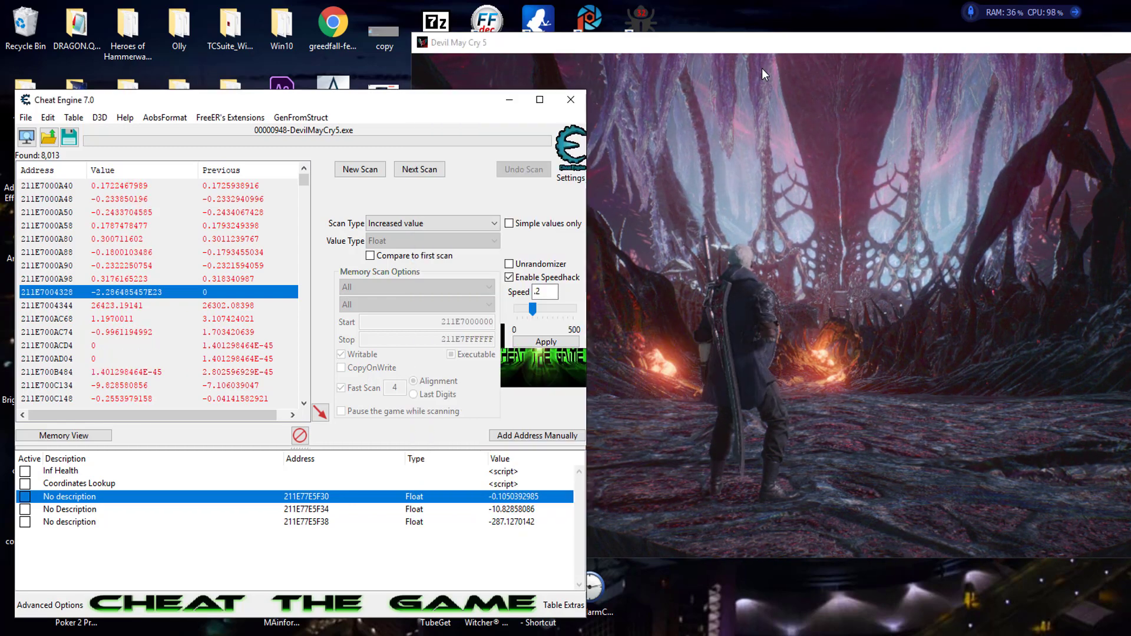
Rescan for exact value 0, then for unchanged values
click(429, 222)
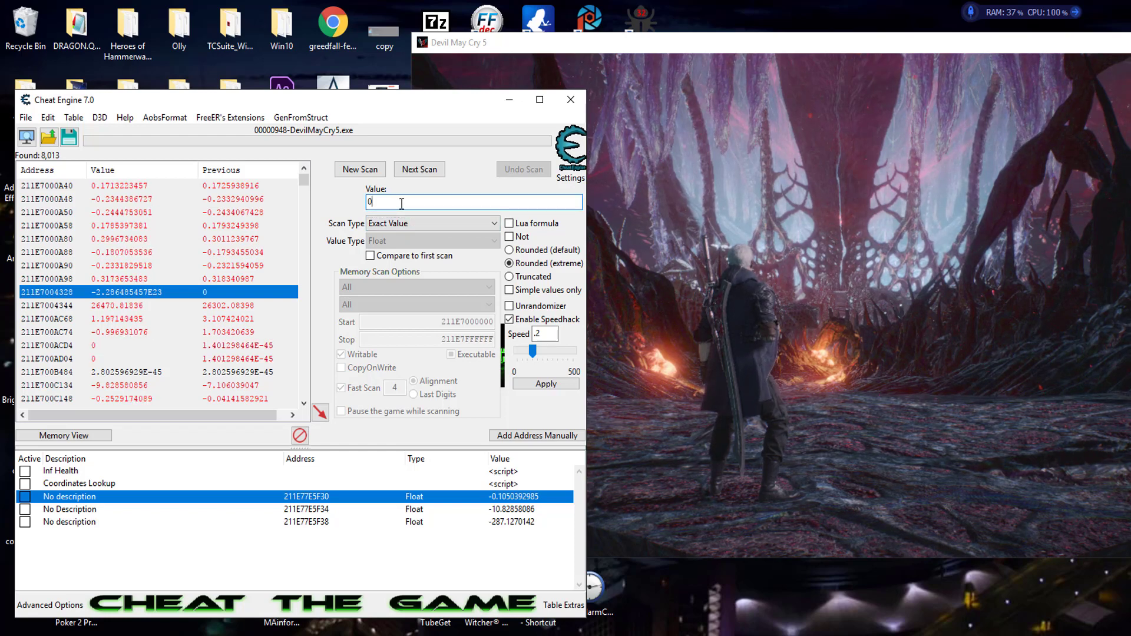
click(418, 168)
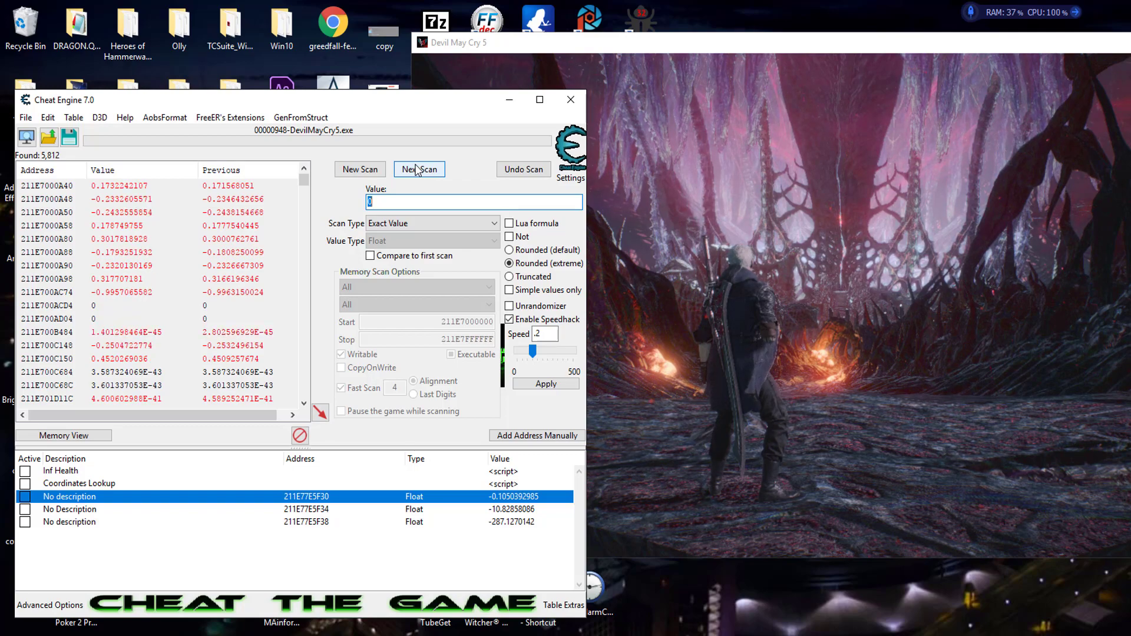
click(420, 169)
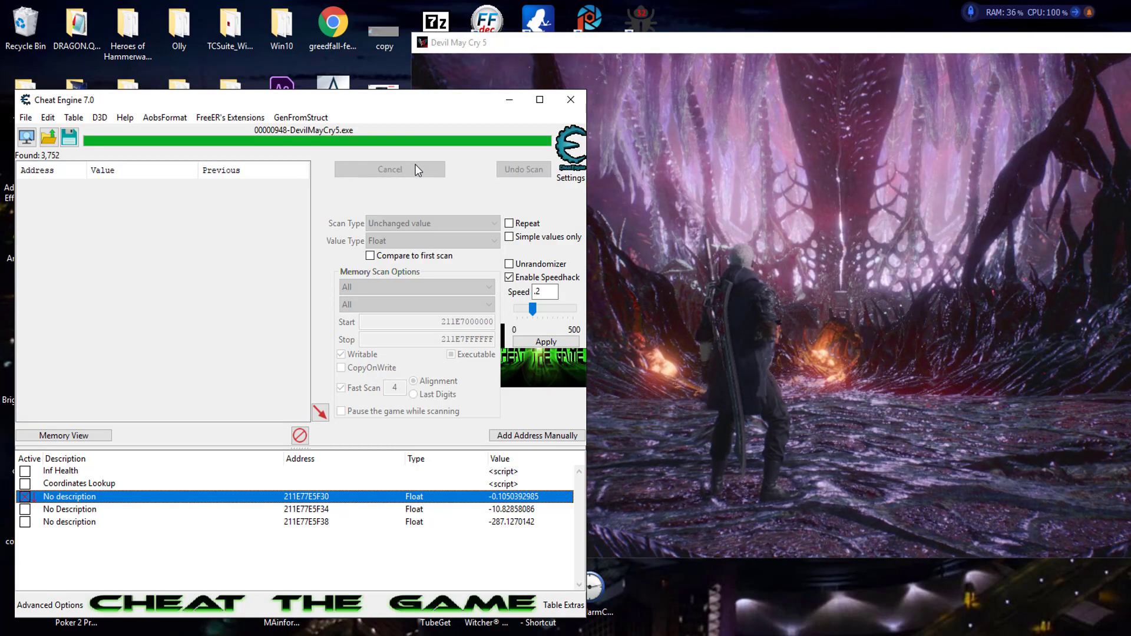
click(390, 169)
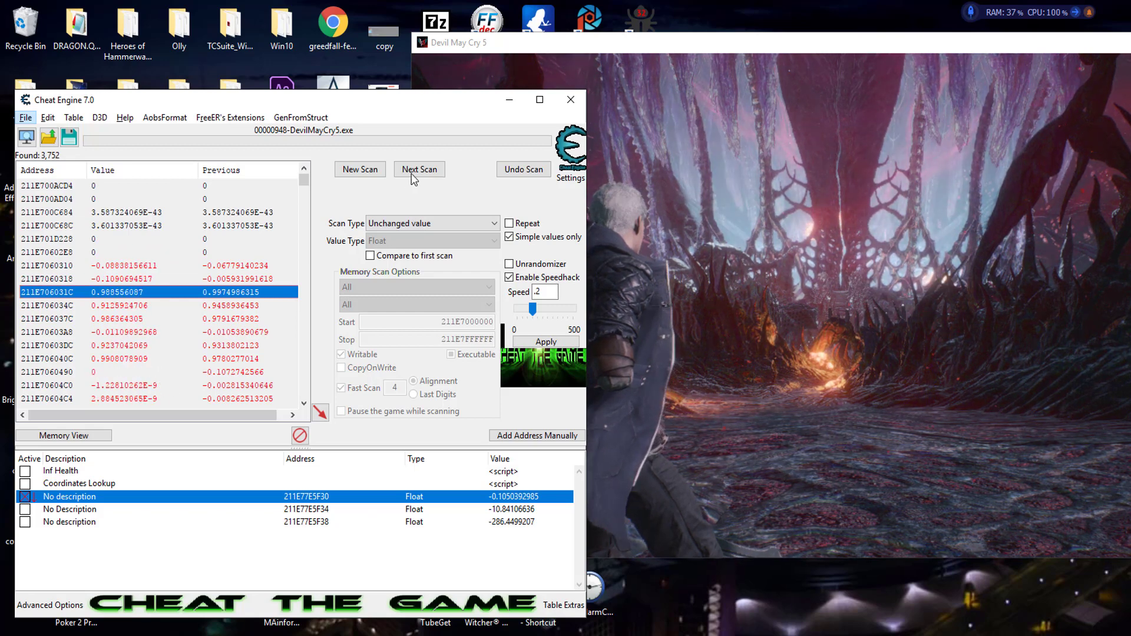
Repeat unchanged-value rescans and a final zero scan, narrowing results to 42 addresses
click(420, 169)
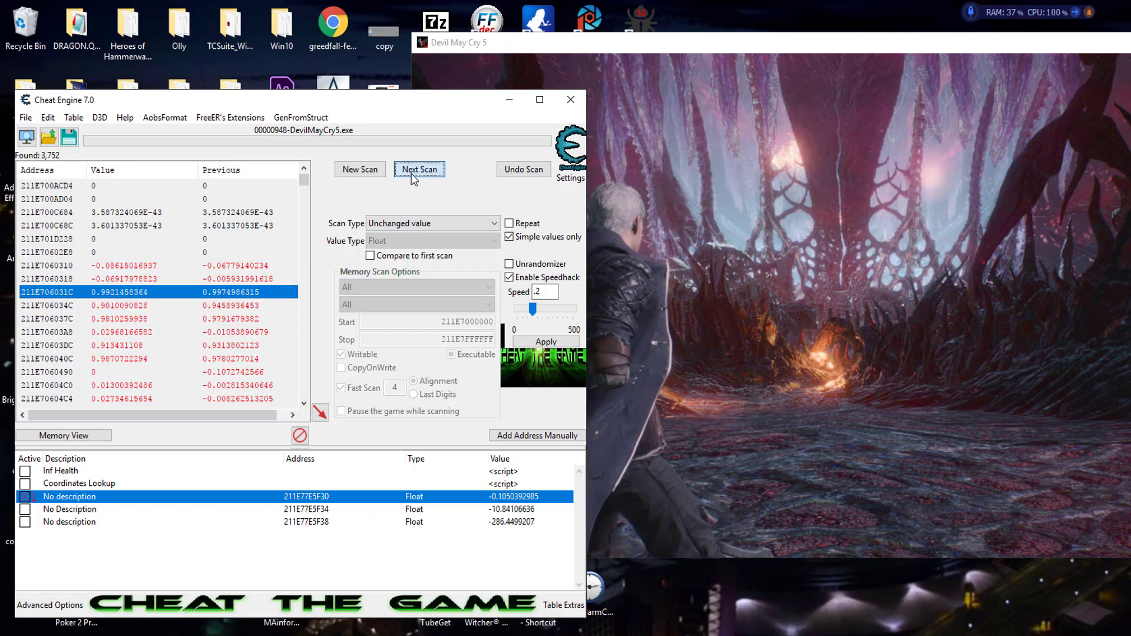
click(419, 168)
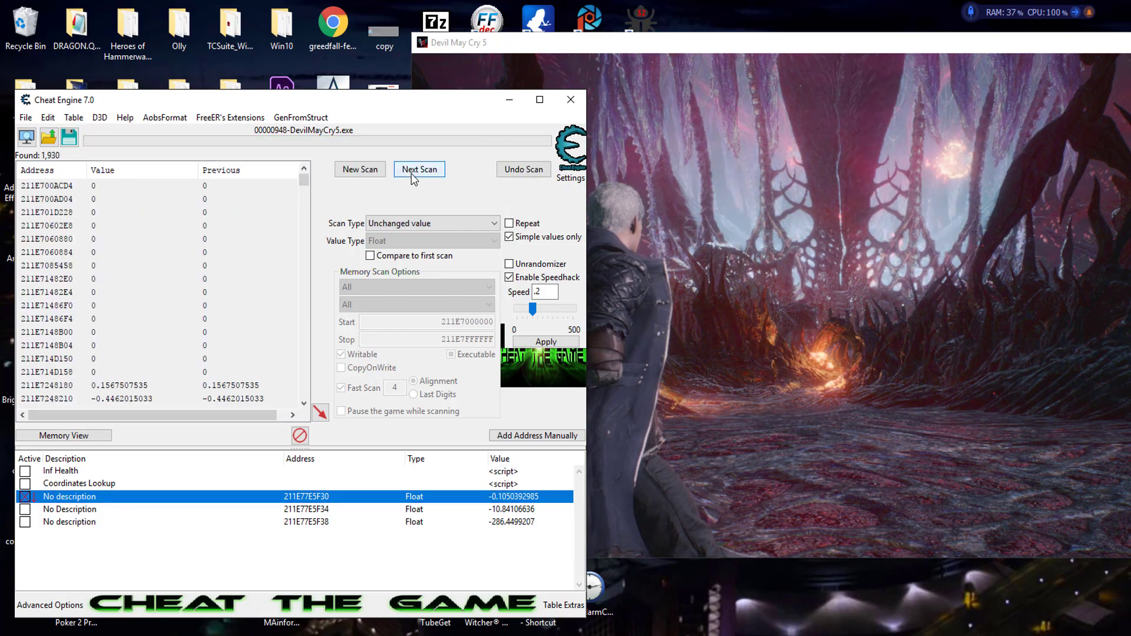
click(420, 169)
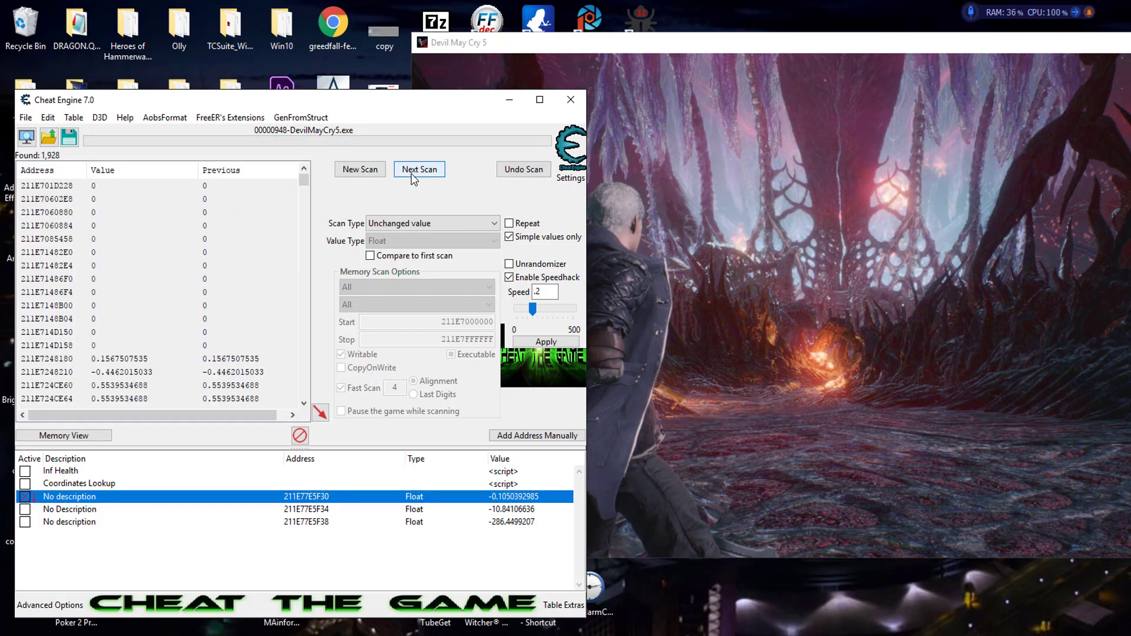
click(420, 169)
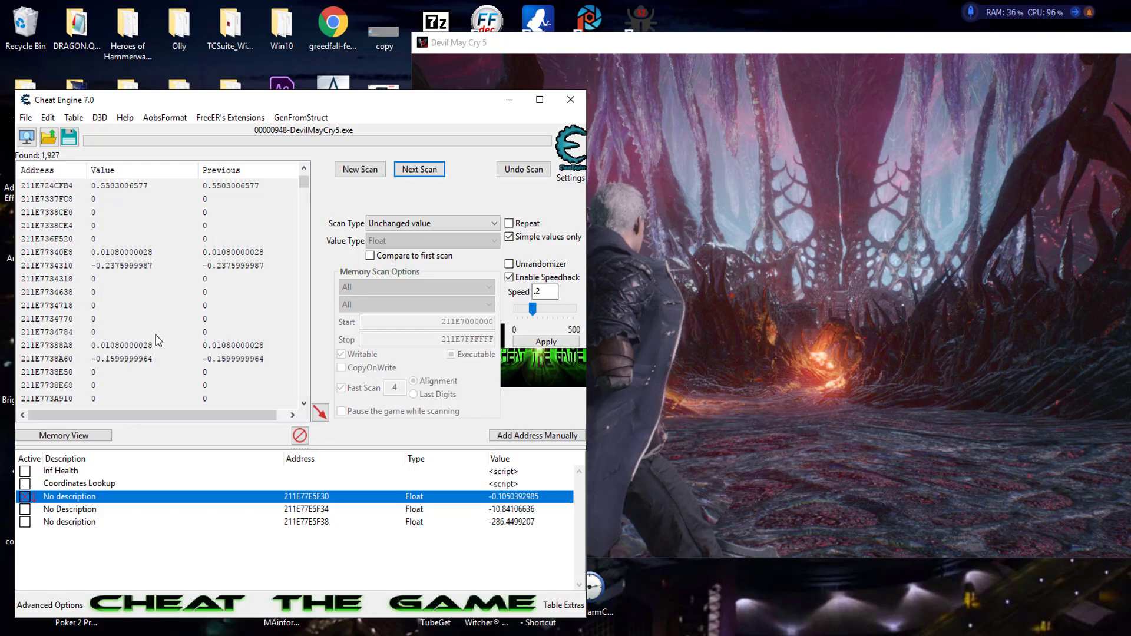
click(420, 169)
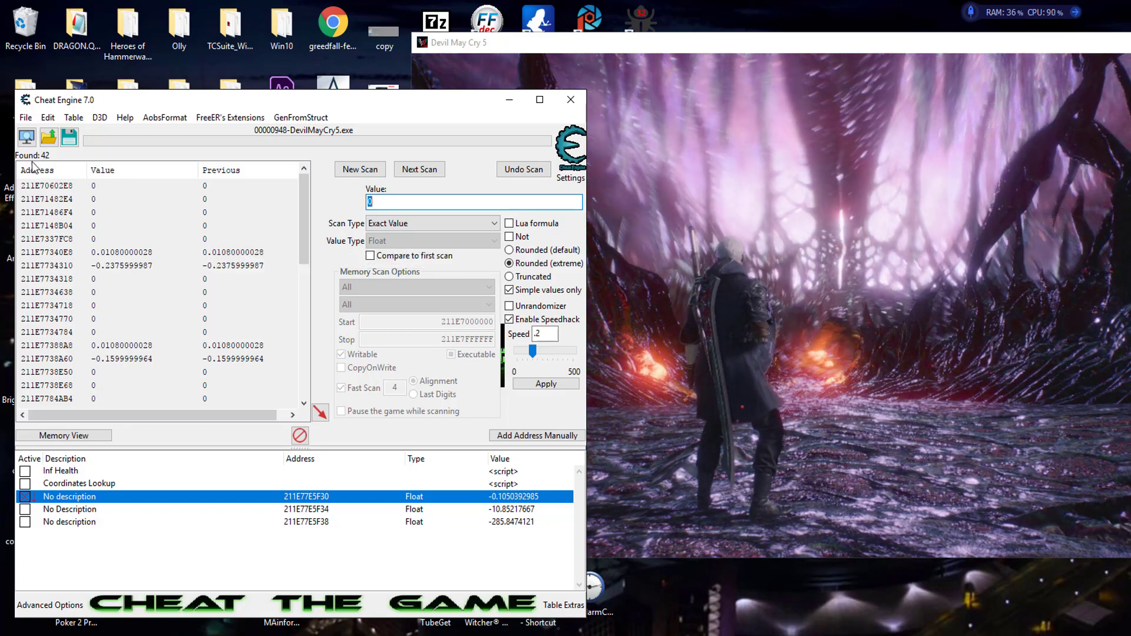
Add the zero-valued scan results to the address list as floats and freeze them active
scroll(down, 3)
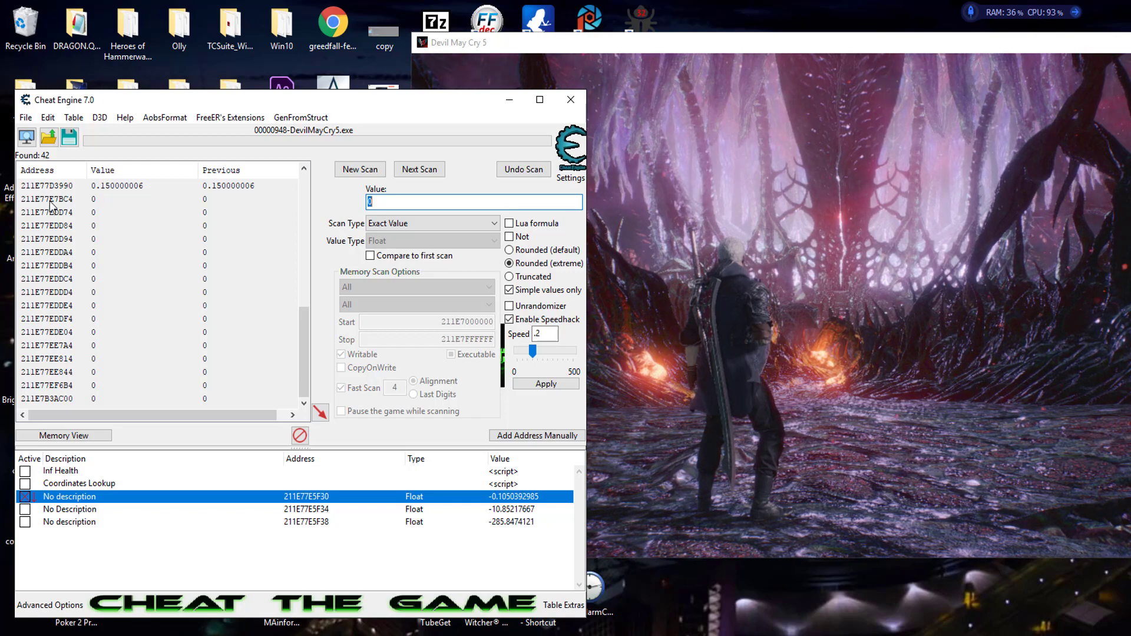
click(47, 199)
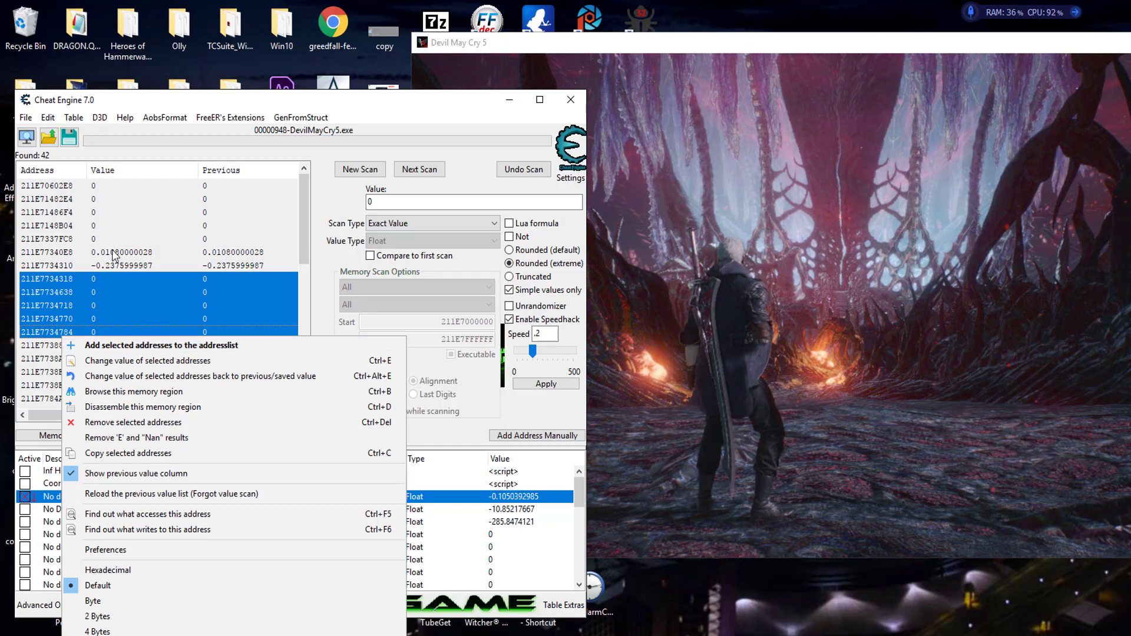
mouse_move(137, 346)
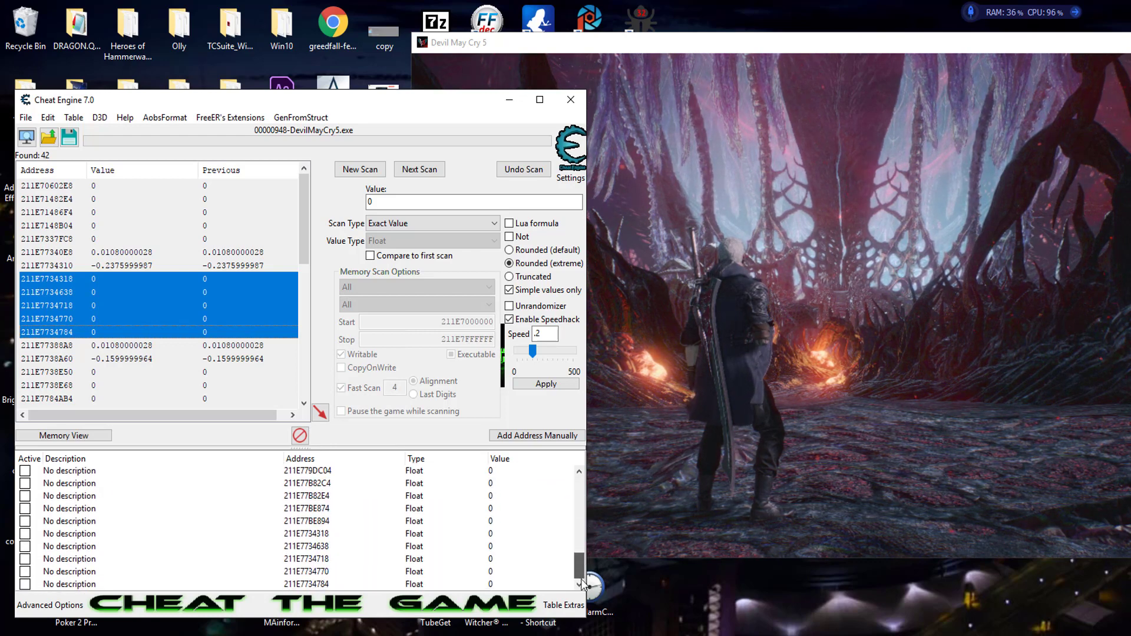
click(47, 239)
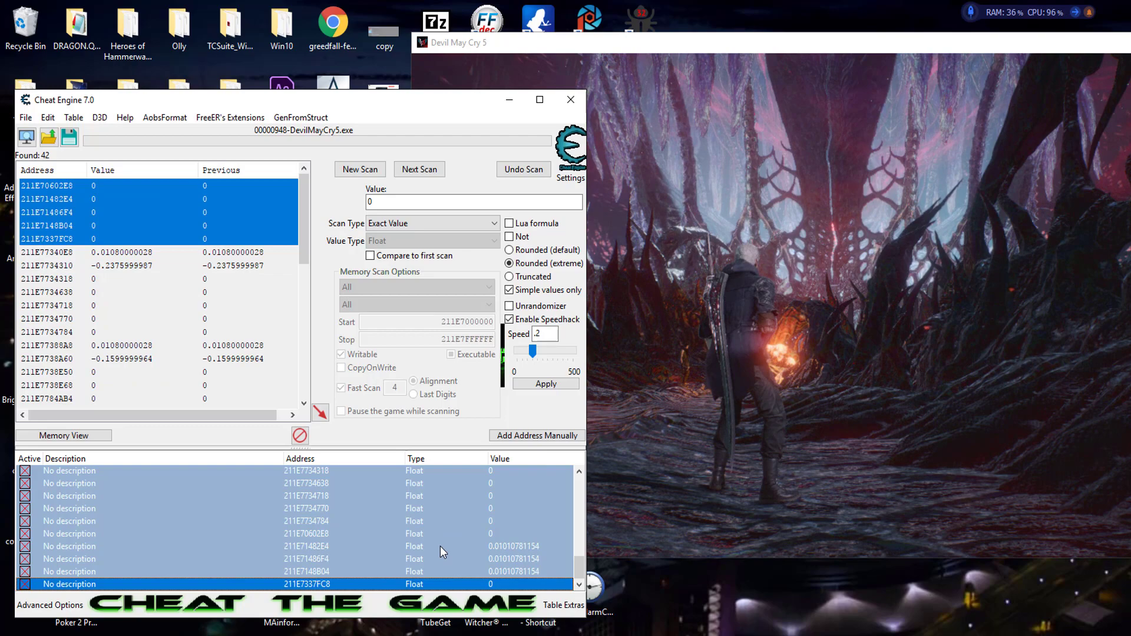
Rerun the exact-value 0 float scan several times while the character jumps, still 42 results
click(419, 169)
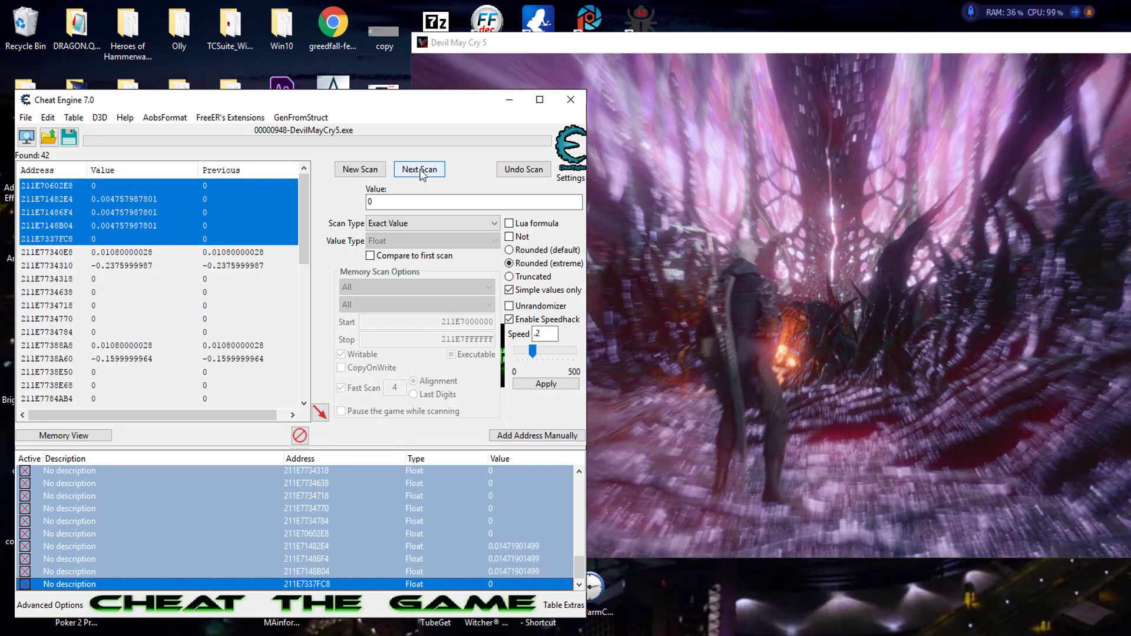
click(419, 168)
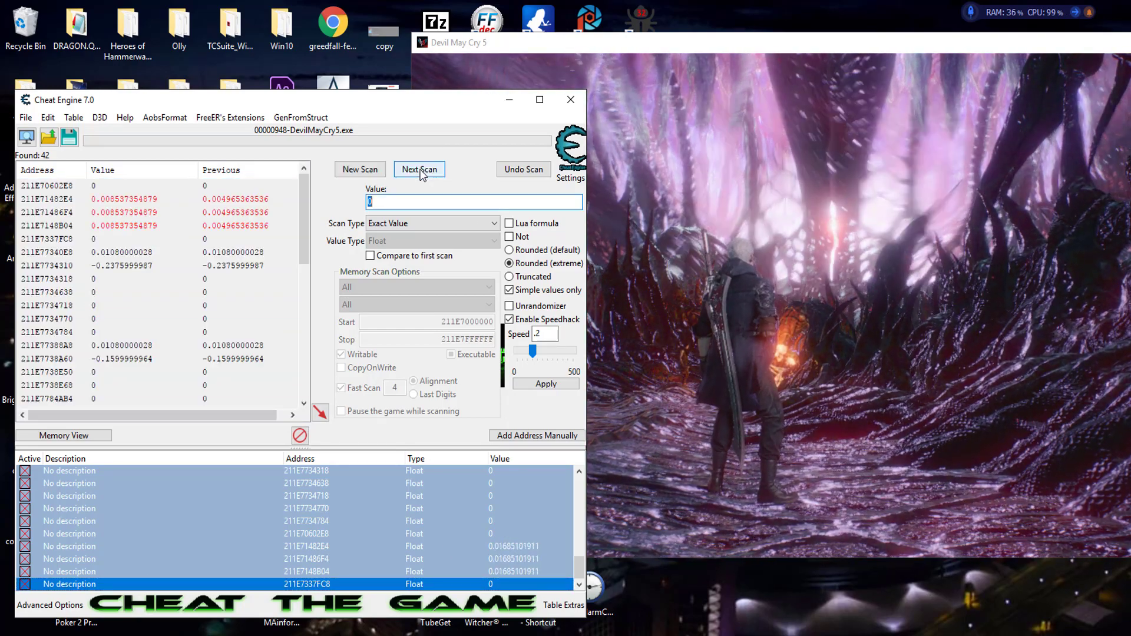
click(419, 168)
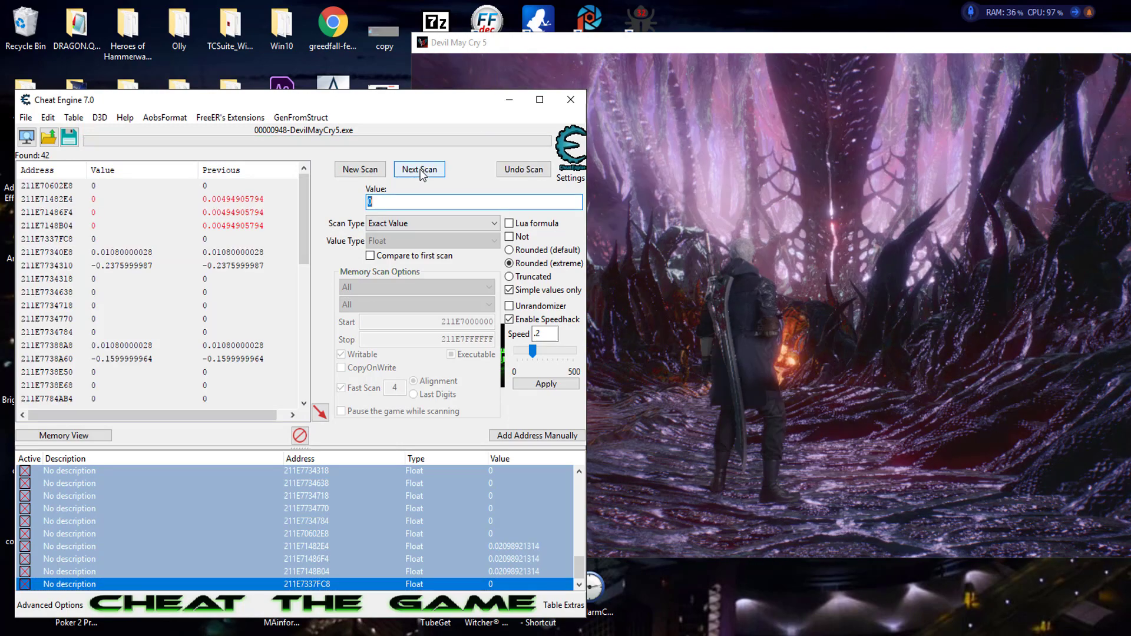
click(419, 168)
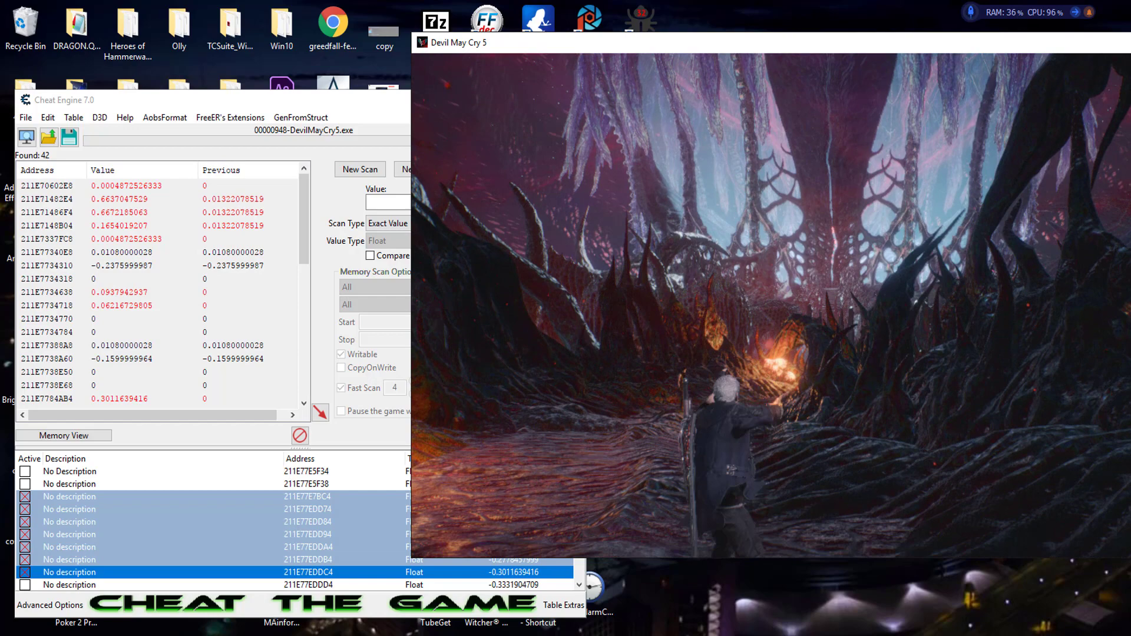
Delete the frozen entries 211E77E7BC4 through 211E77EDDC4 and select the next batch
right_click(307, 573)
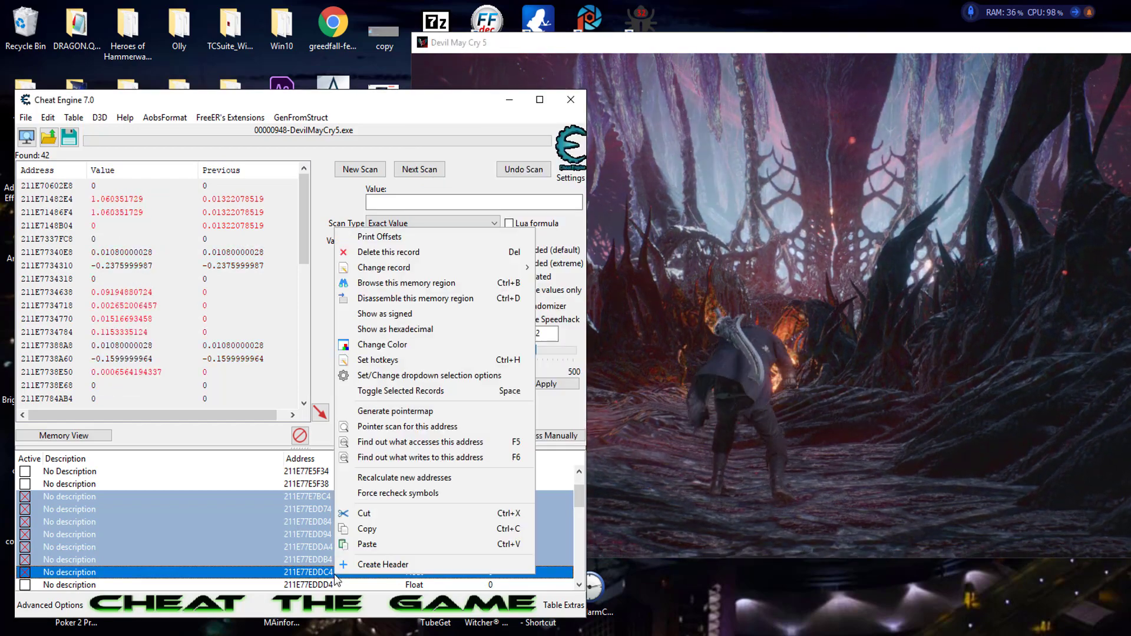
click(388, 253)
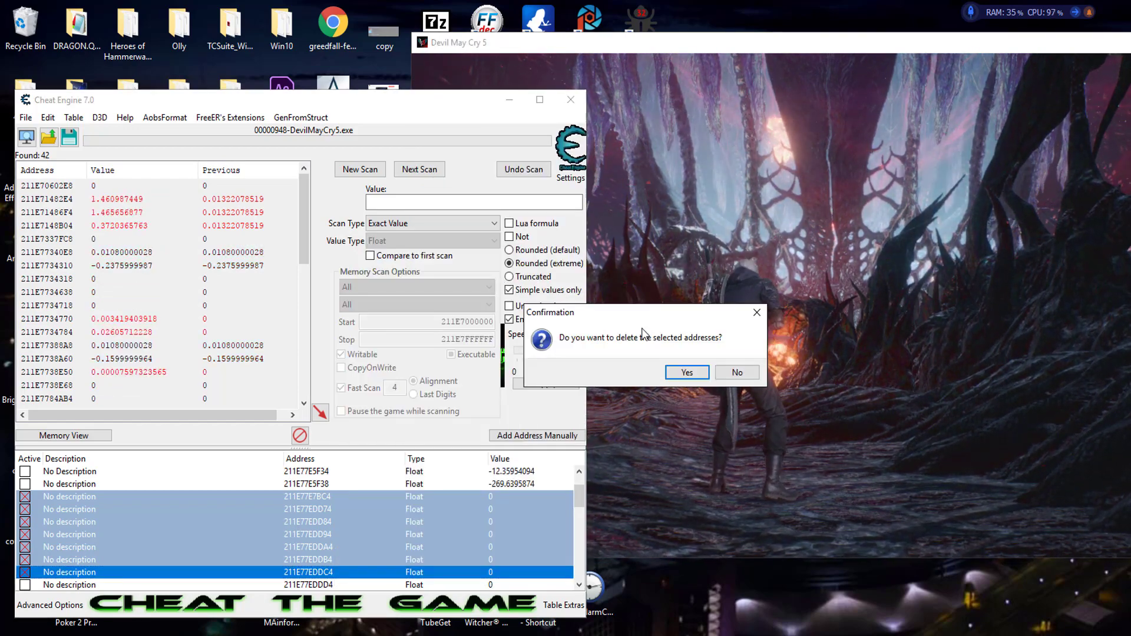
click(684, 372)
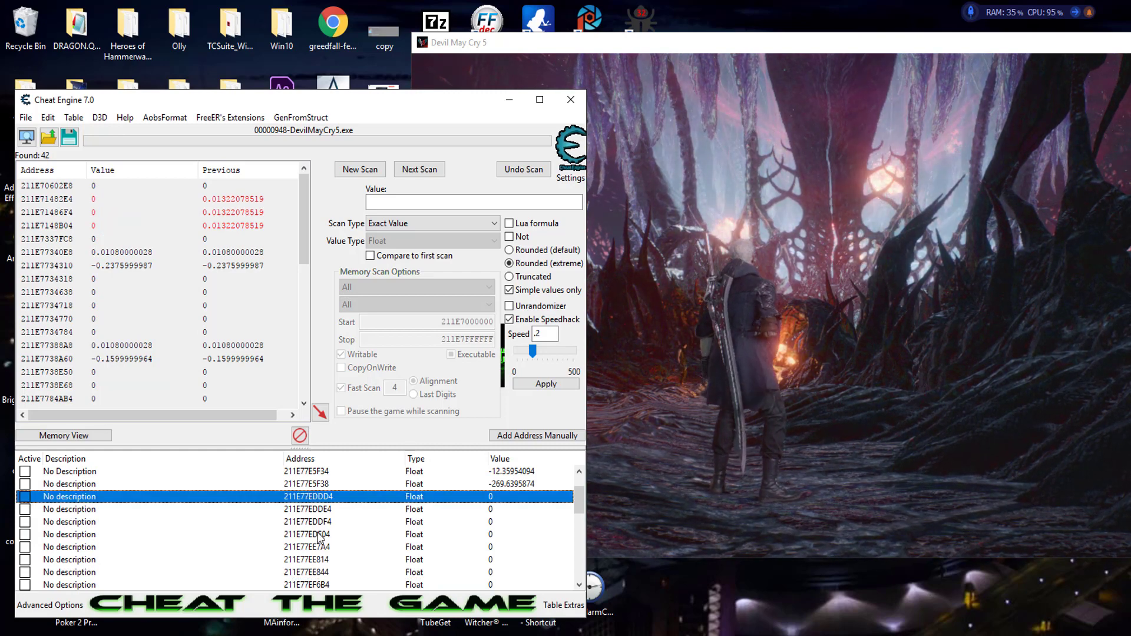
click(325, 584)
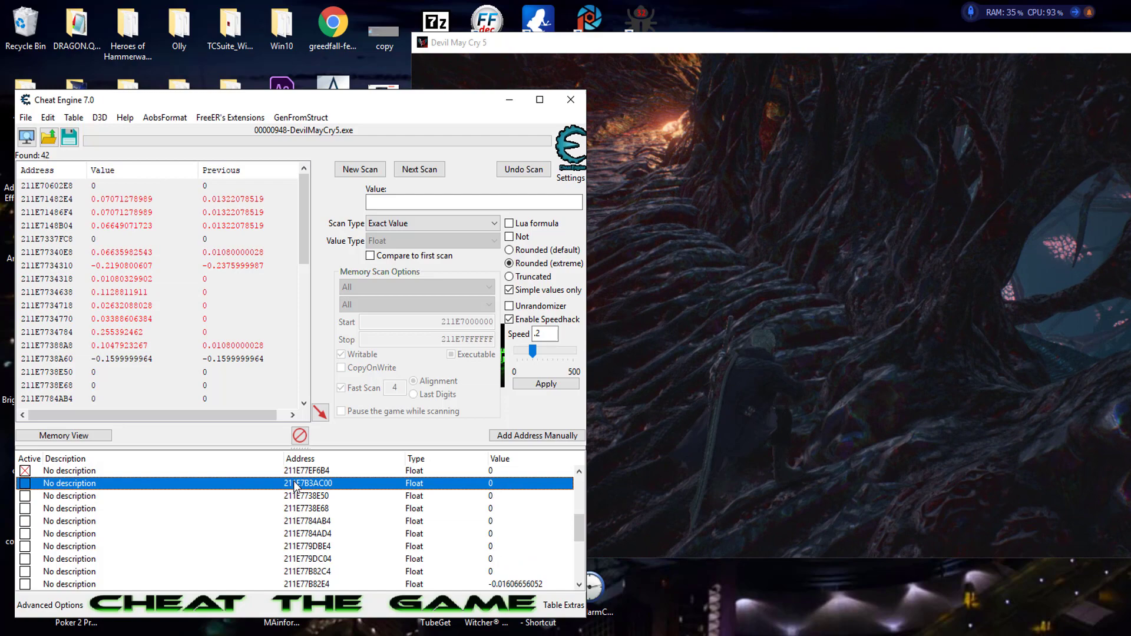
right_click(293, 483)
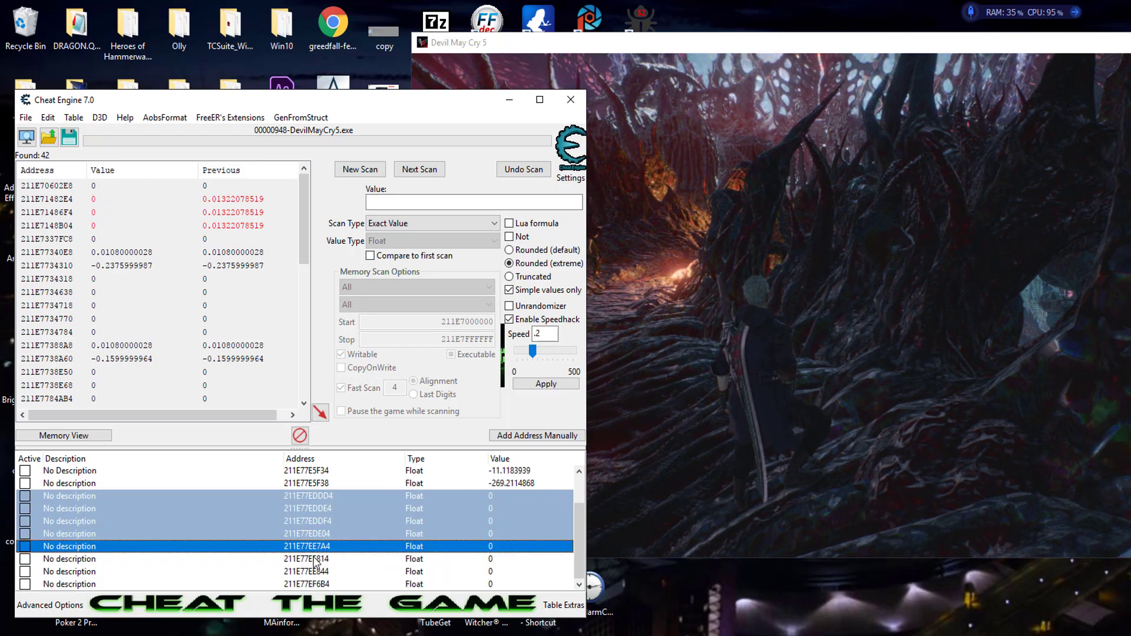
Delete the batch of unwanted entries selected at the bottom of the address list
click(306, 559)
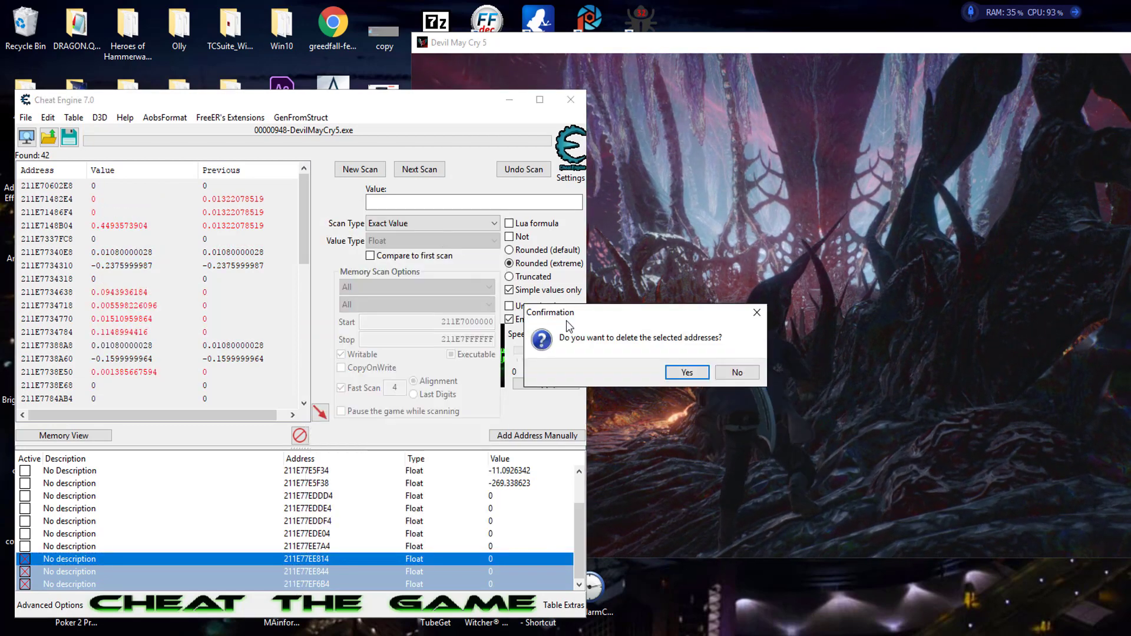
click(686, 372)
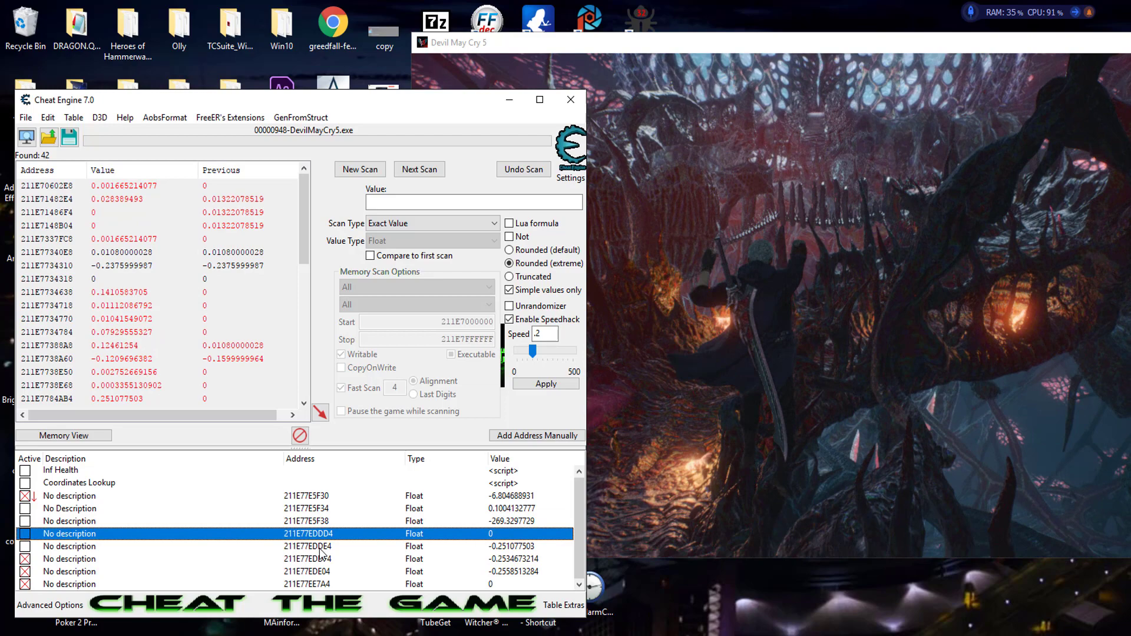
right_click(69, 532)
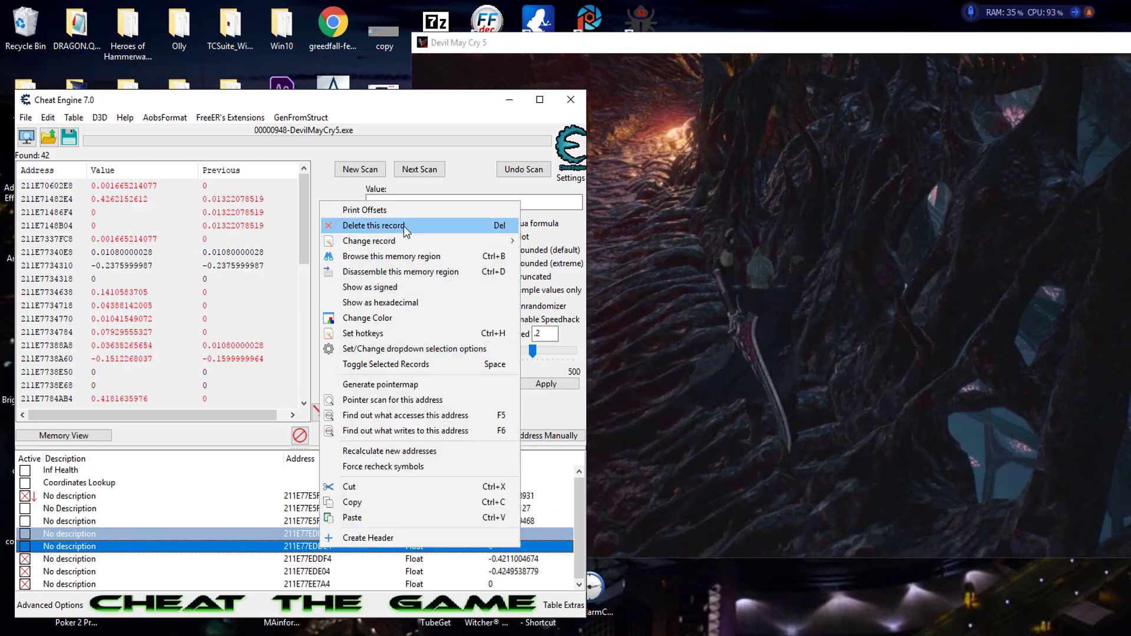
click(373, 225)
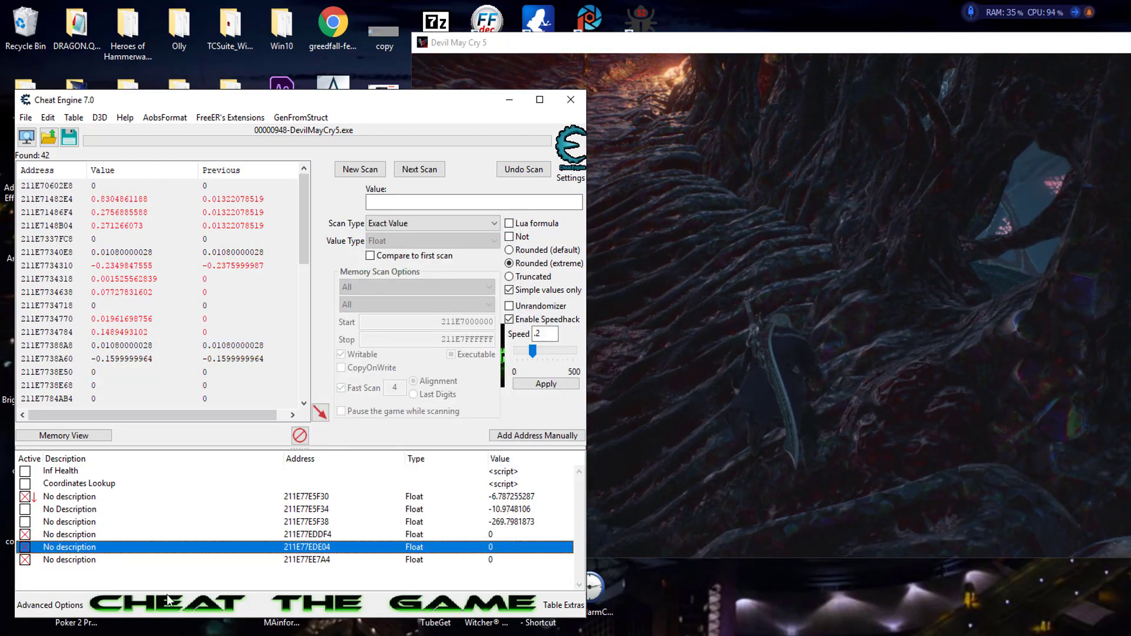
click(25, 559)
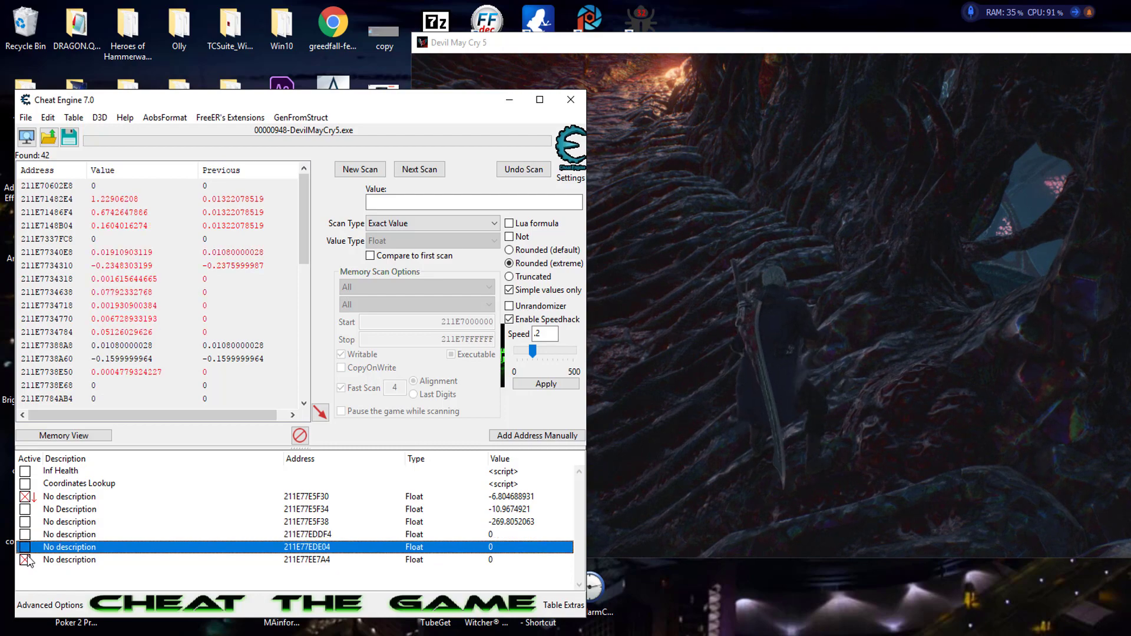
click(359, 168)
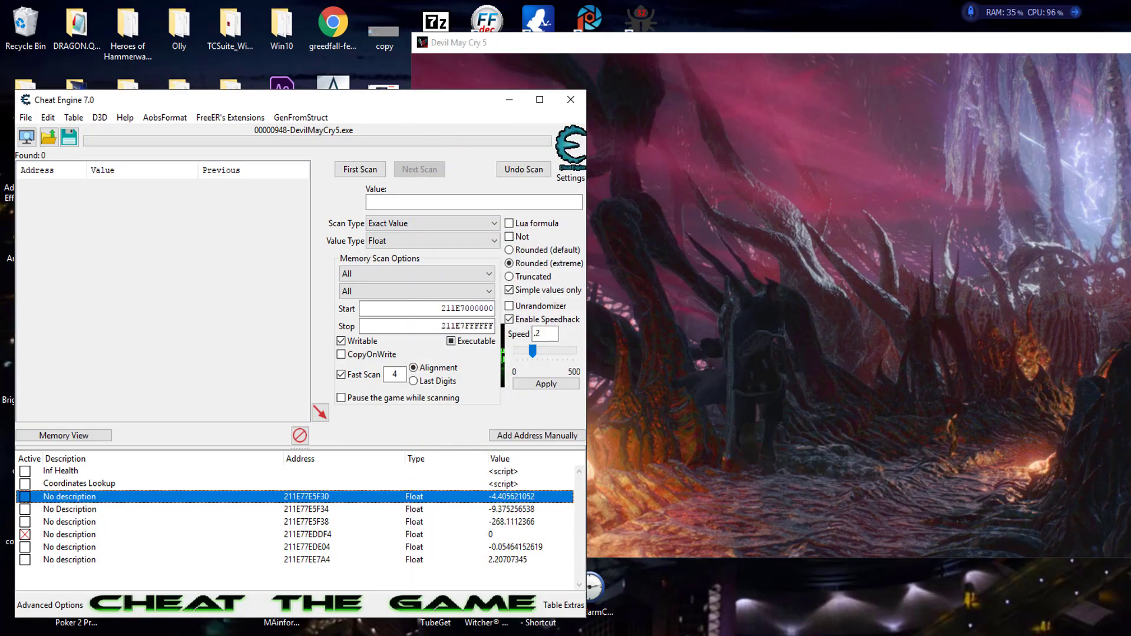
Delete addresses 211E77EDDF4 and 211E77EDE04, leaving only the float at 211E77EE7A4
right_click(68, 534)
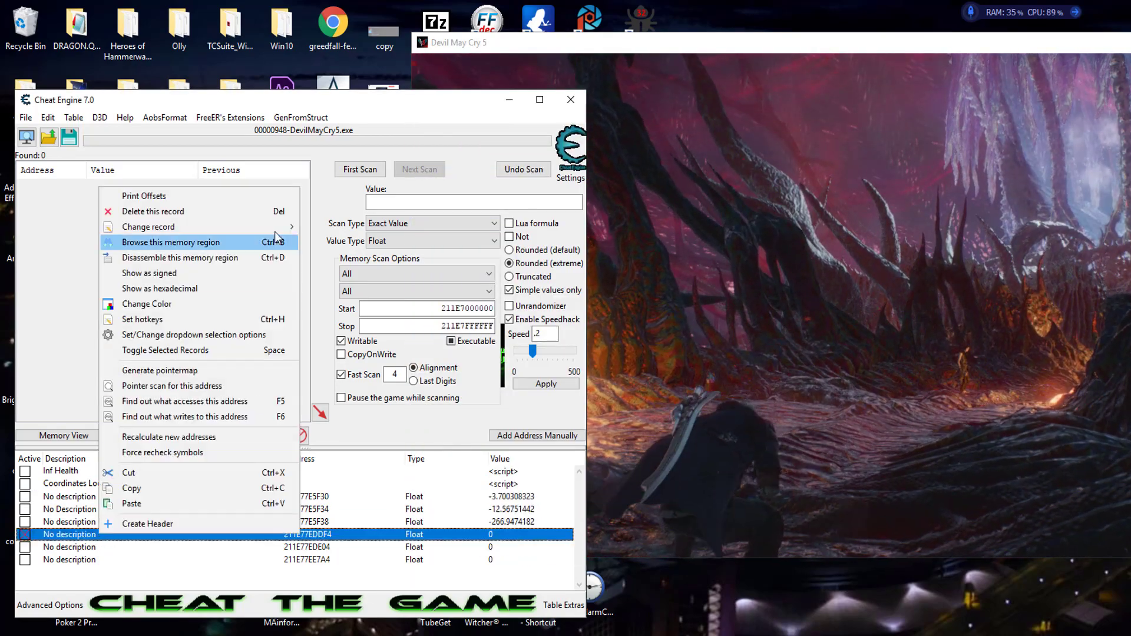
click(152, 211)
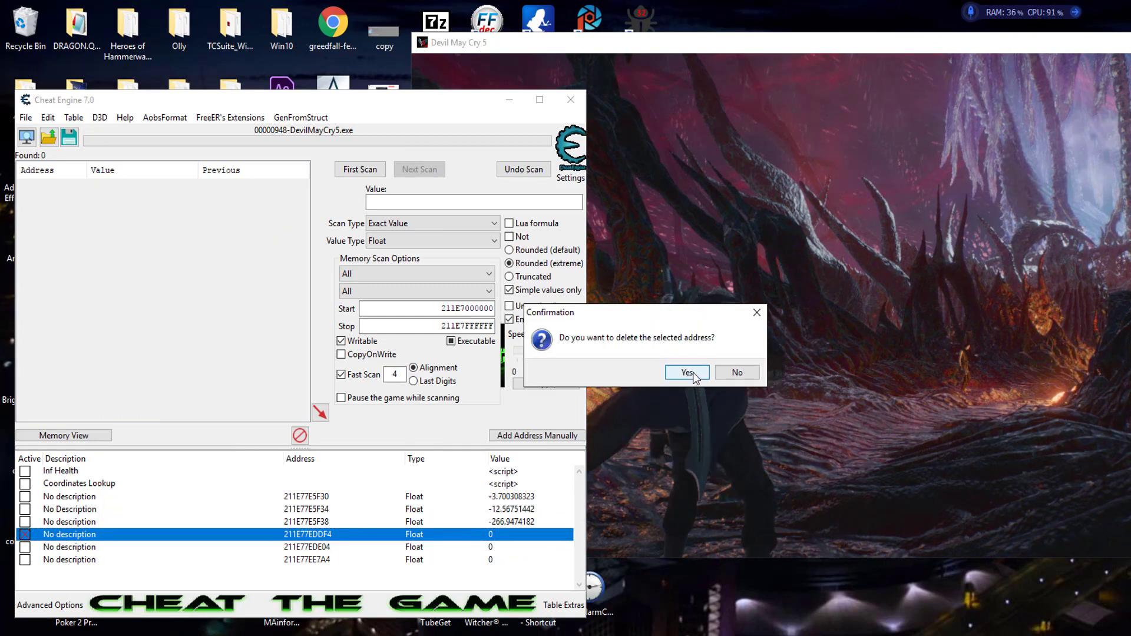
click(685, 372)
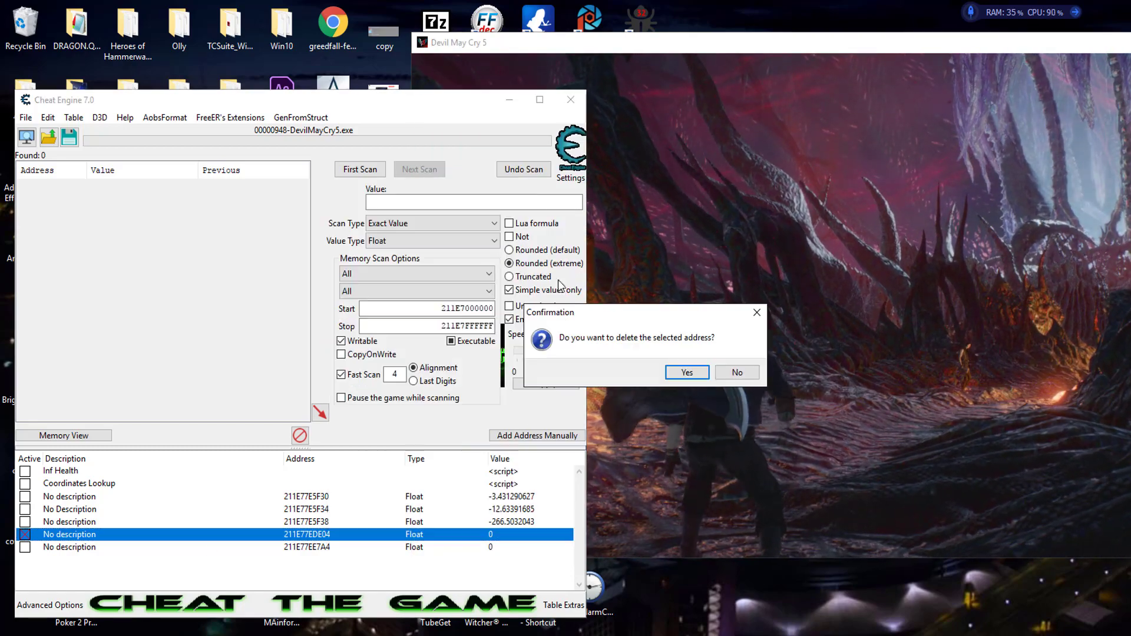
click(685, 373)
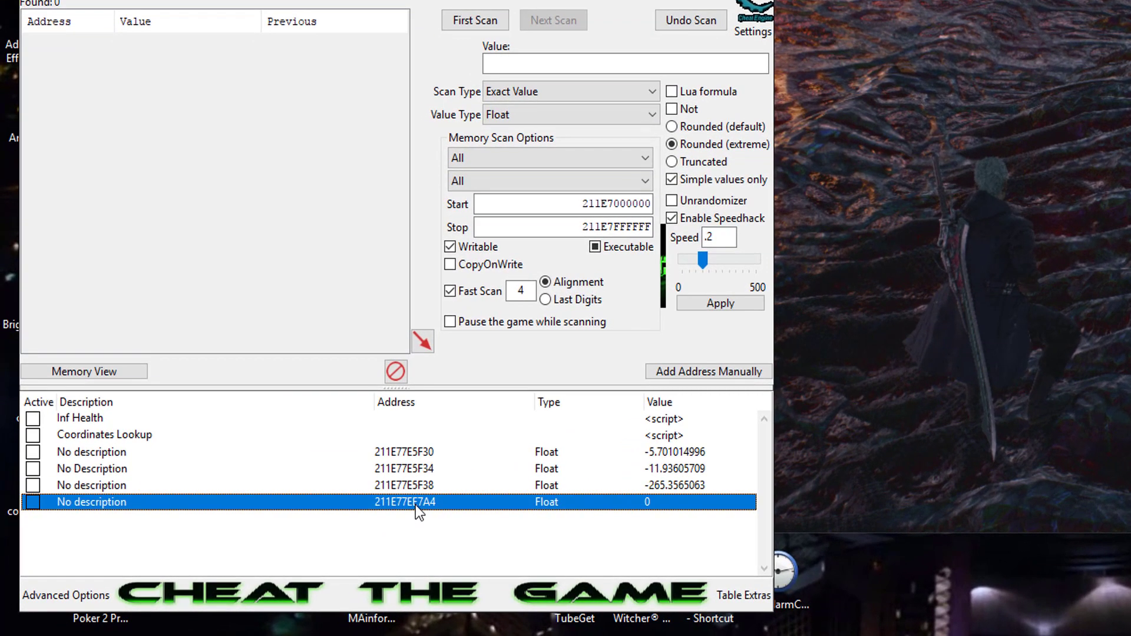
mouse_move(442, 538)
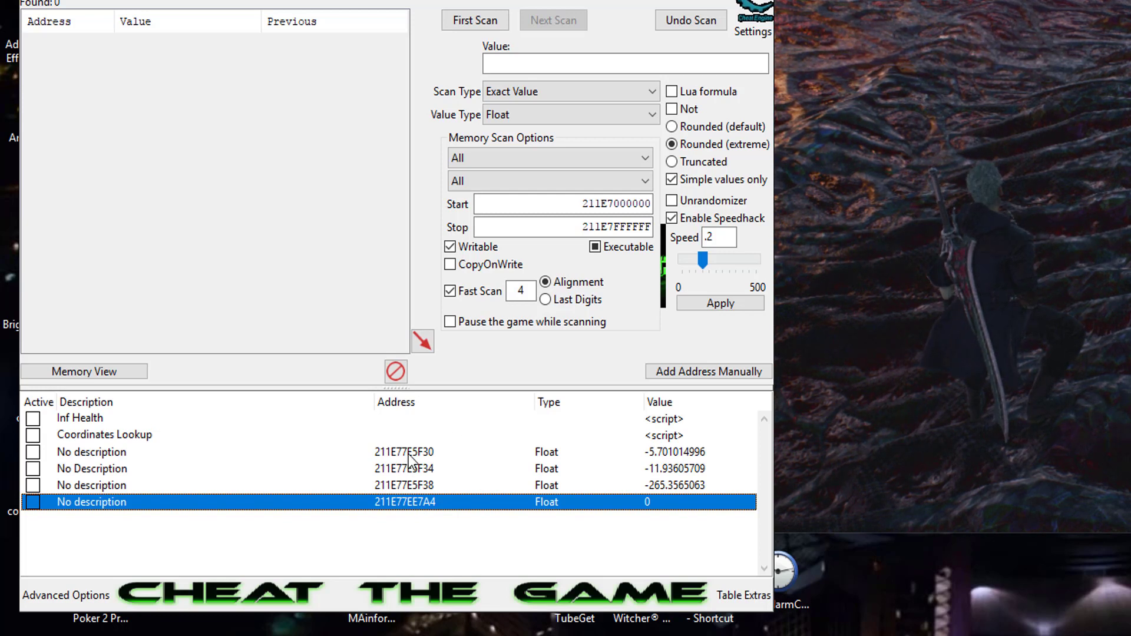
mouse_move(425, 493)
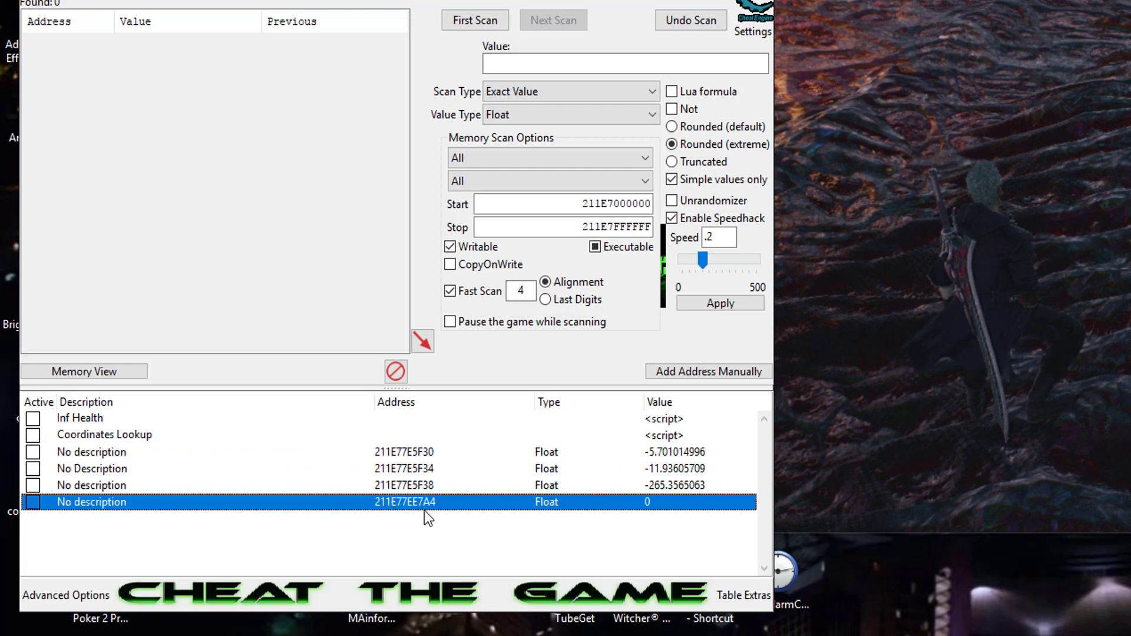
right_click(429, 501)
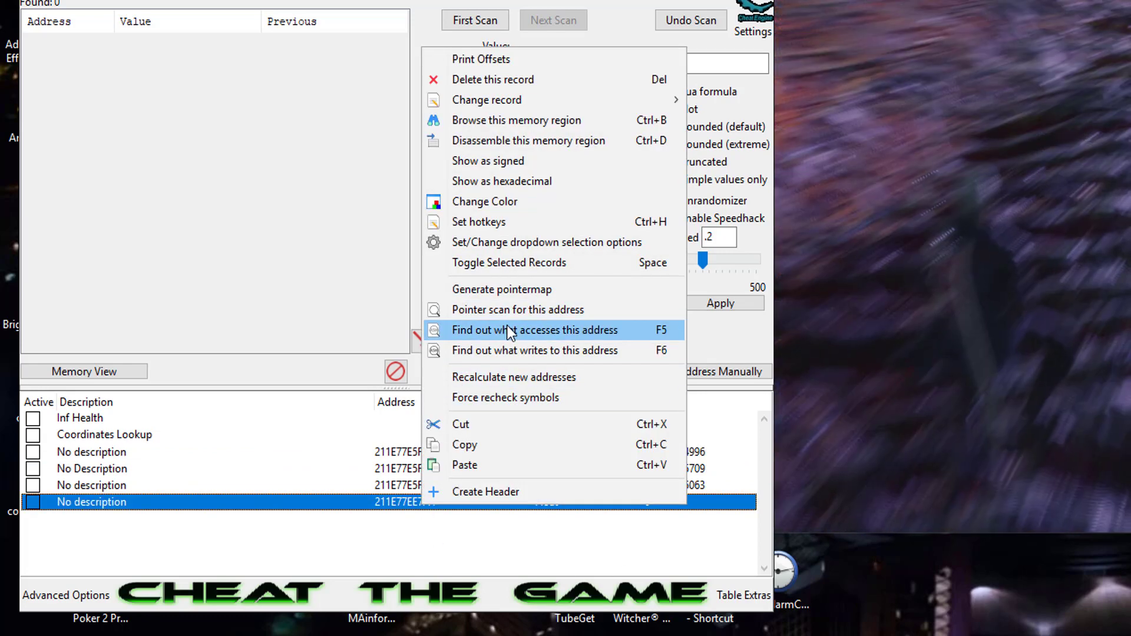
Find what accesses 211E77EE7A4 and inspect the three accessing instructions
click(535, 330)
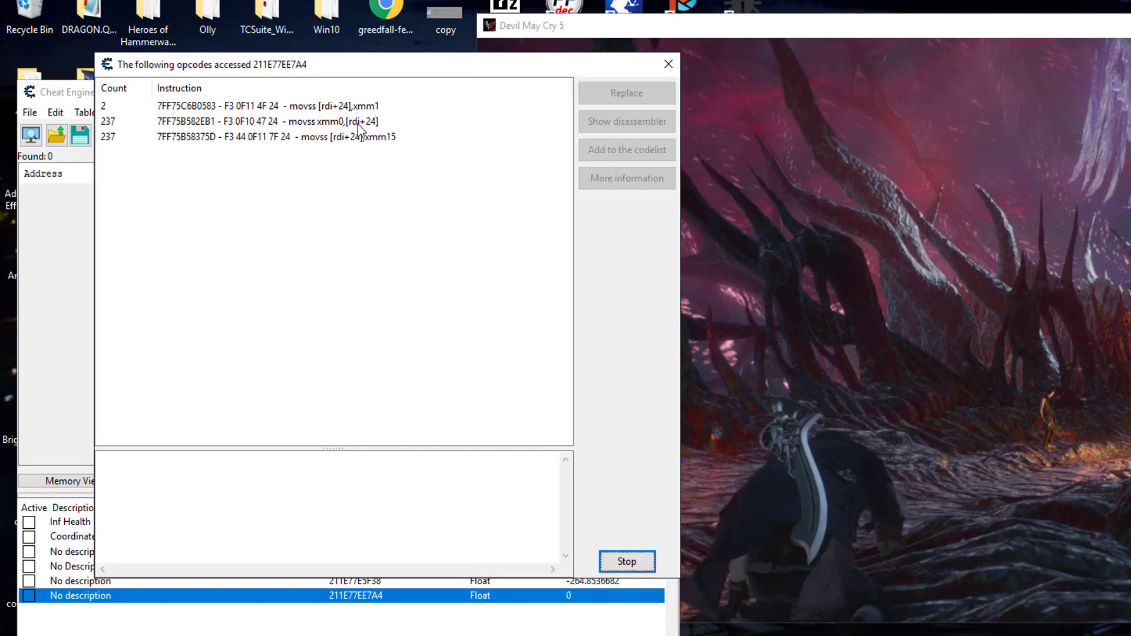
click(252, 106)
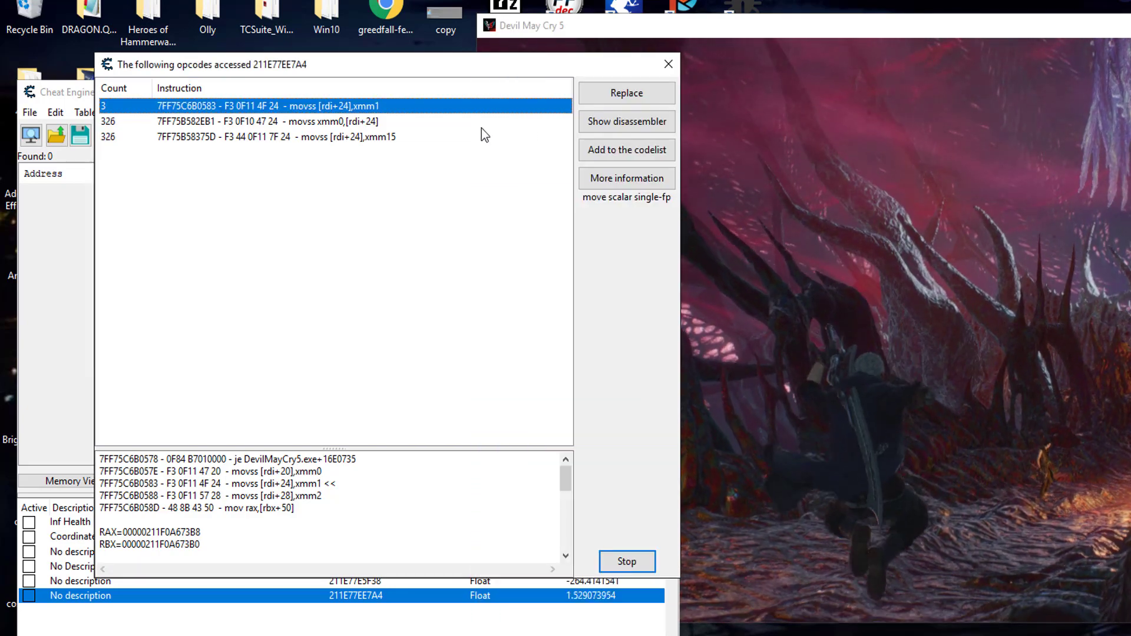
click(253, 122)
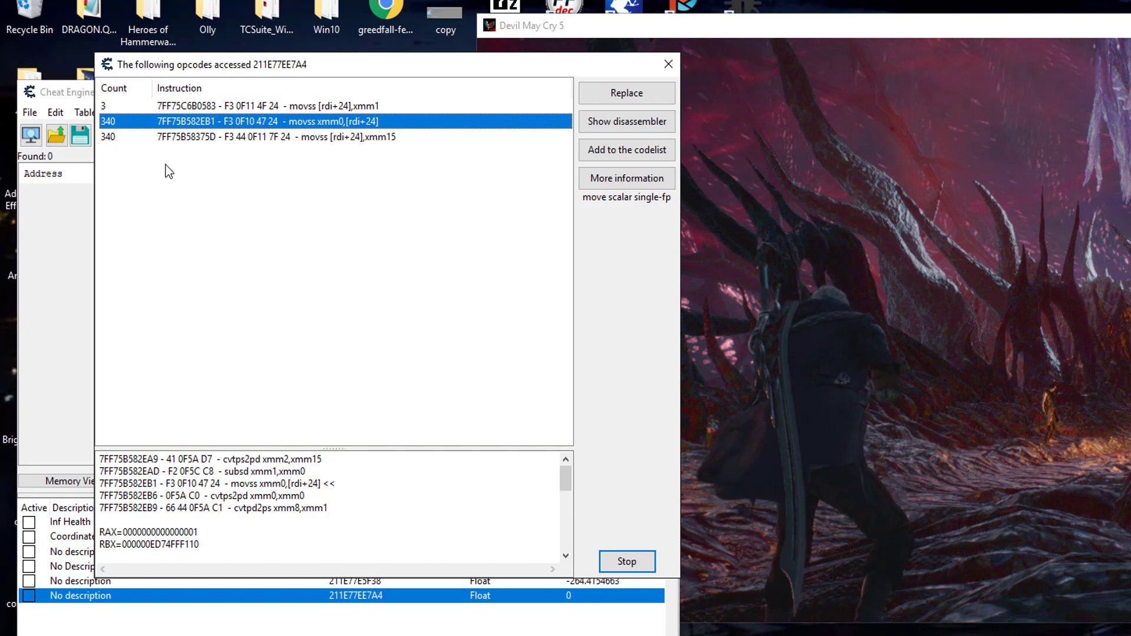
click(288, 137)
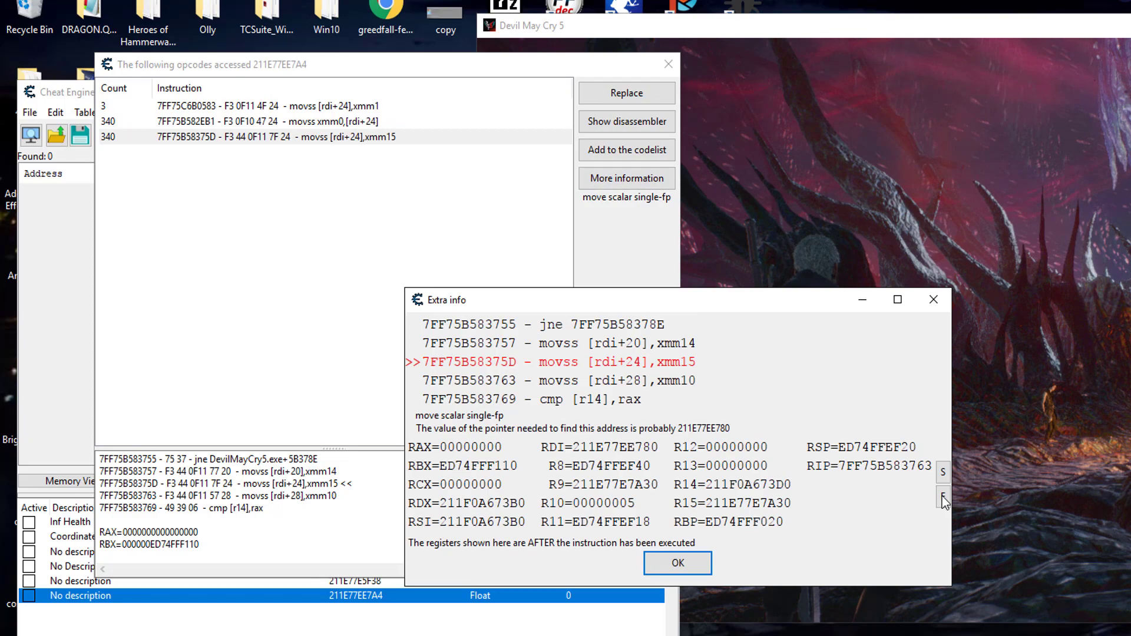
Close the extra info and show the third instruction, DevilMayCry5.exe+5B375D, in the disassembler
click(943, 497)
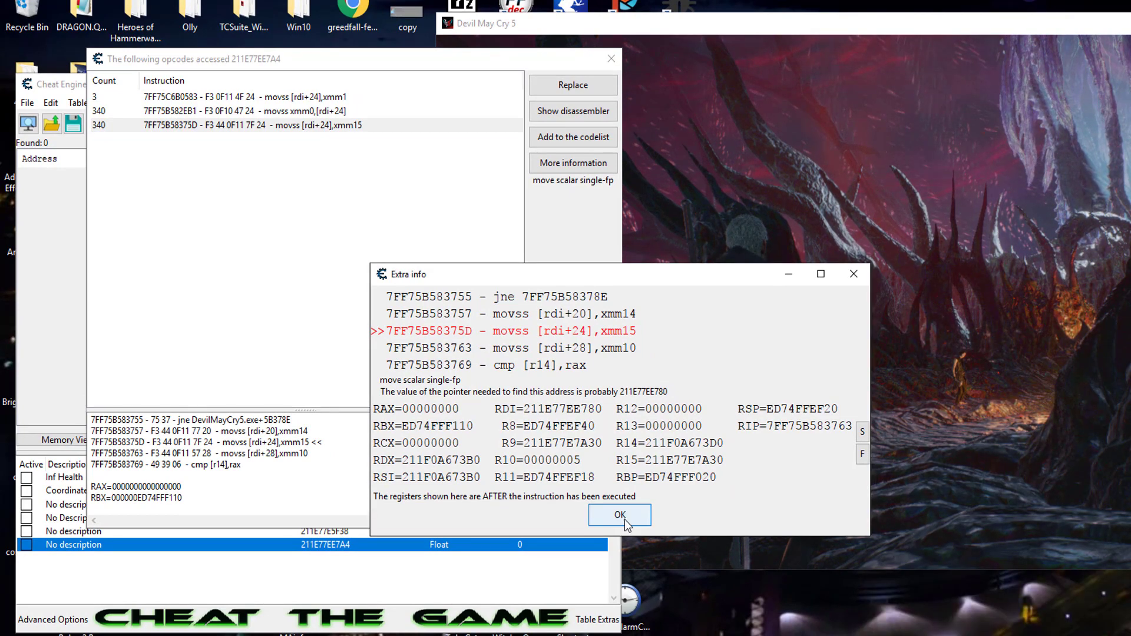
click(619, 515)
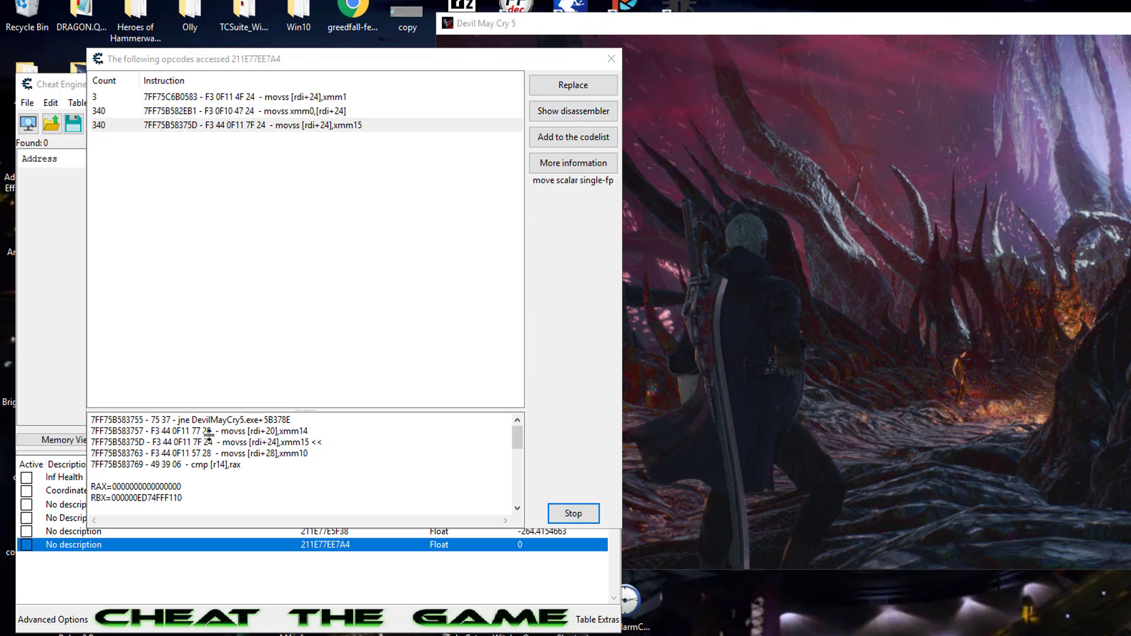
click(572, 111)
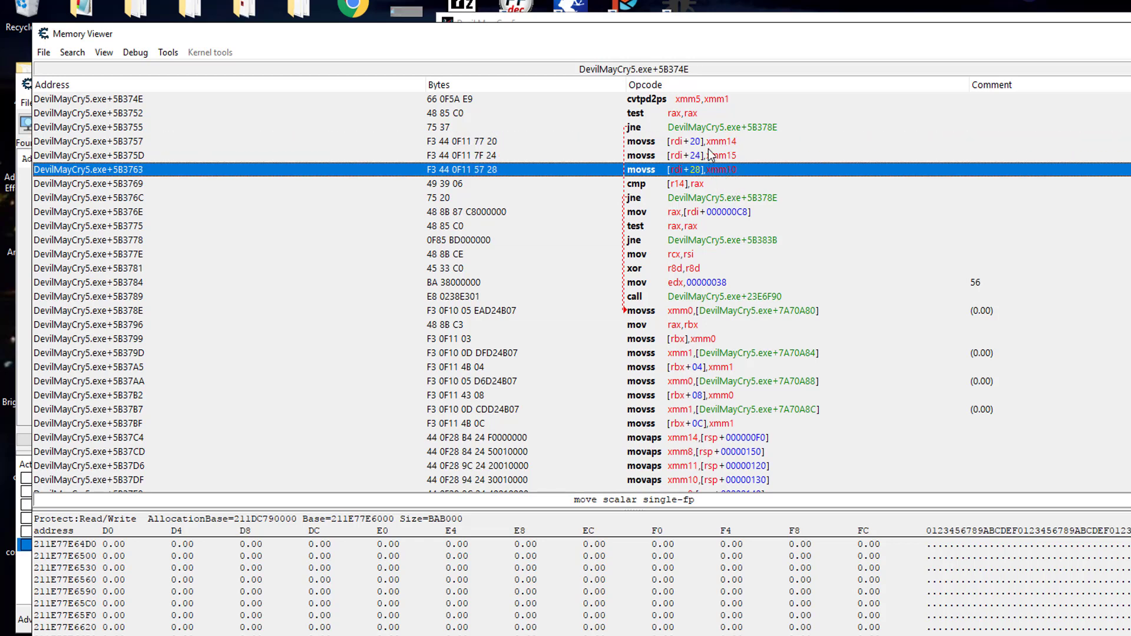
Create an AOB injection script at DevilMayCry5.exe+5B375D with symbol jump_height
click(86, 155)
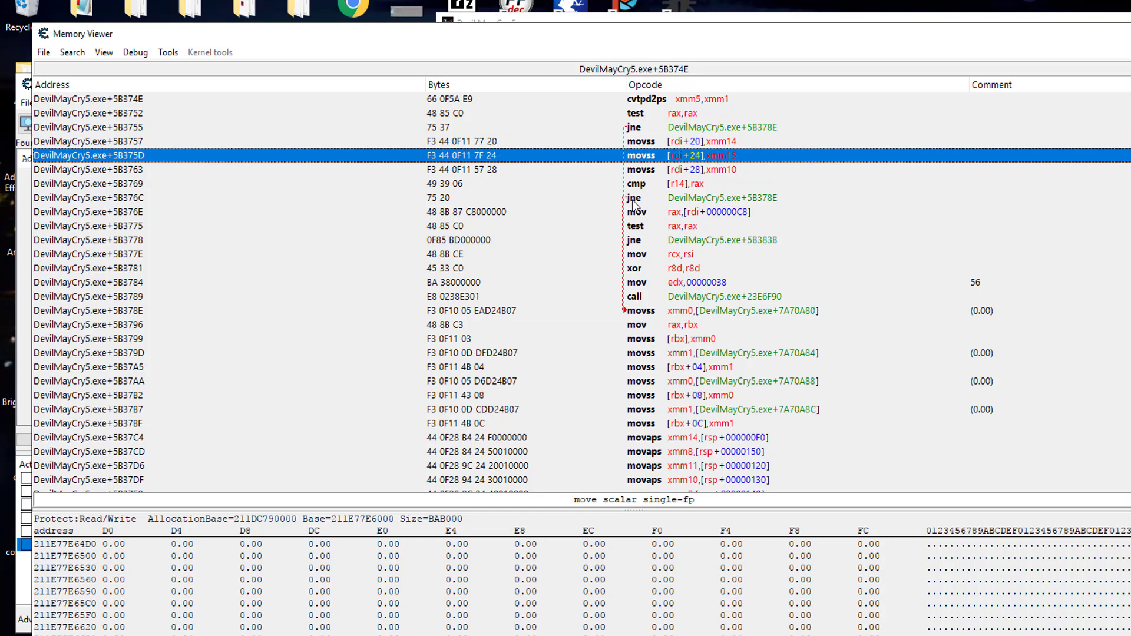
mouse_move(717, 180)
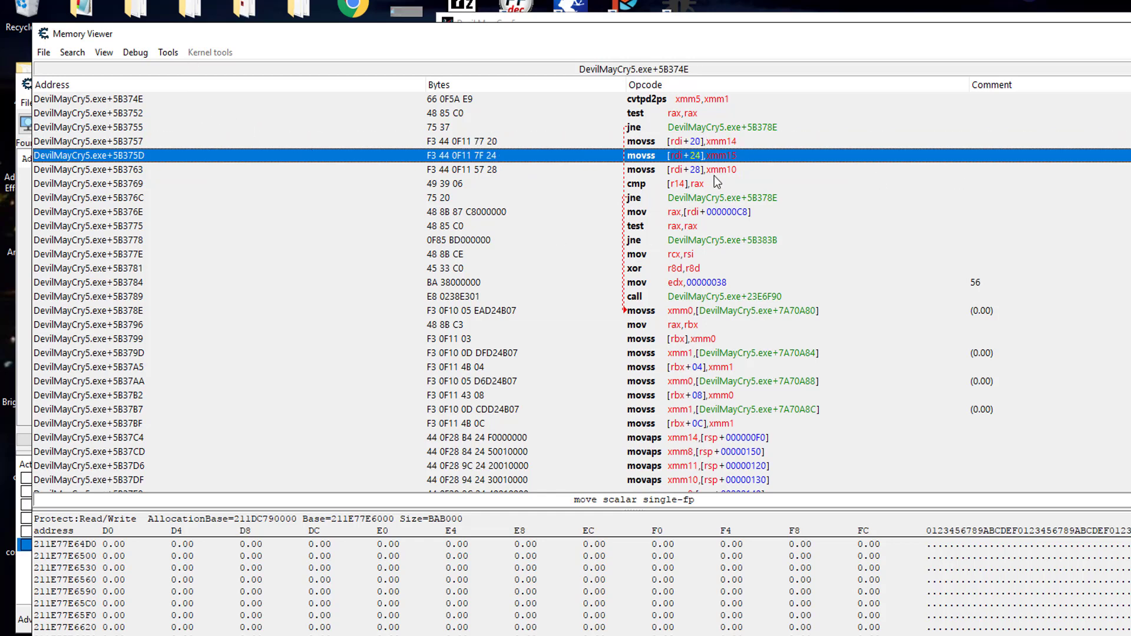
click(167, 52)
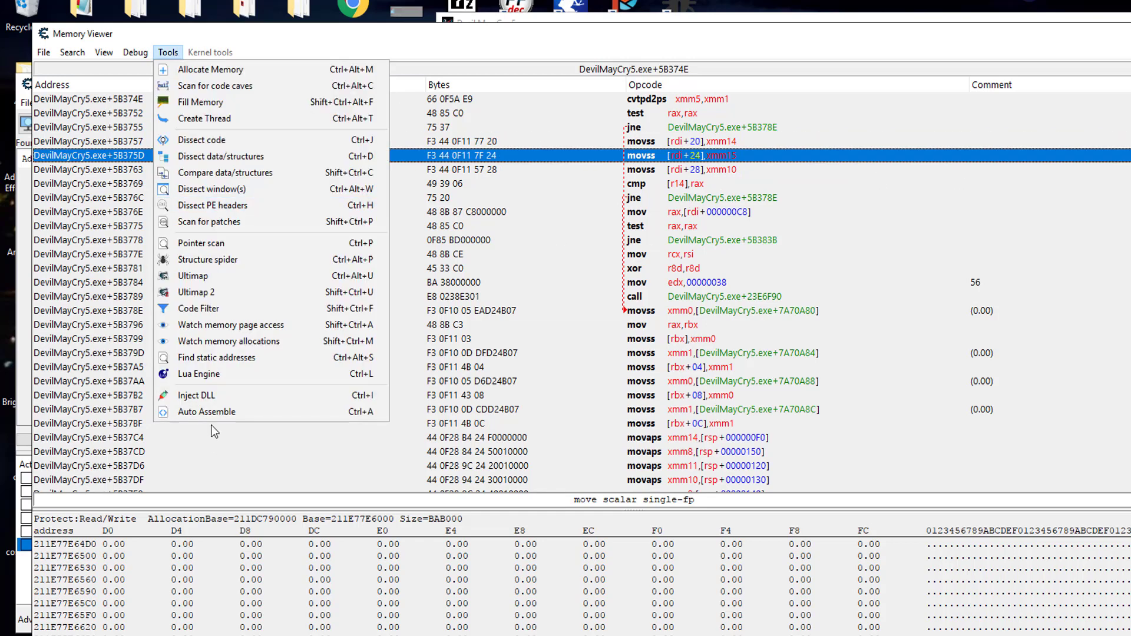
click(221, 155)
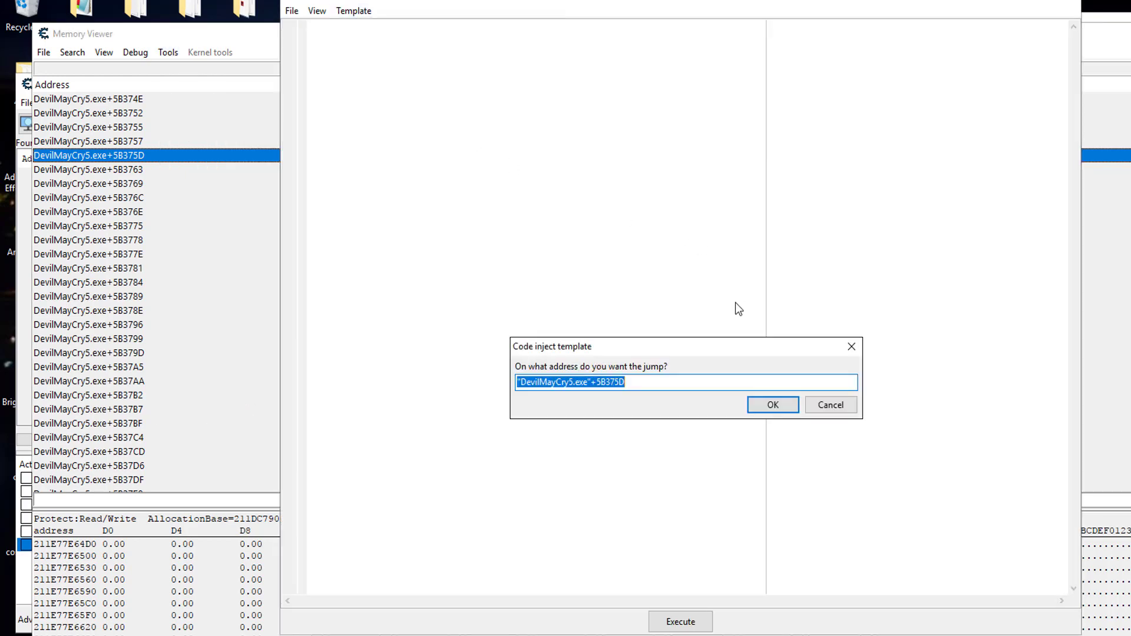
click(771, 404)
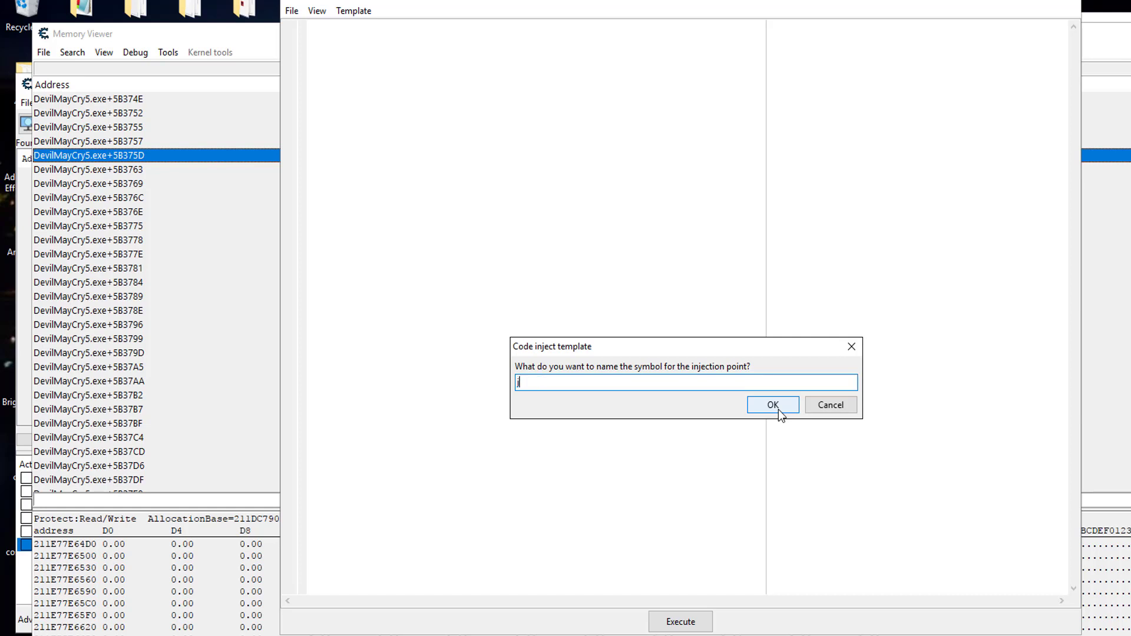
text(um)
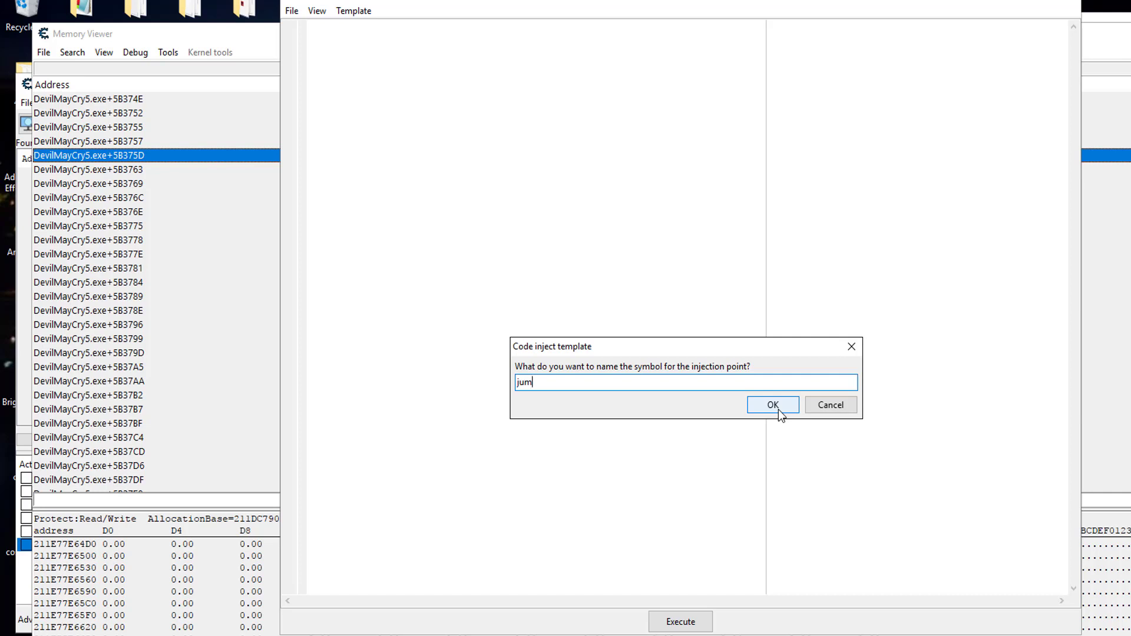
text(_height)
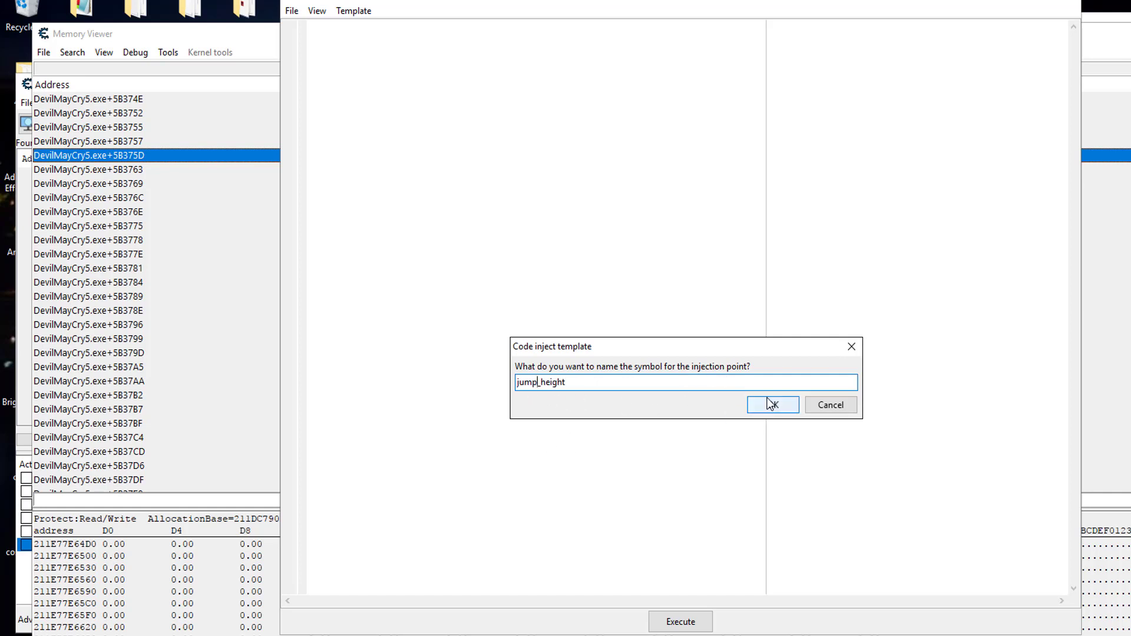
click(771, 404)
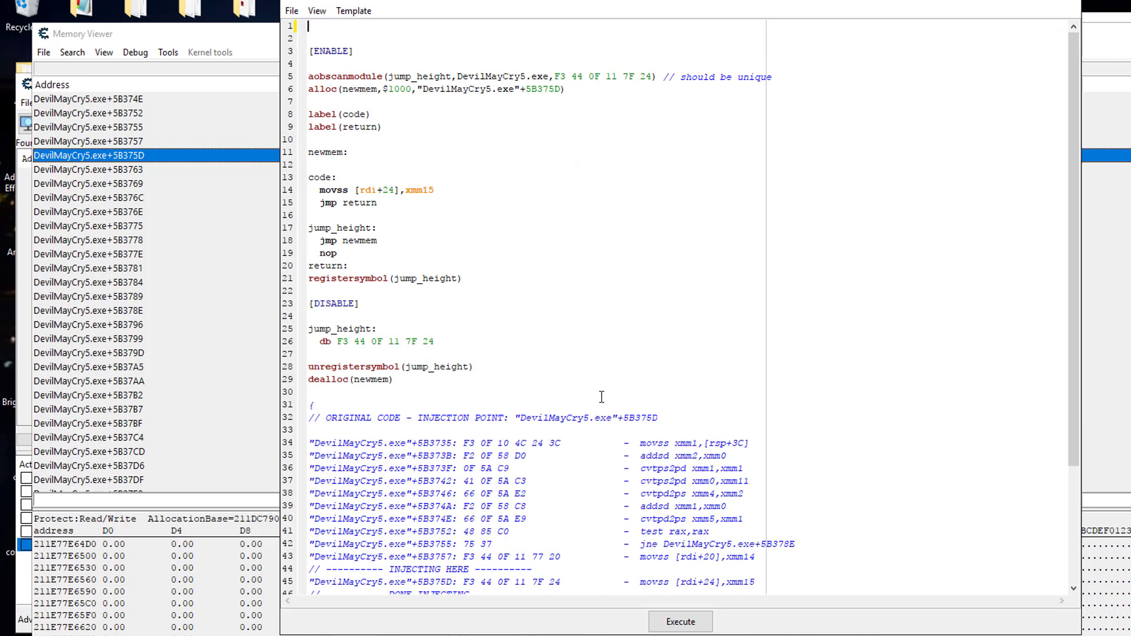
Insert xorps xmm15,xmm15 above movss [rdi+24],xmm15 in the script's code block
double_click(417, 190)
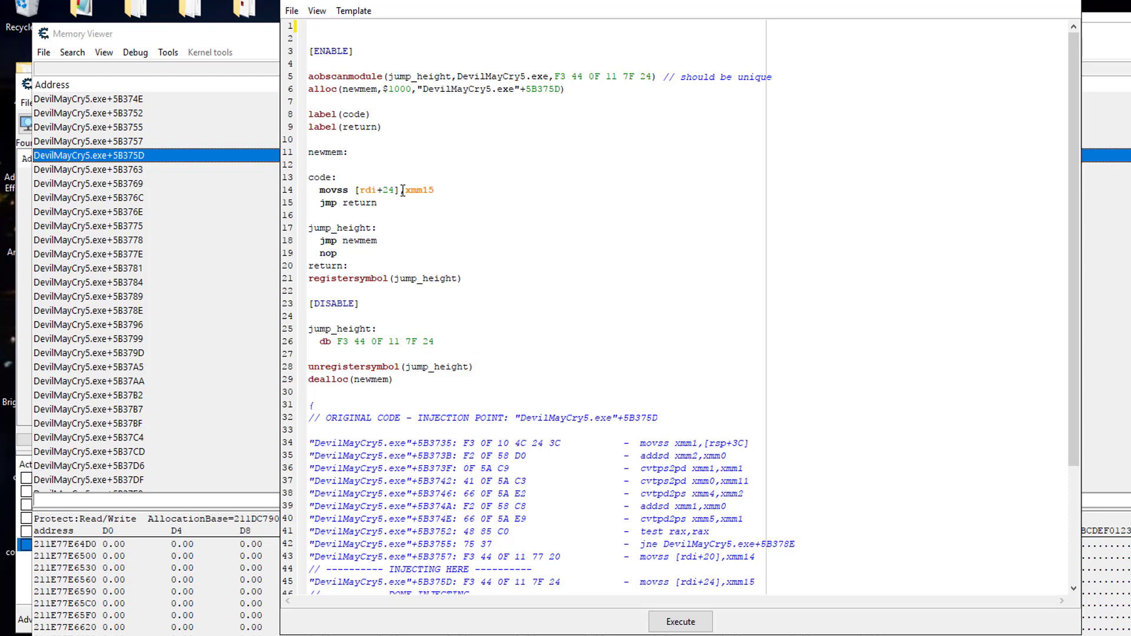
double_click(377, 190)
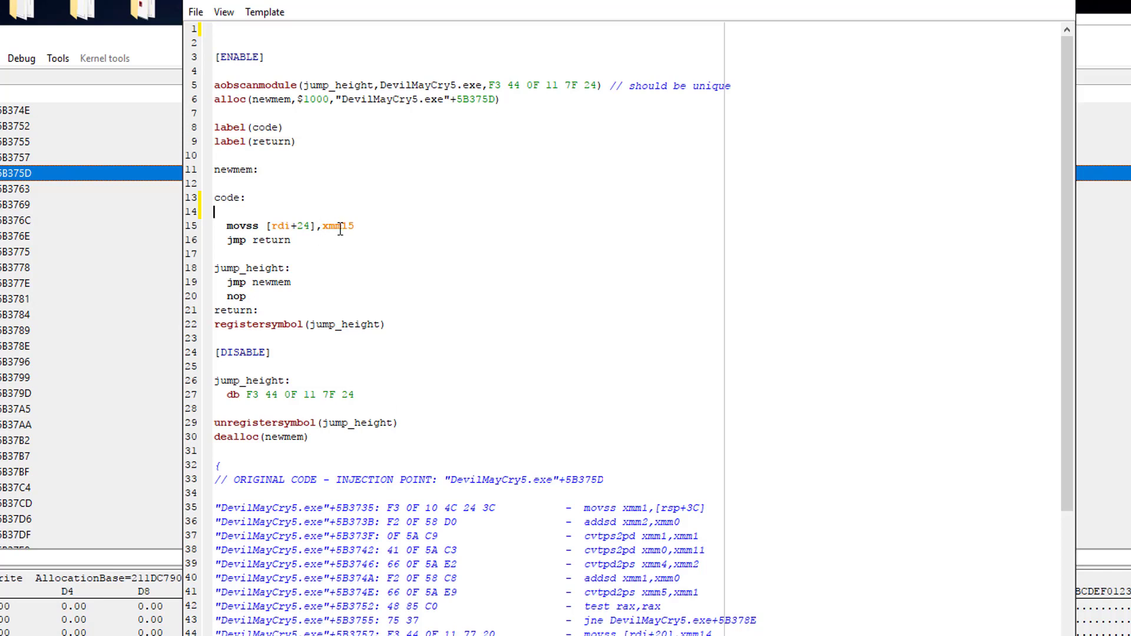
text(xc)
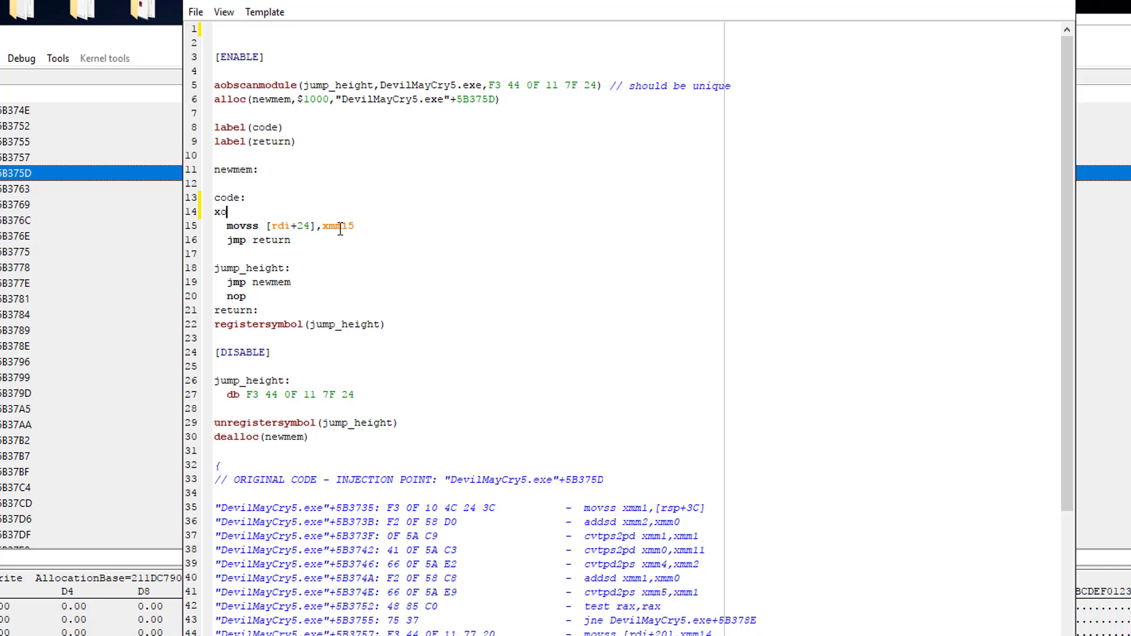
text(rps)
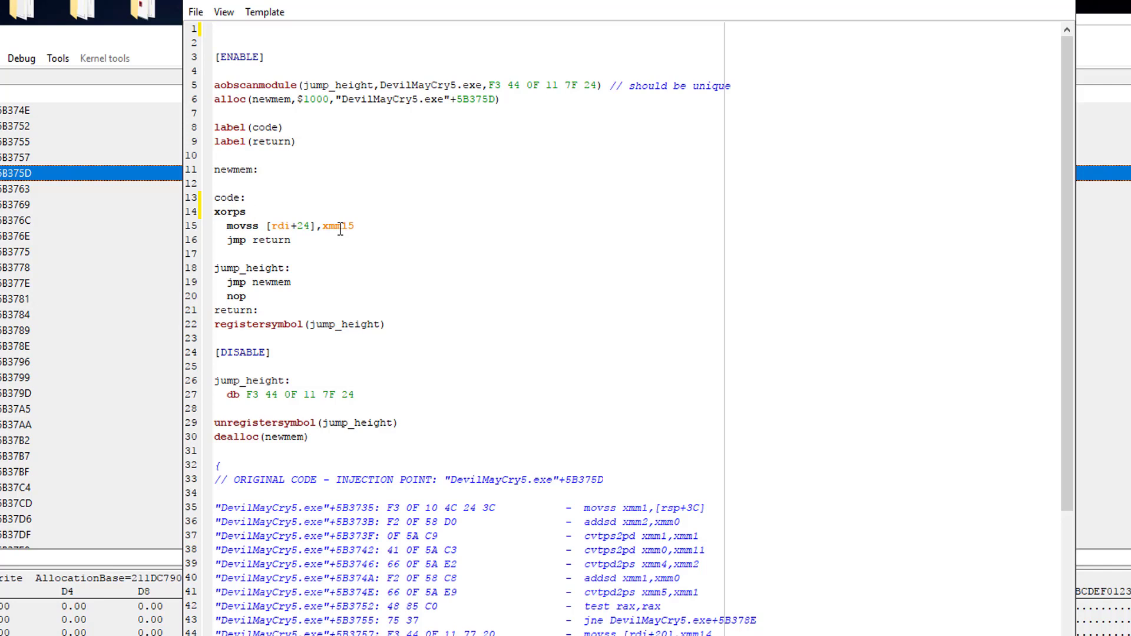
text(xmm1)
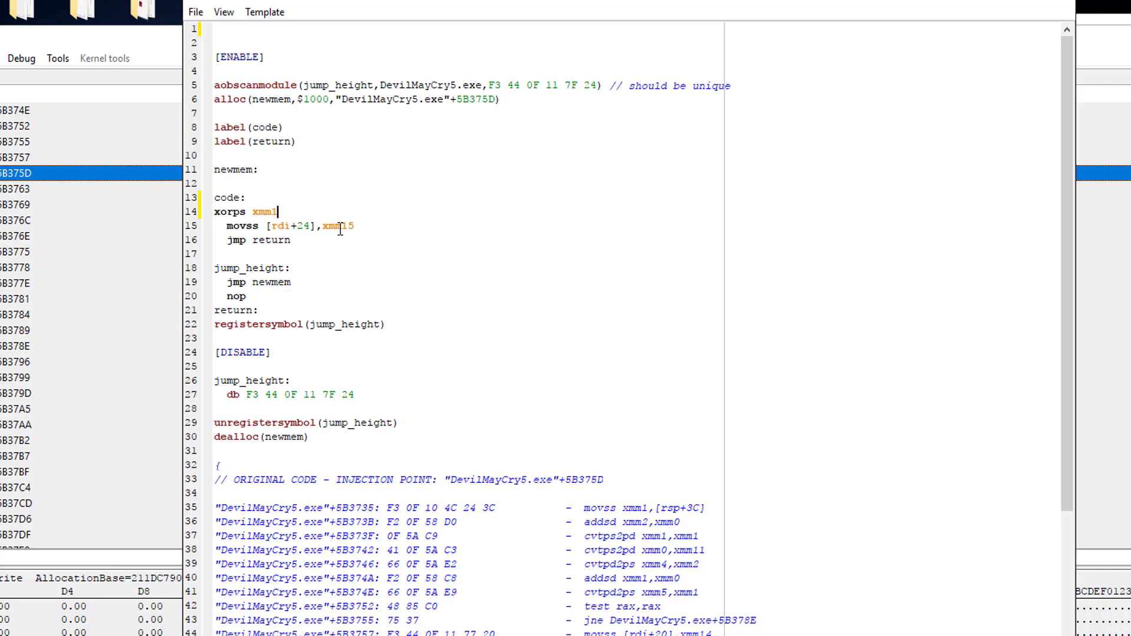
text(5,)
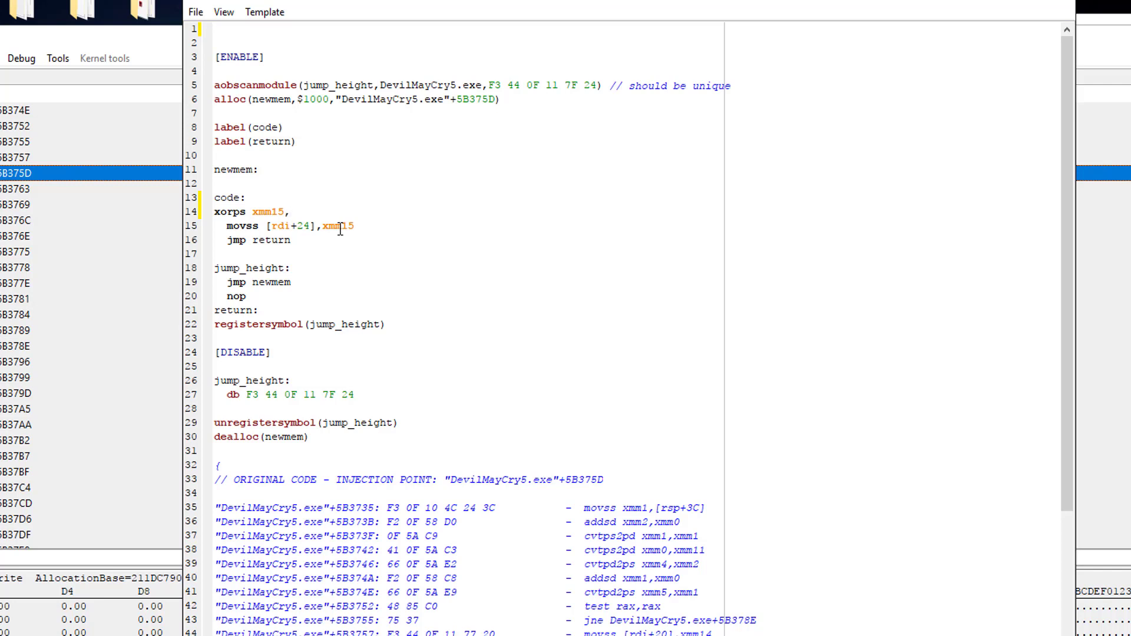
text(xmm15)
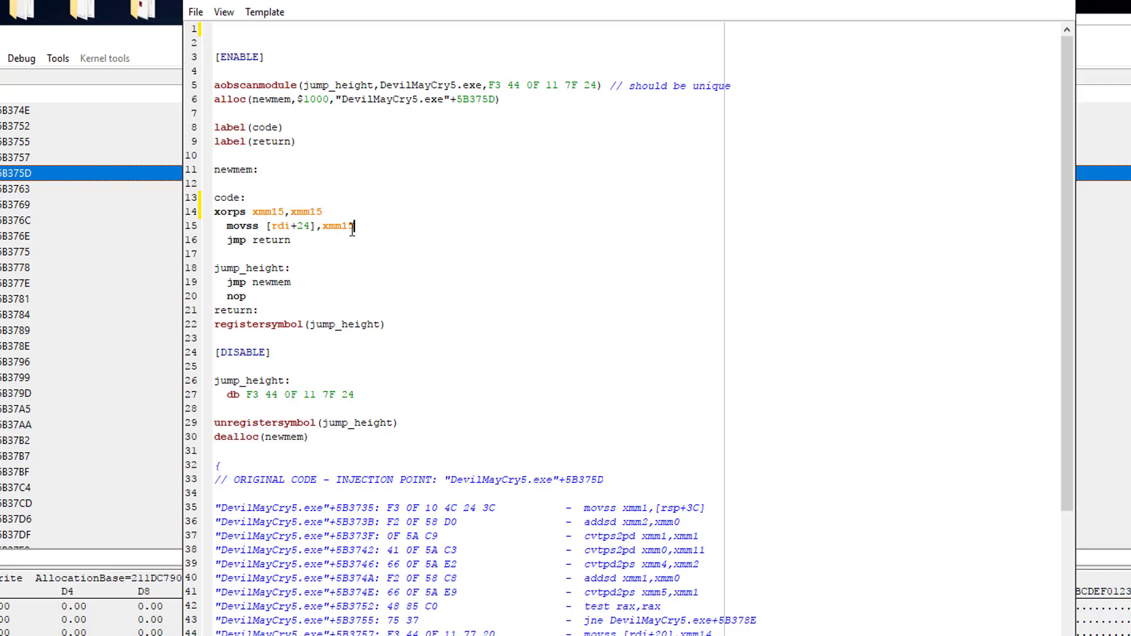
double_click(276, 227)
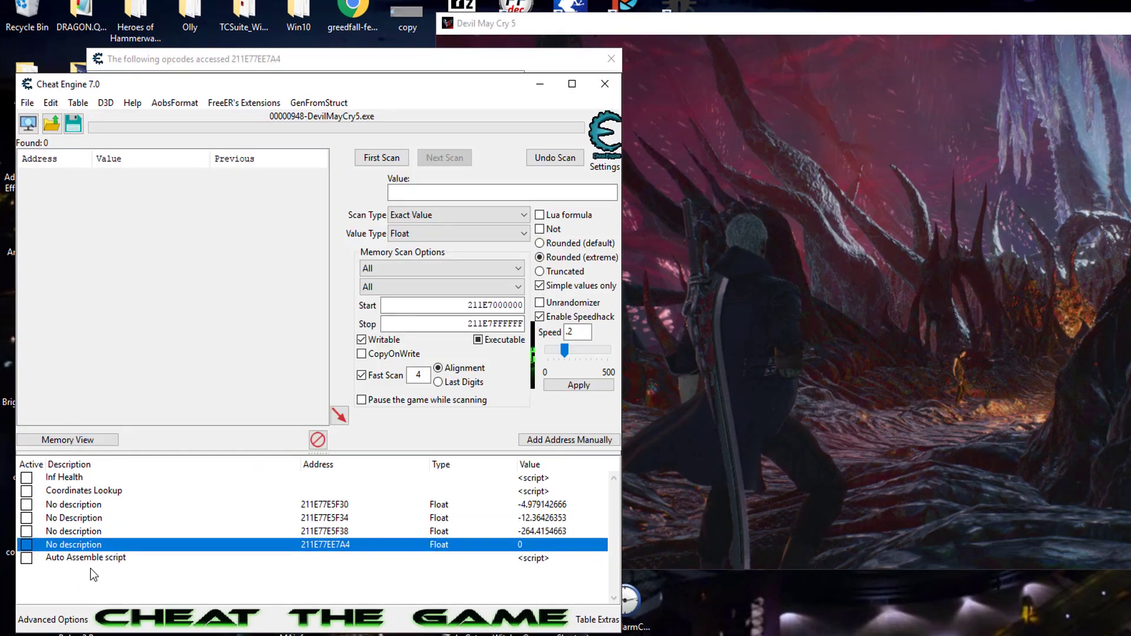
Rename the script entry to 'Height Test' and set the speedhack speed to 1
double_click(85, 557)
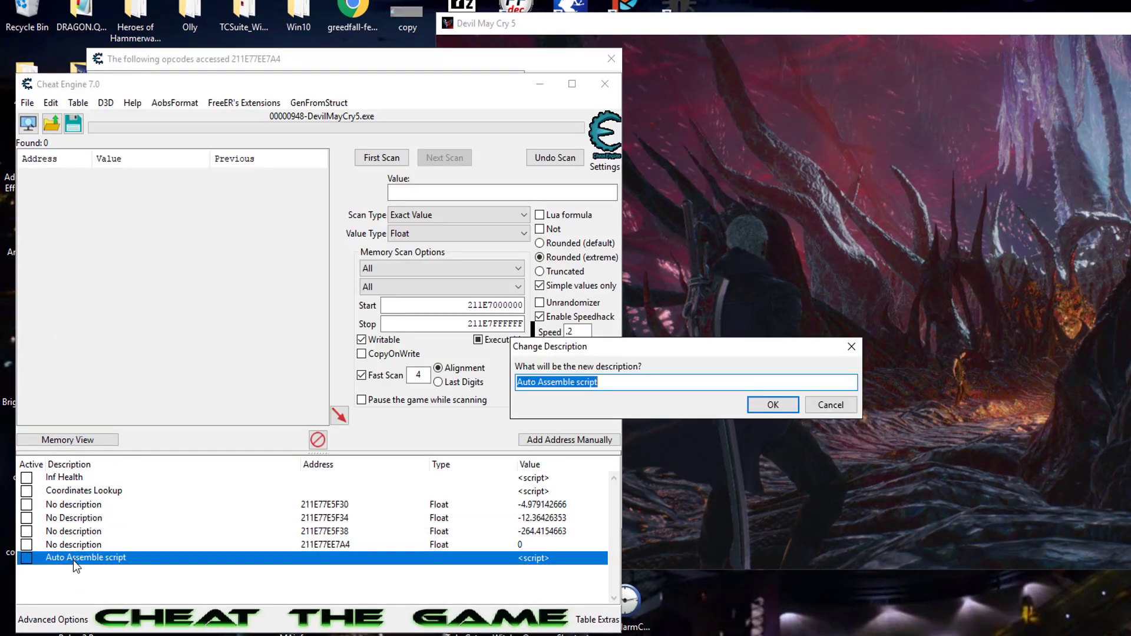
text(Super)
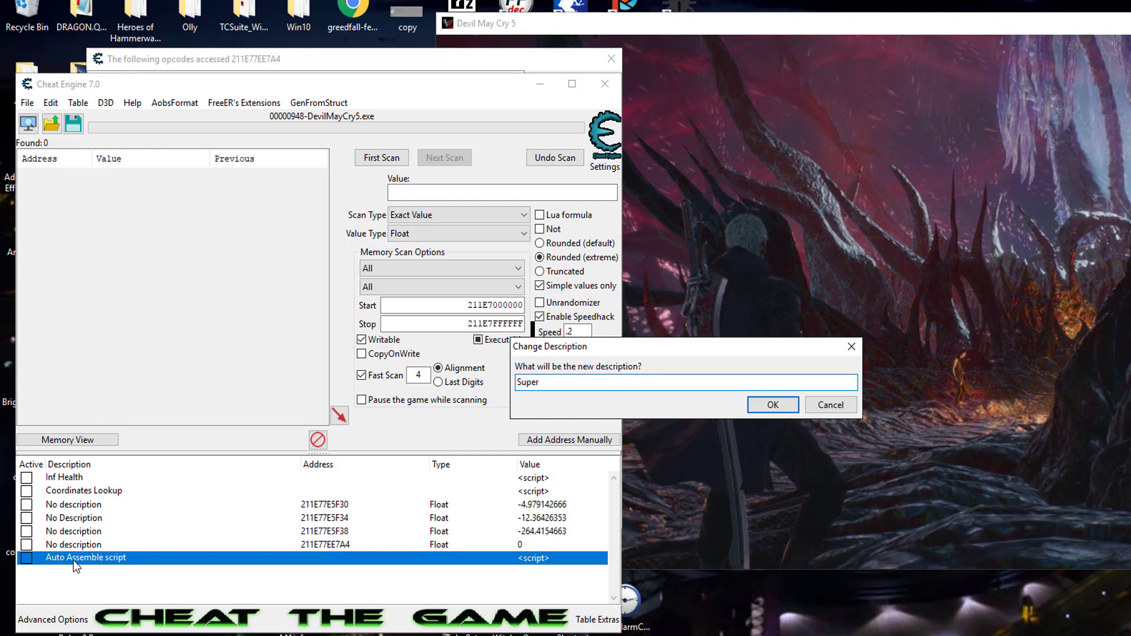
key(ctrl+a)
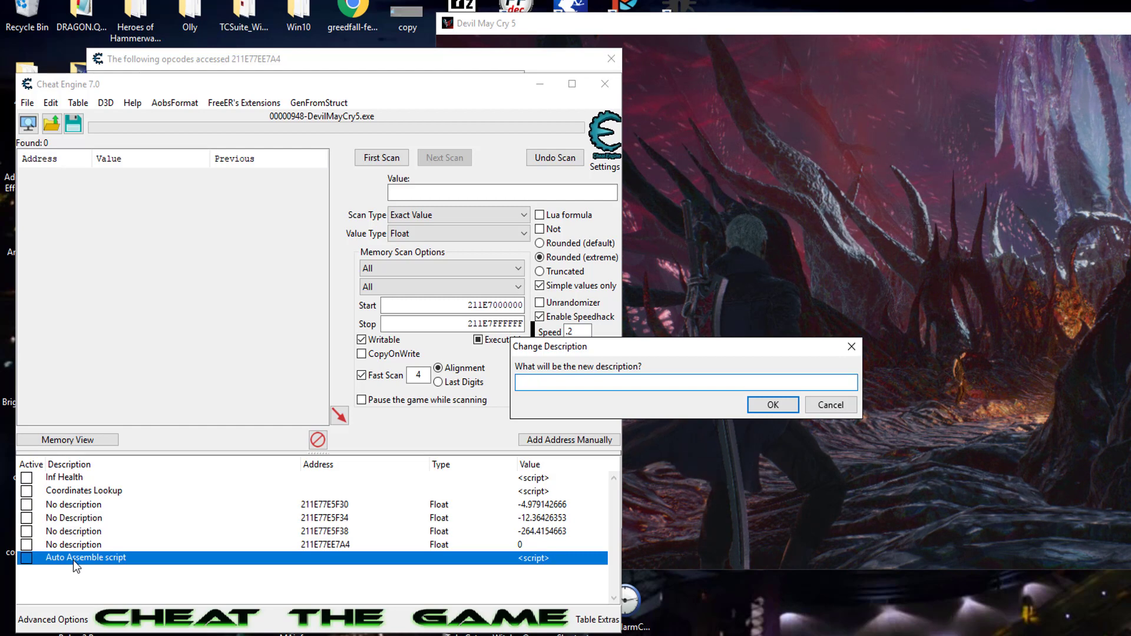
text(Height Test)
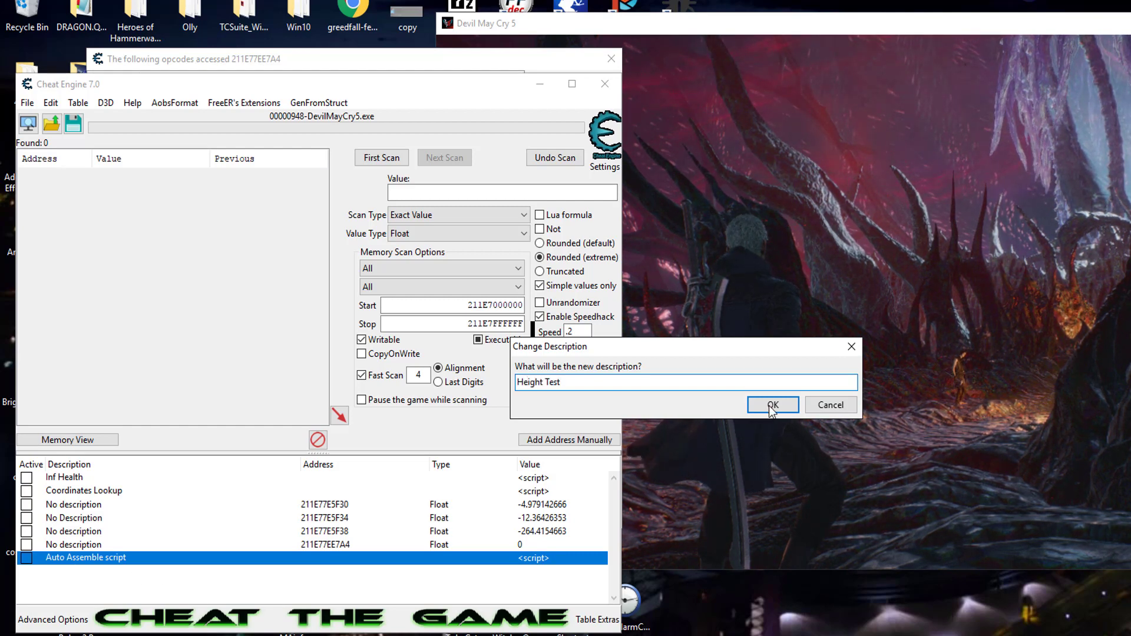
click(771, 404)
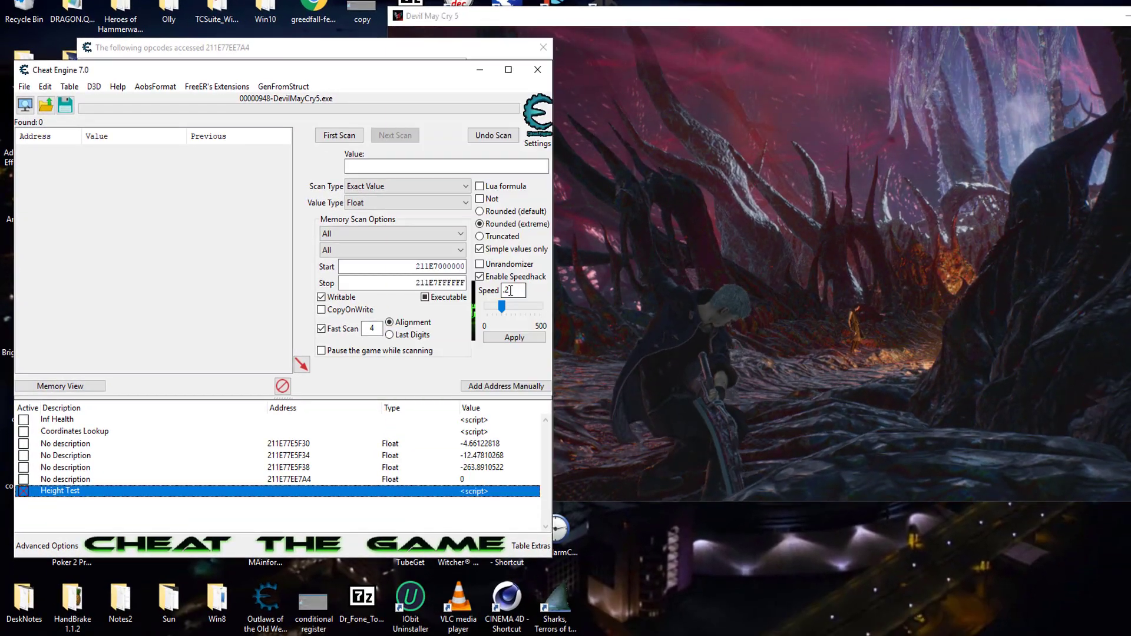
text(1.)
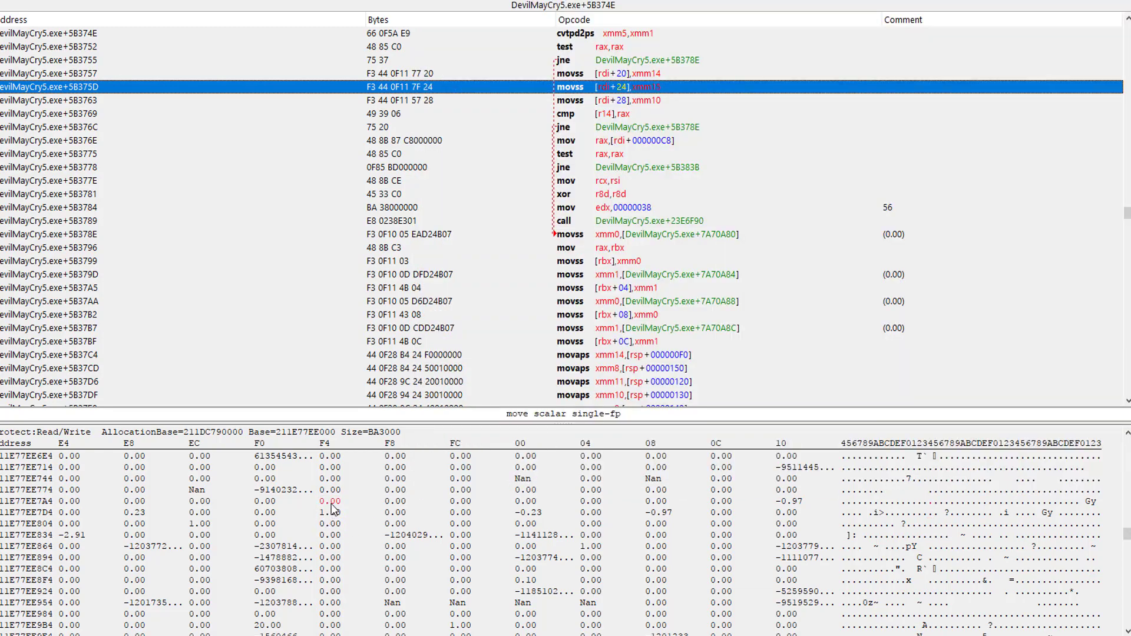
Add the 0.00 float at 211E77EE7B4 from the hex pane to the cheat table
click(330, 501)
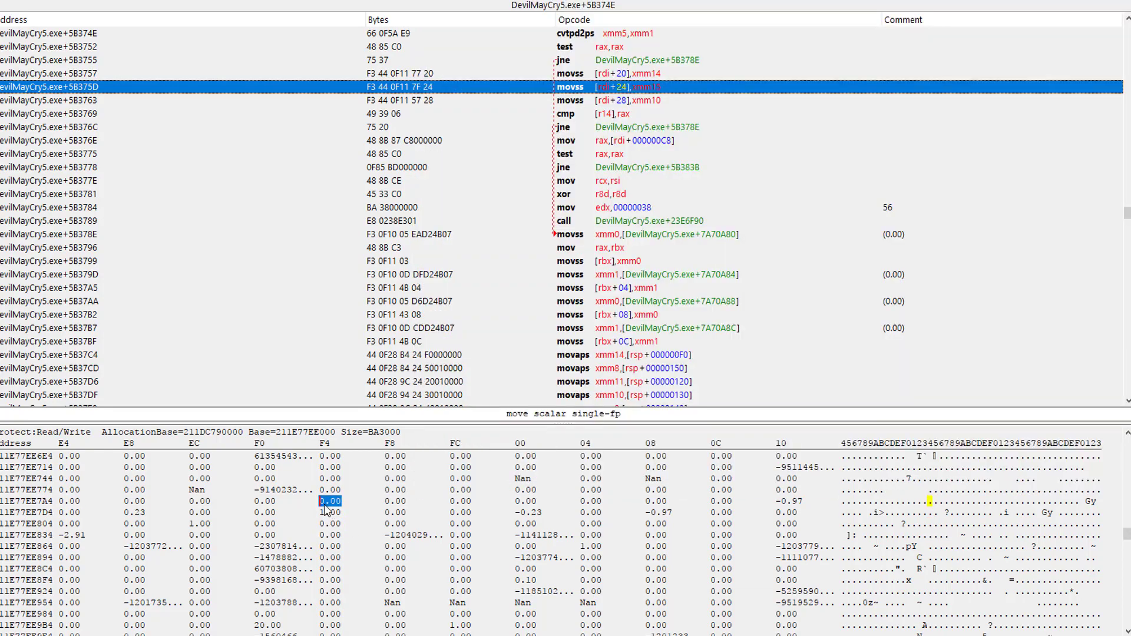
right_click(324, 502)
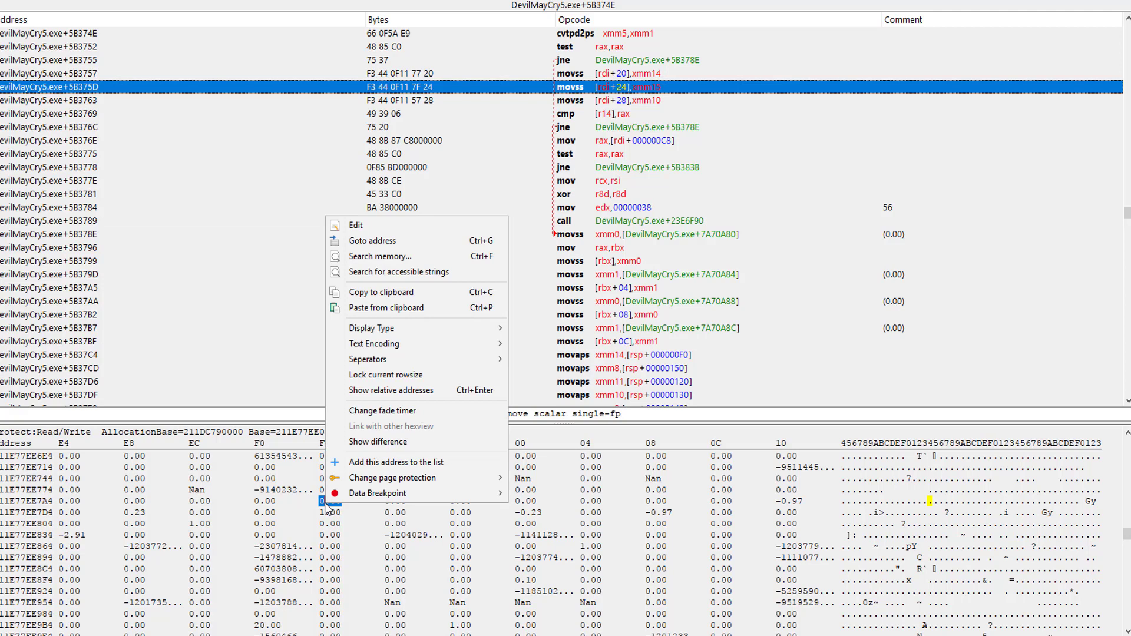
mouse_move(400, 462)
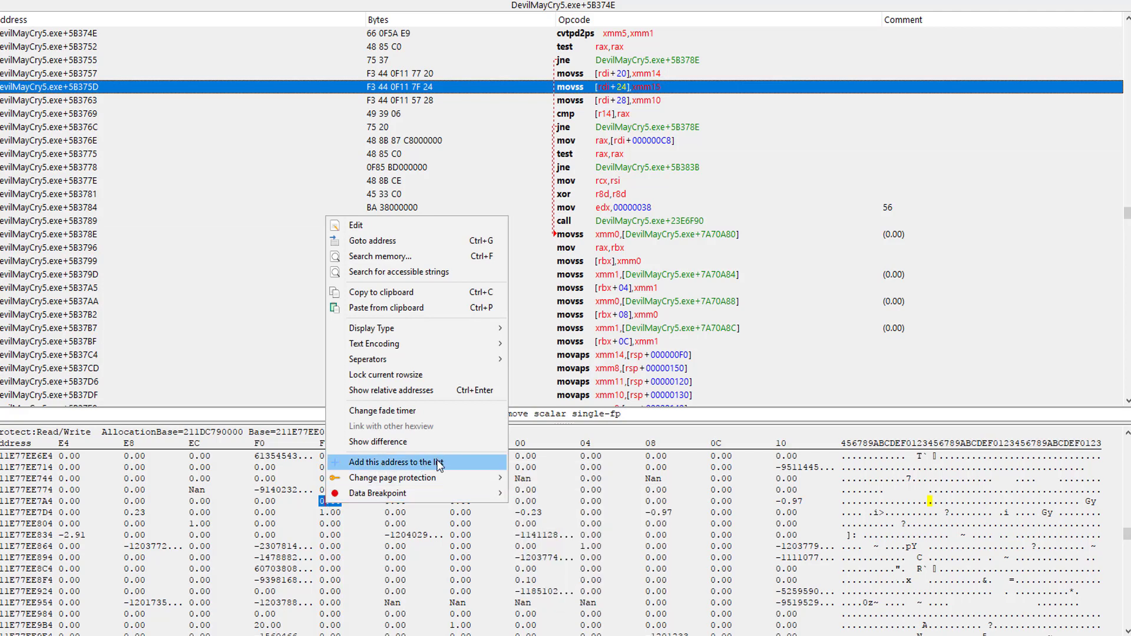
click(398, 462)
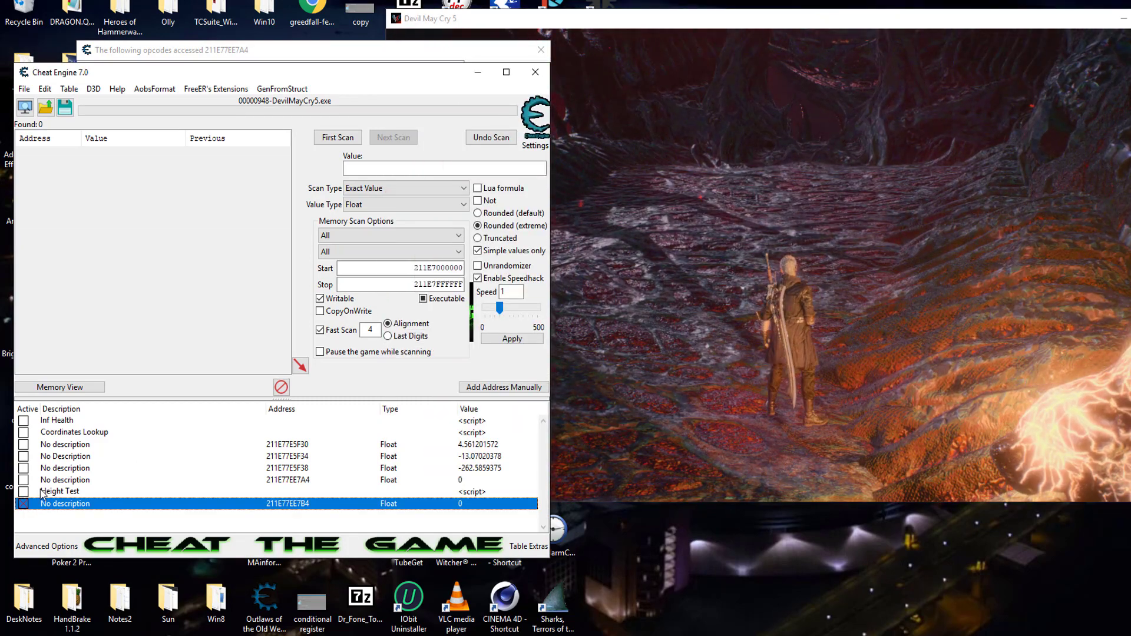
Find what accesses 211E77EE7B4 and show movss [rdi+34],xmm1 at DevilMayCry5.exe+5B384F in the disassembler
right_click(65, 503)
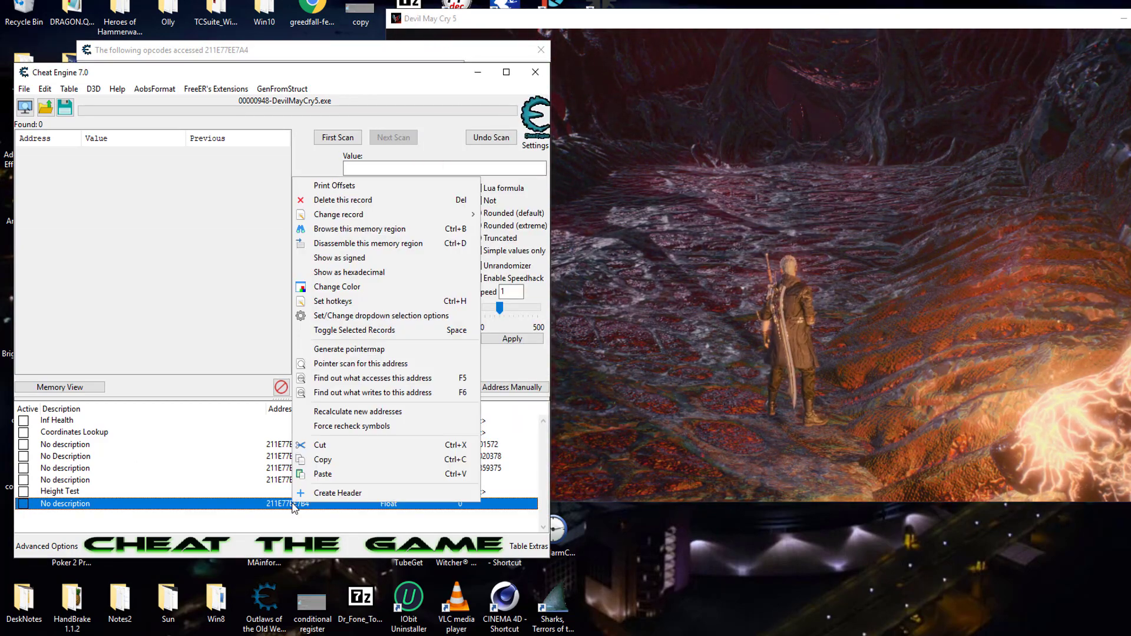
click(373, 377)
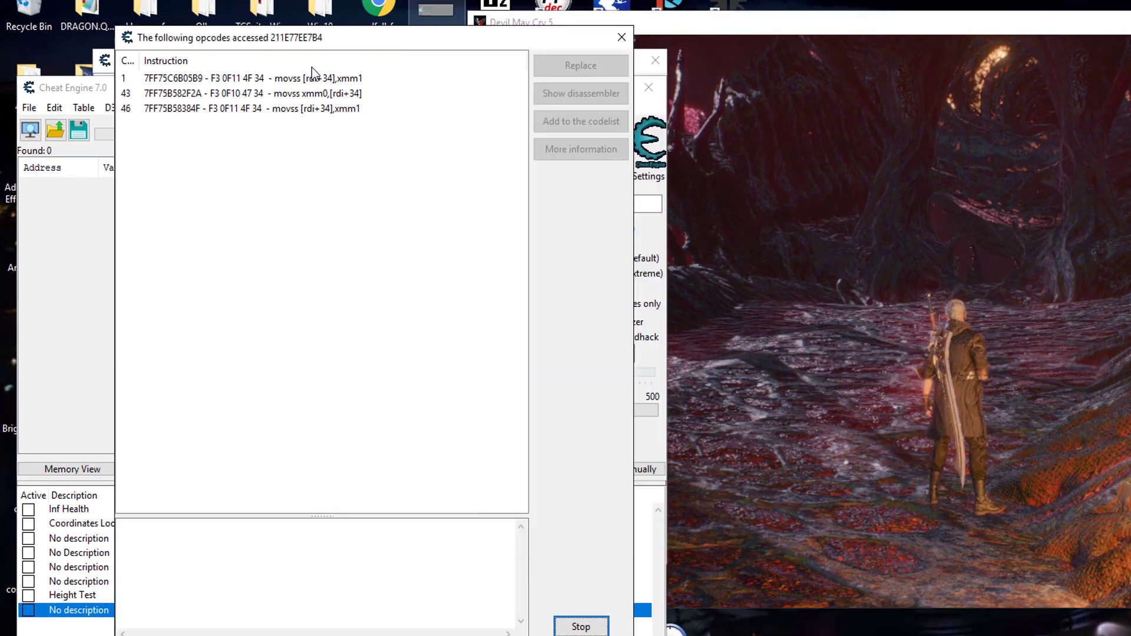
click(245, 78)
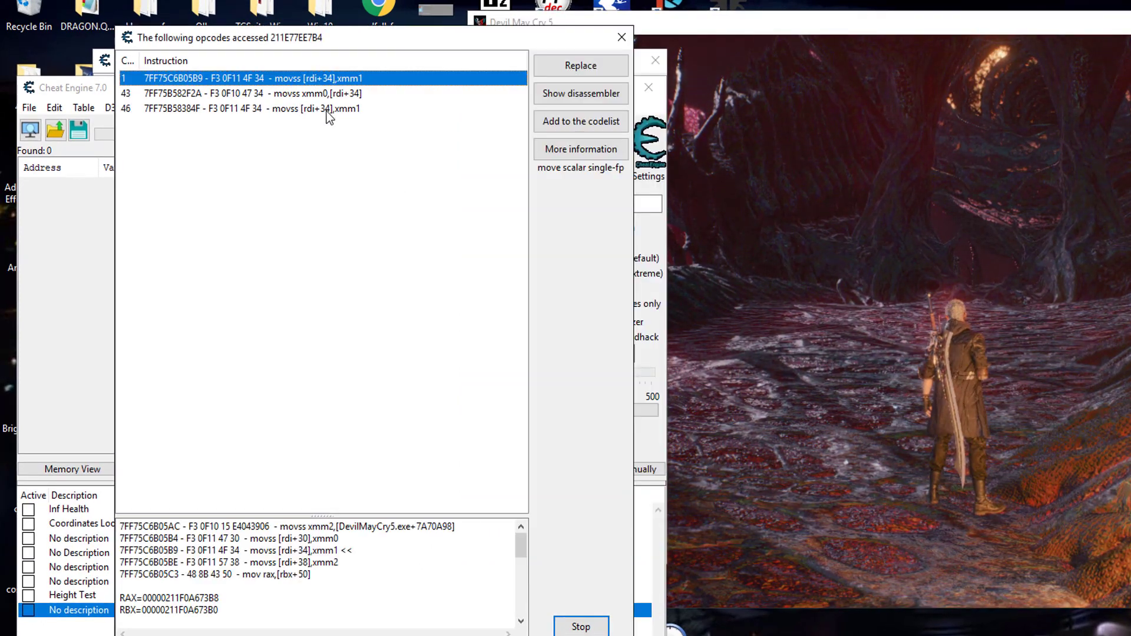
click(317, 108)
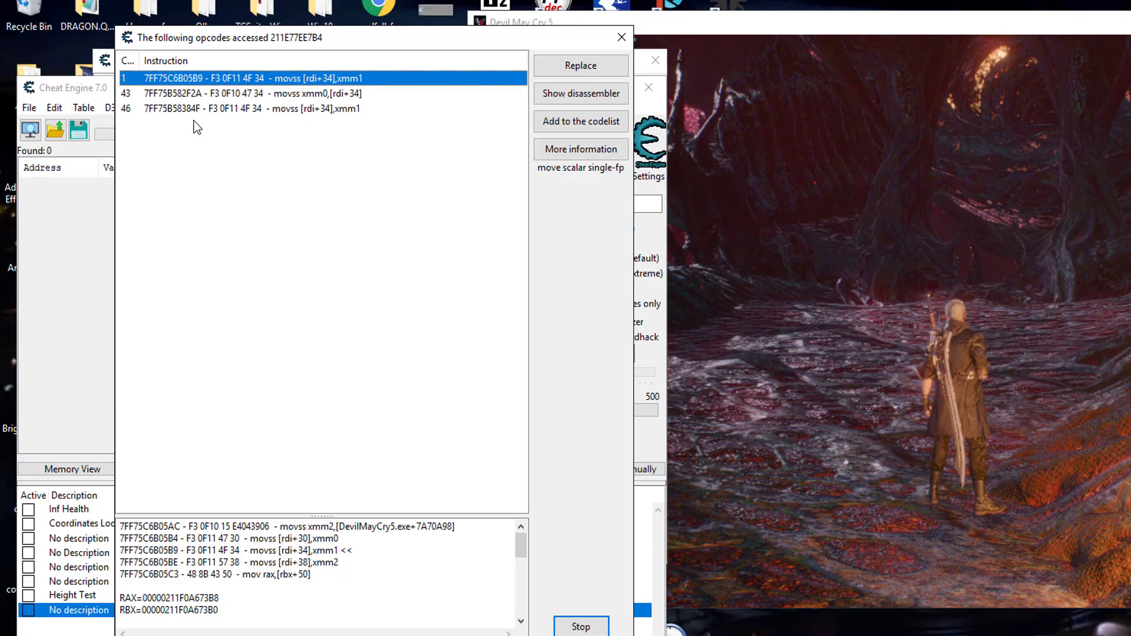
mouse_move(339, 111)
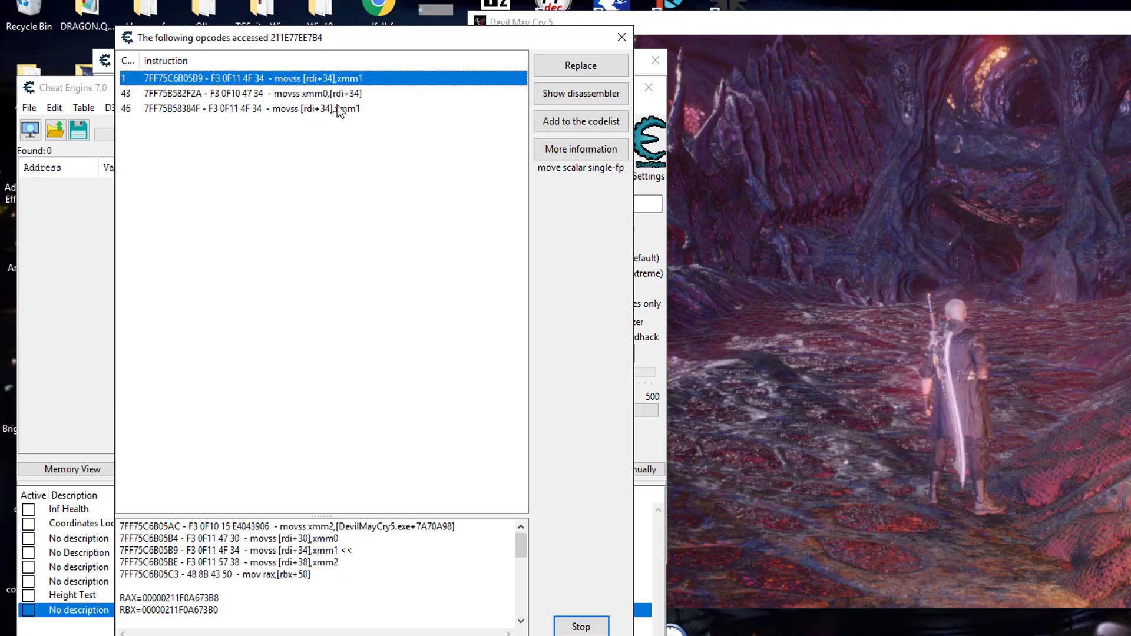
click(252, 108)
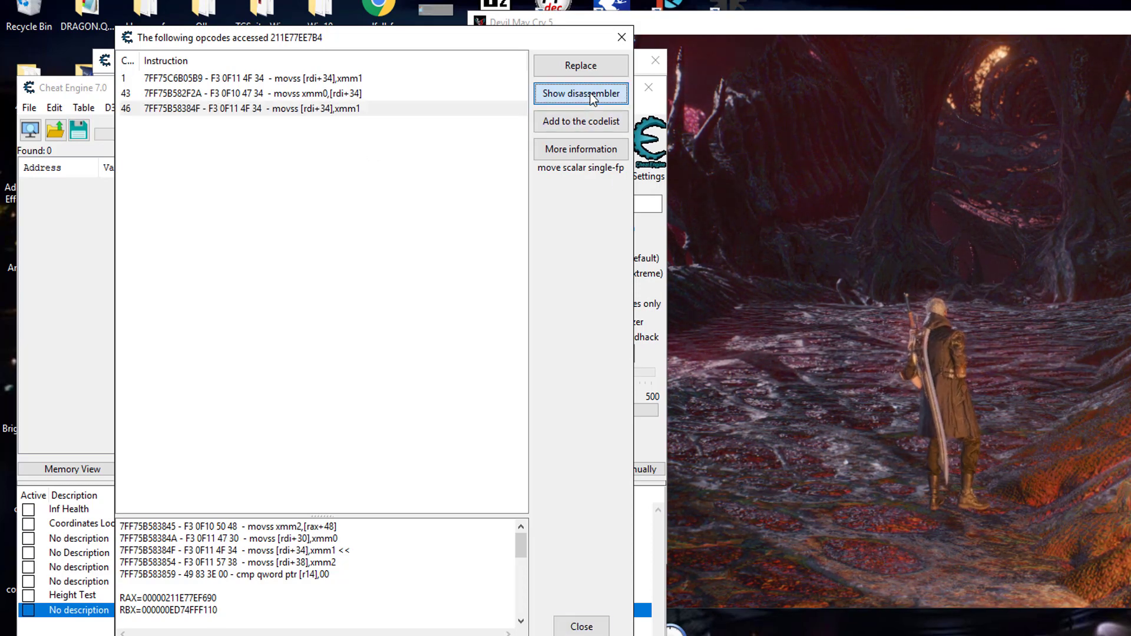
click(580, 93)
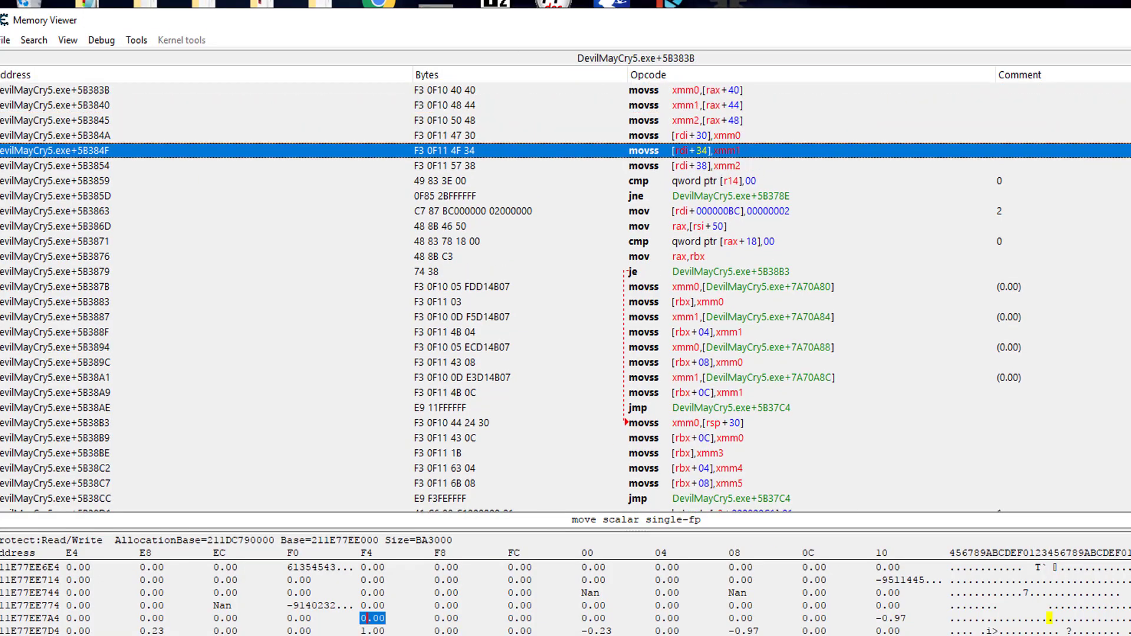
Create an AOB injection script at DevilMayCry5.exe+5B384F with symbol jump_height2
click(135, 40)
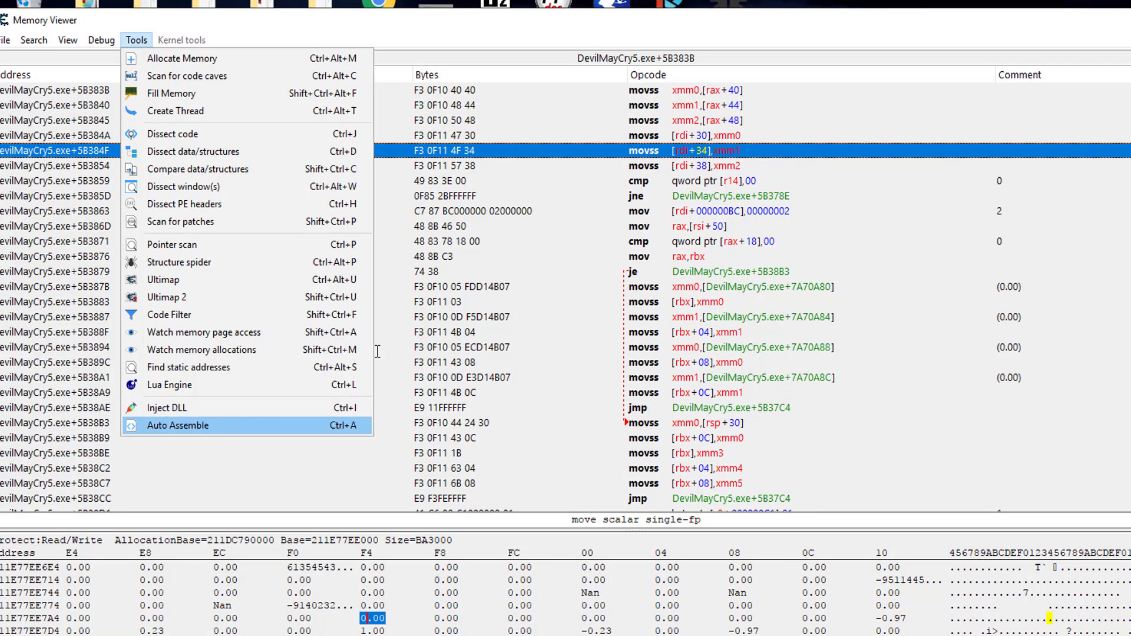
click(177, 425)
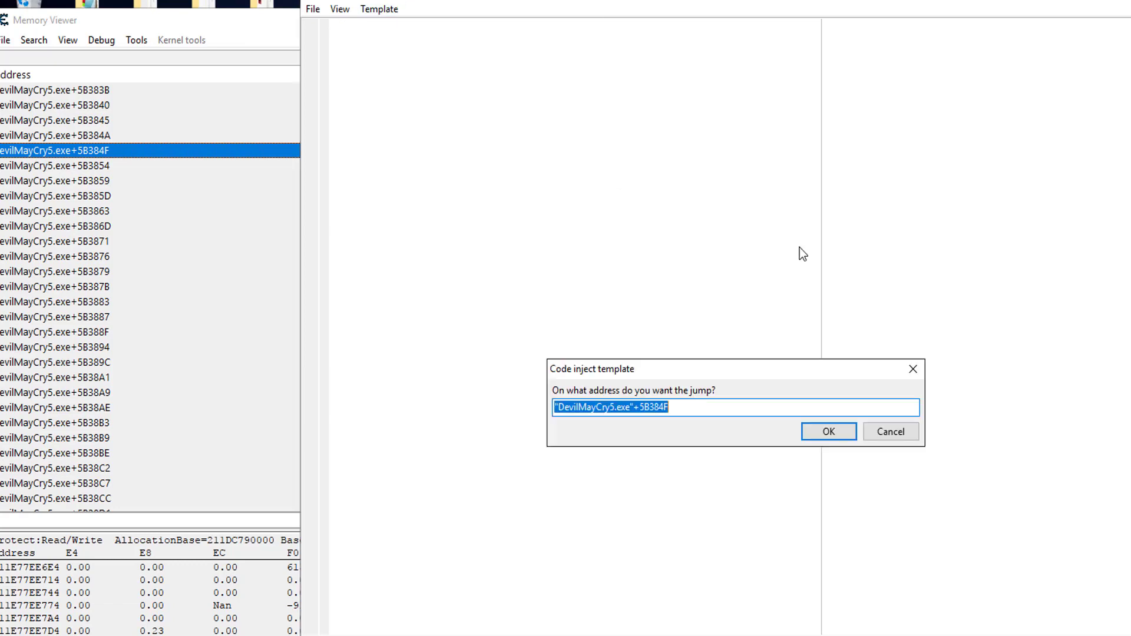
click(827, 431)
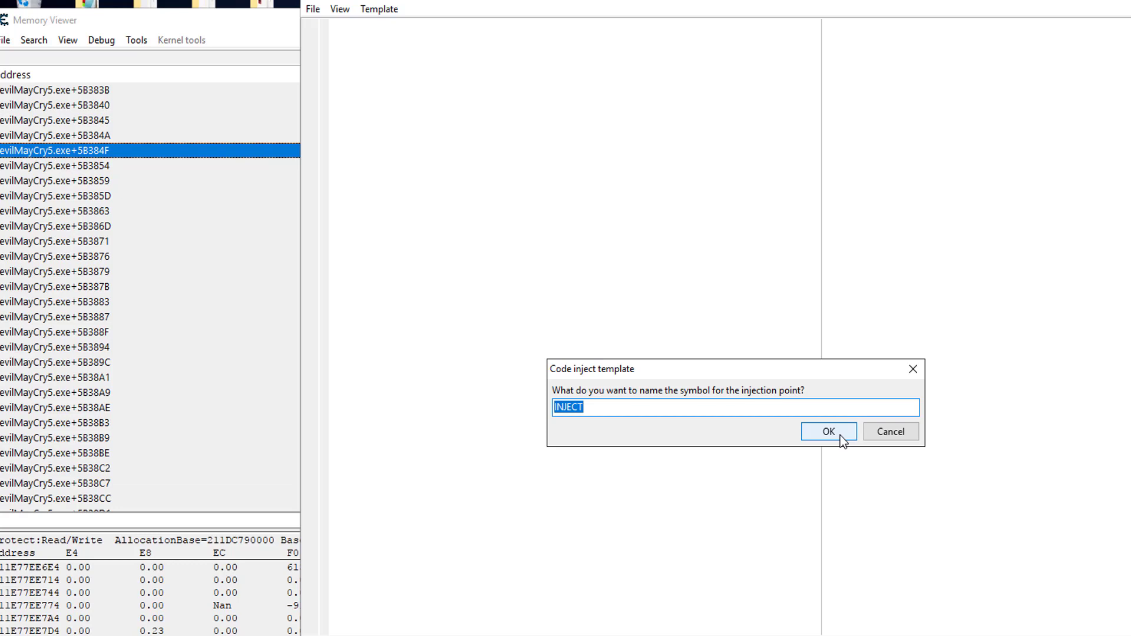
text(jump)
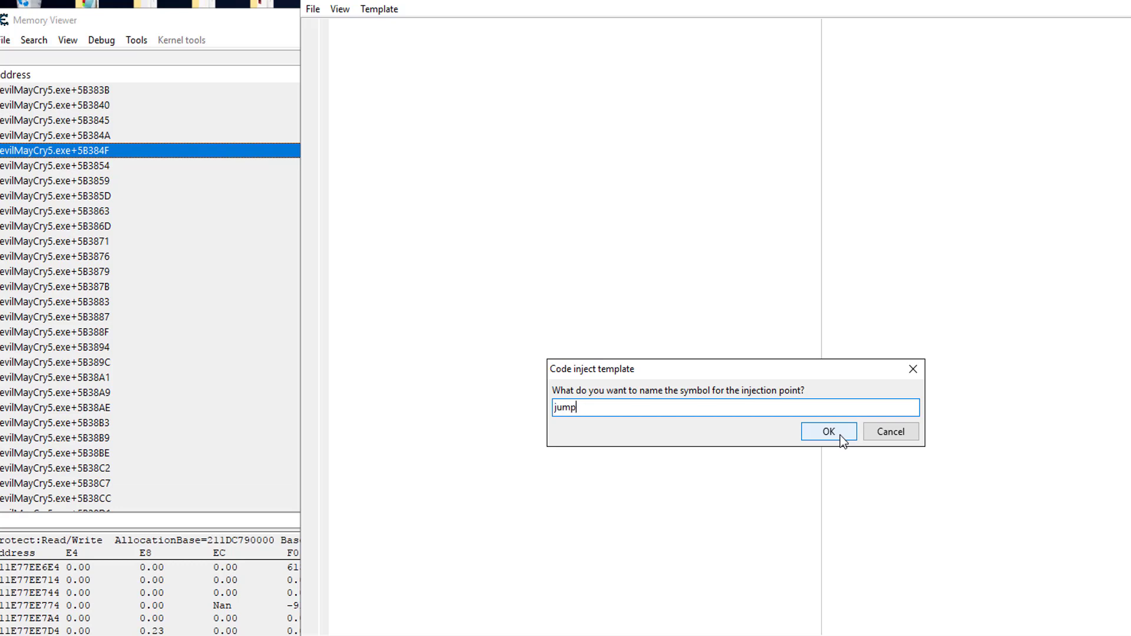
text(_height)
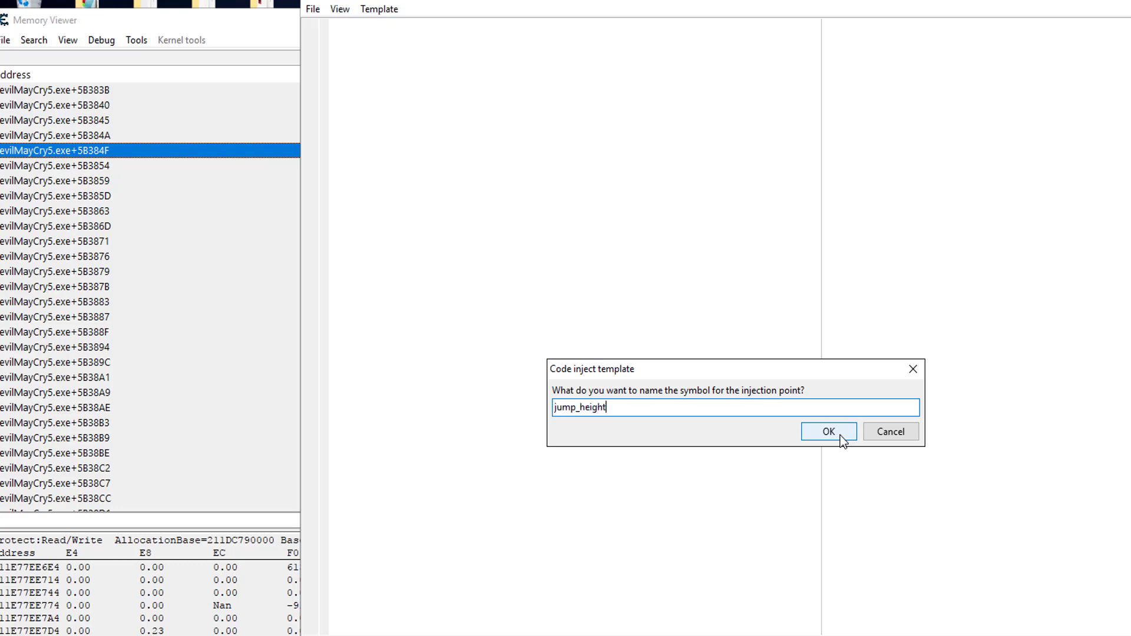
text(2)
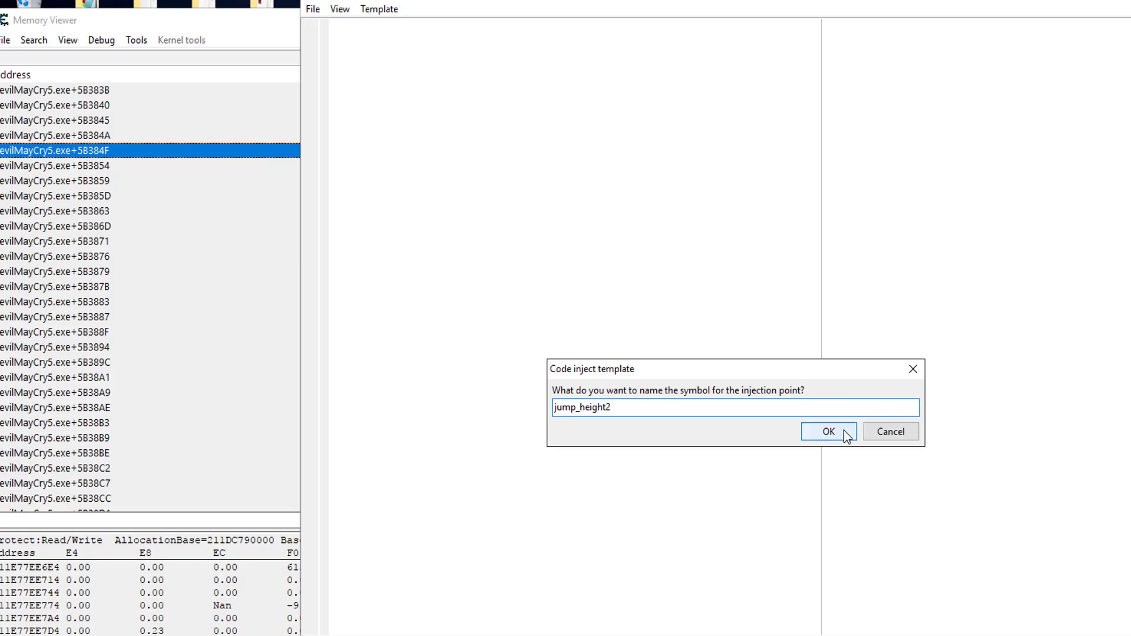
click(827, 431)
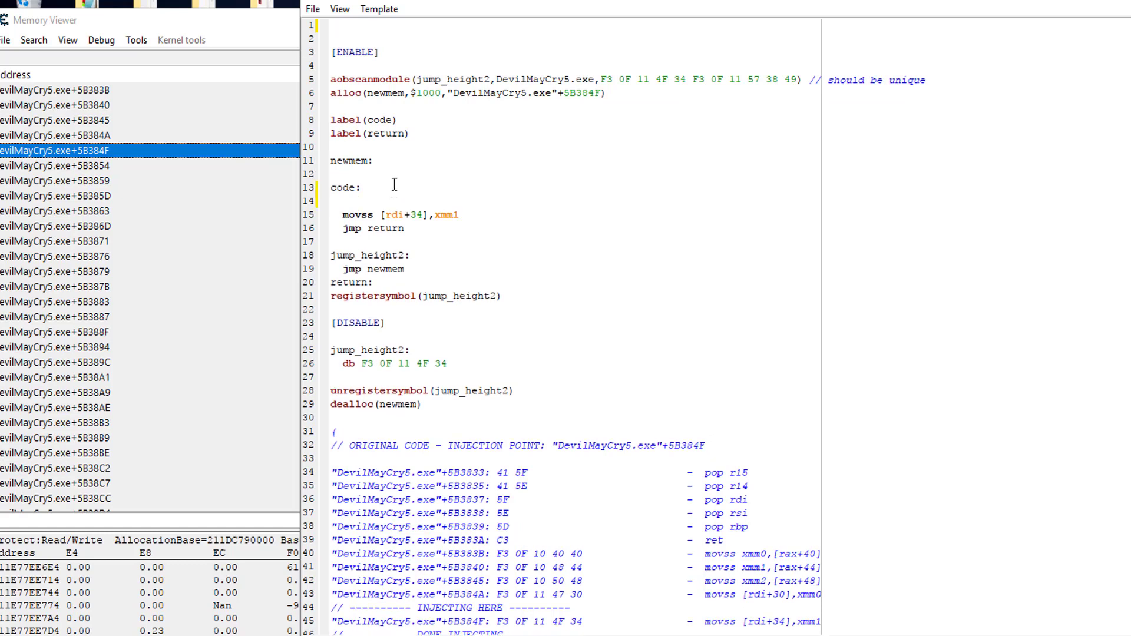
Insert xorps xmm1,xmm1 above movss [rdi+34],xmm1 in the script's code block
double_click(445, 214)
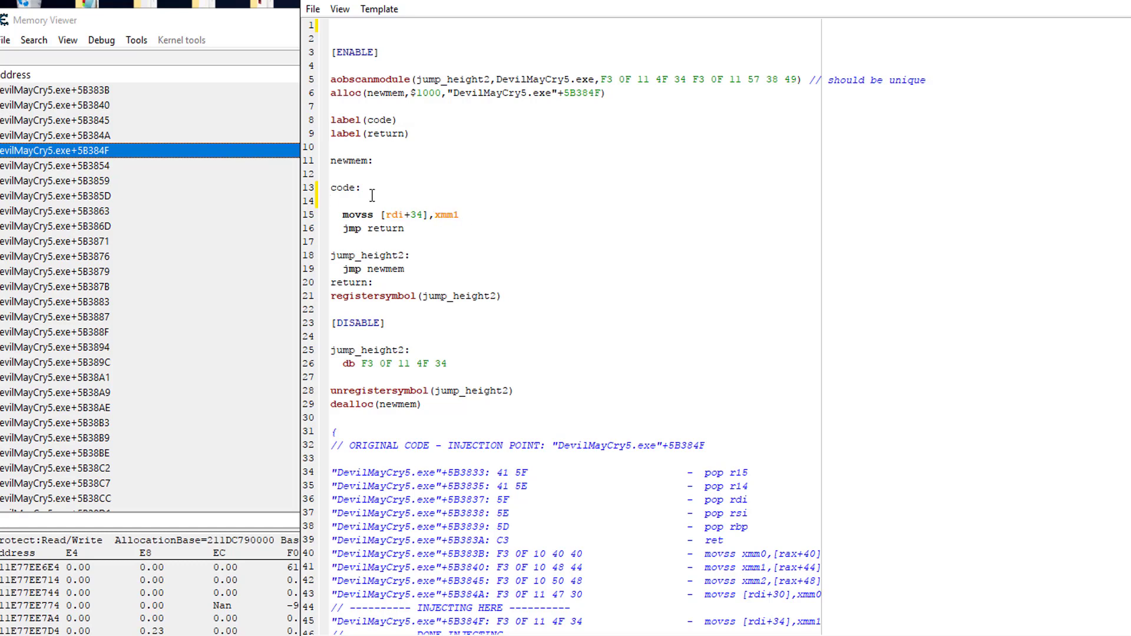
text(xorps)
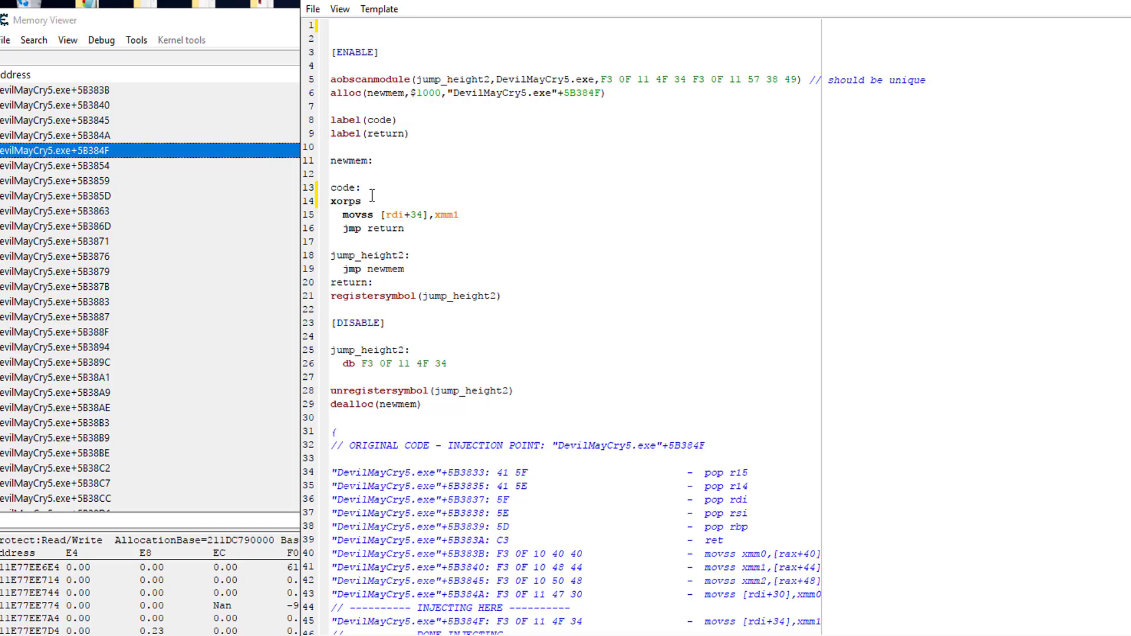
text(xmm)
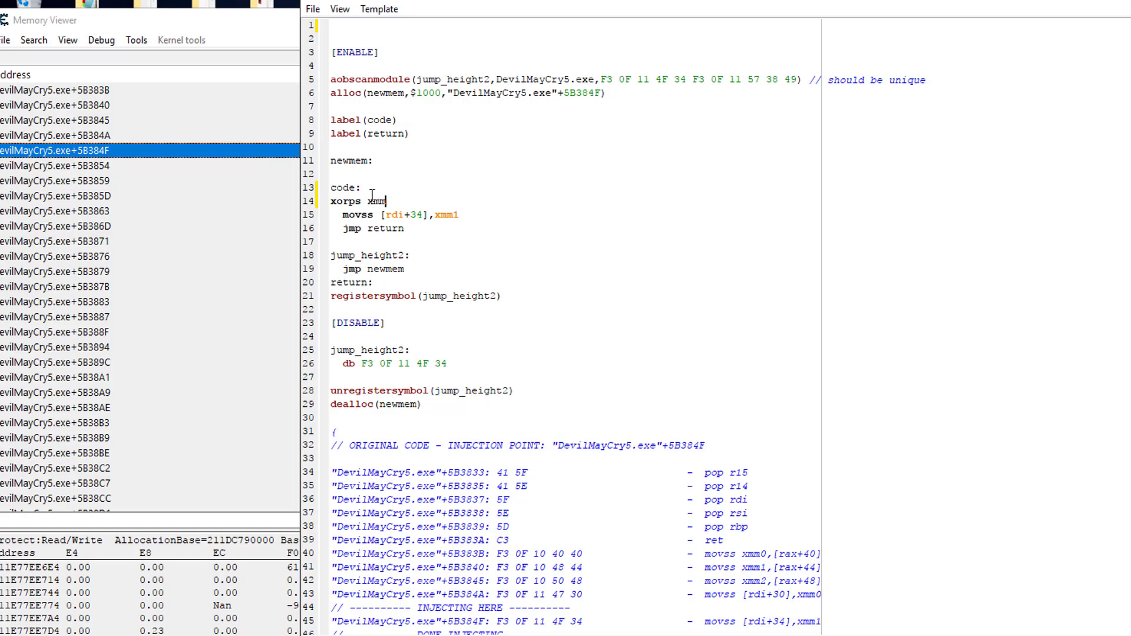
text(1.xm)
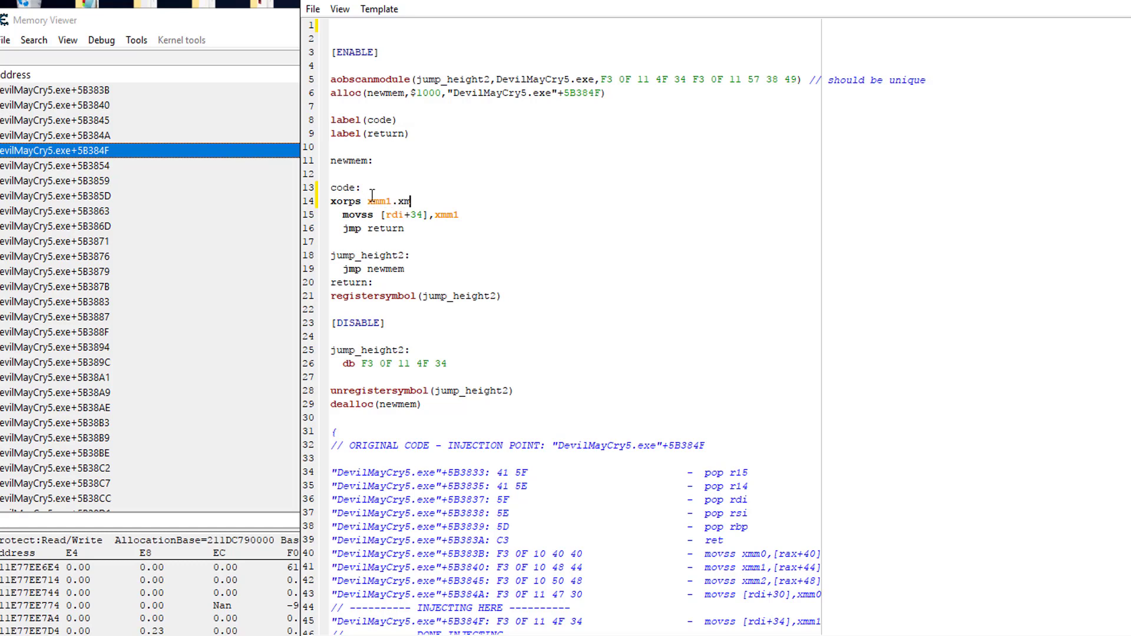
text(m1)
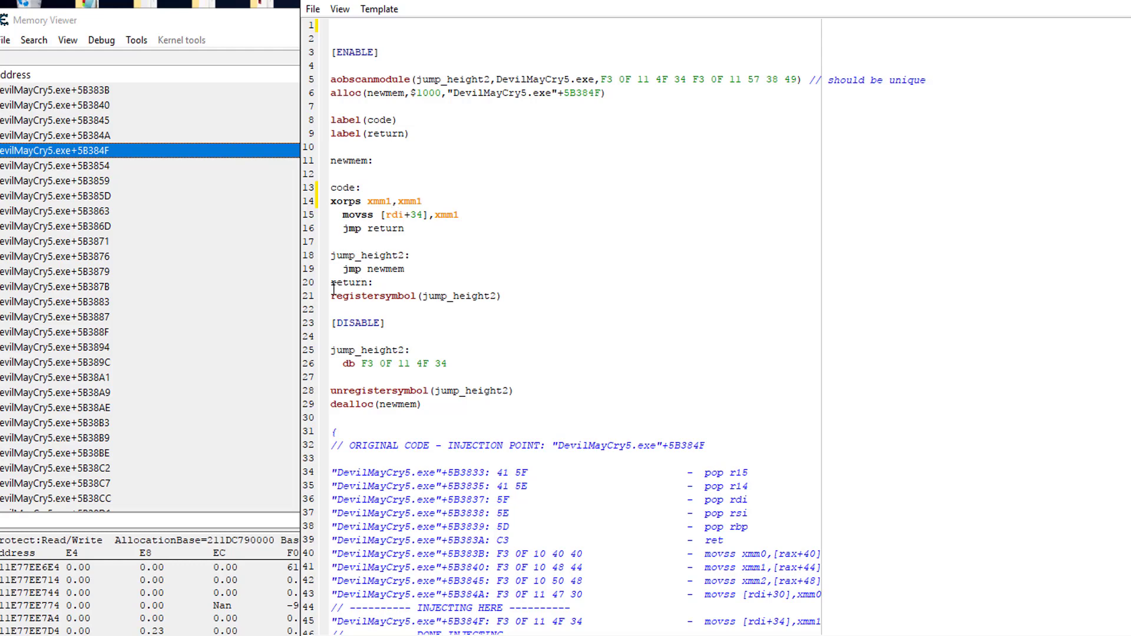
click(312, 8)
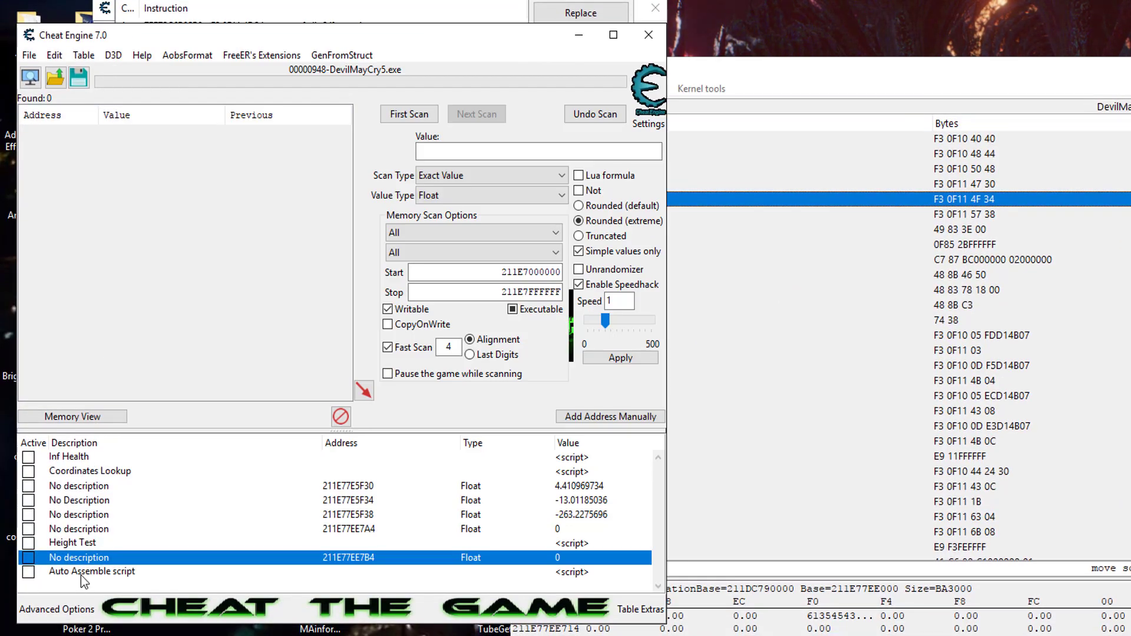
Rename the assigned script entry to 'Height Test 2' and review it beside Height Test
text(Height Test 2)
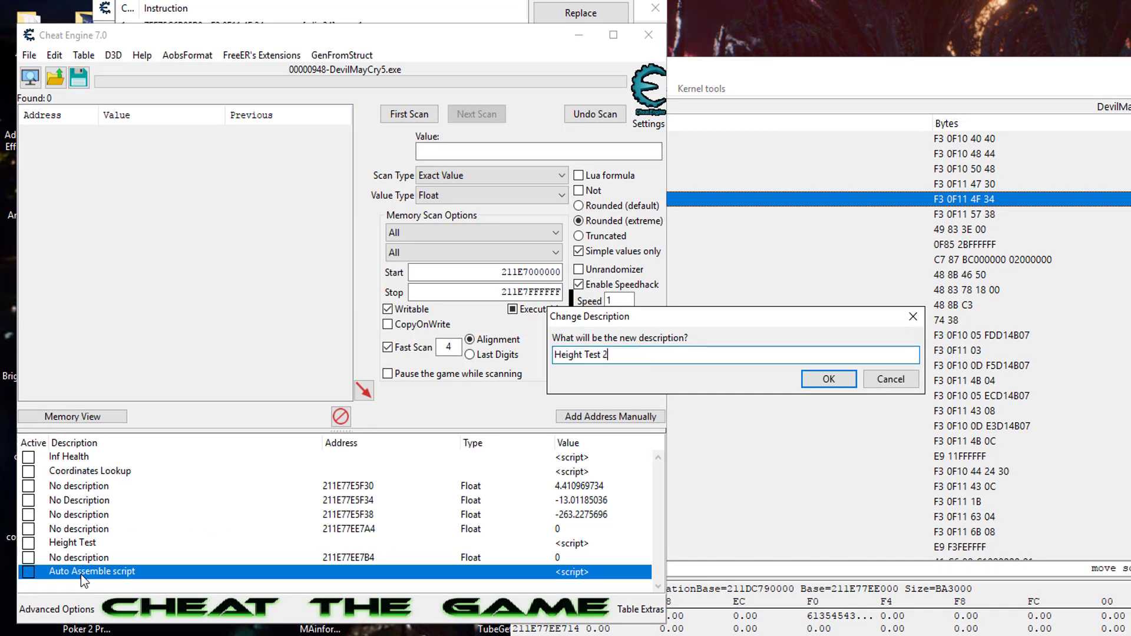
click(827, 378)
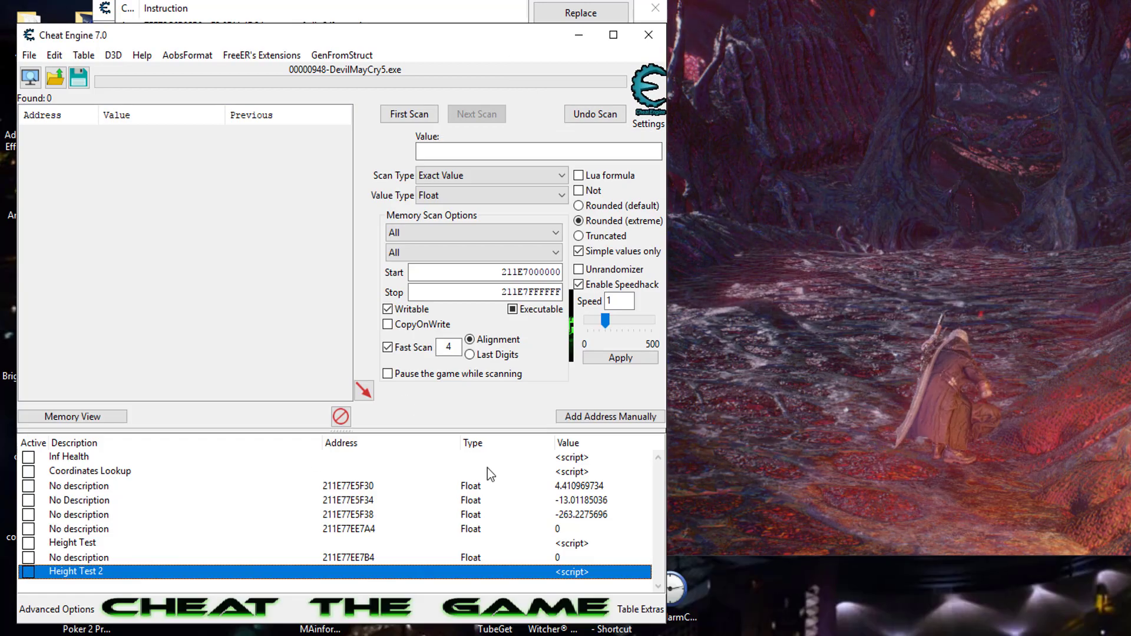
click(72, 542)
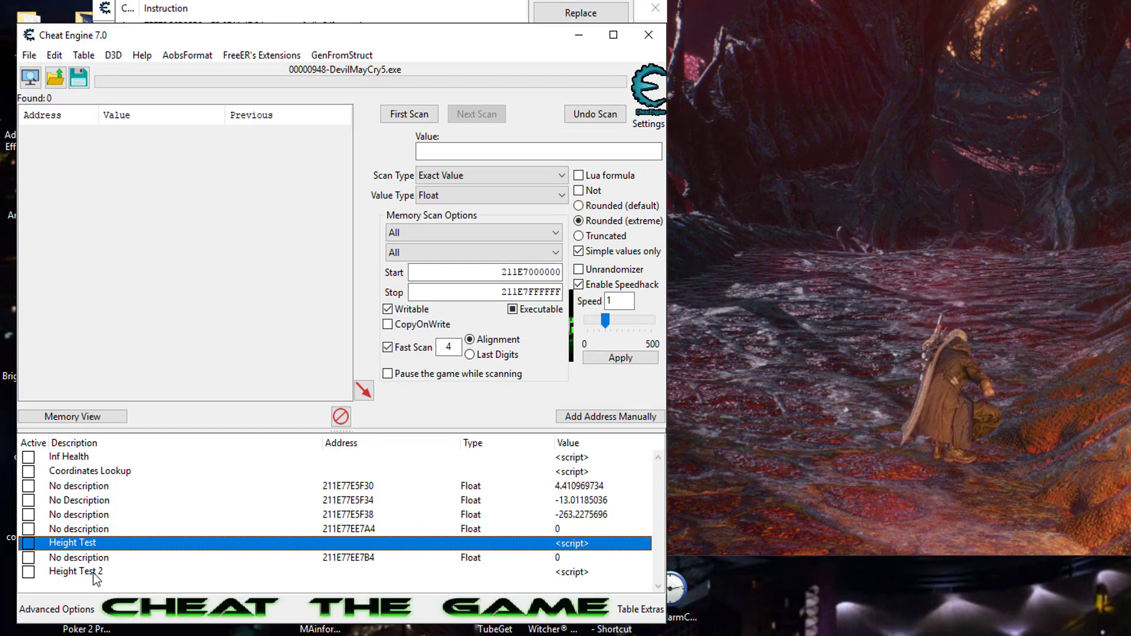
click(75, 571)
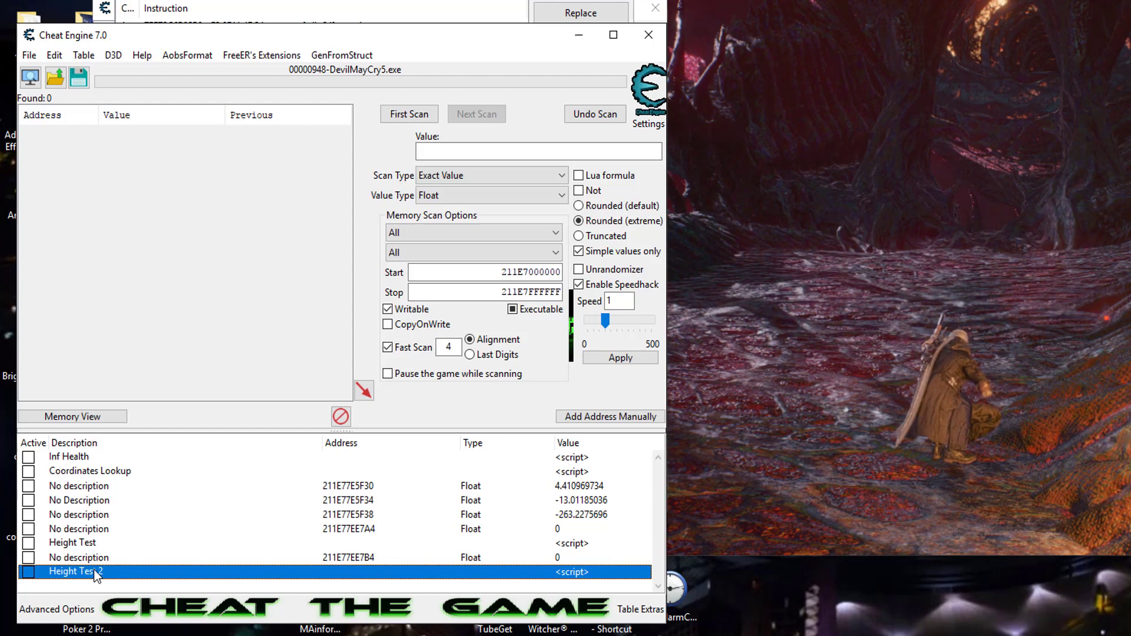
mouse_move(417, 261)
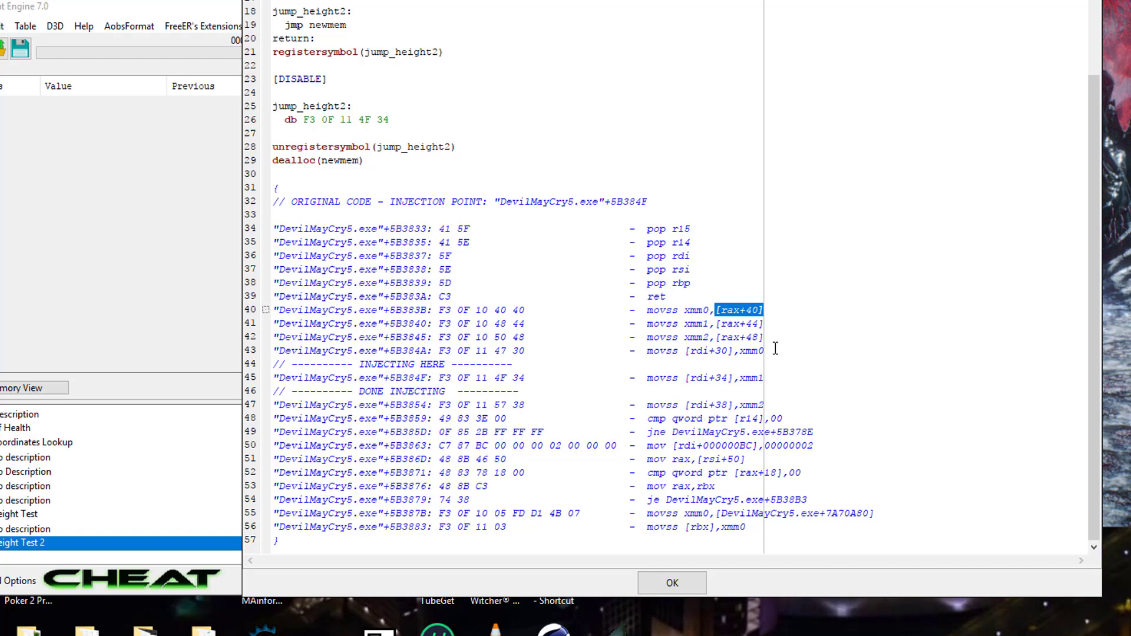
mouse_move(758, 405)
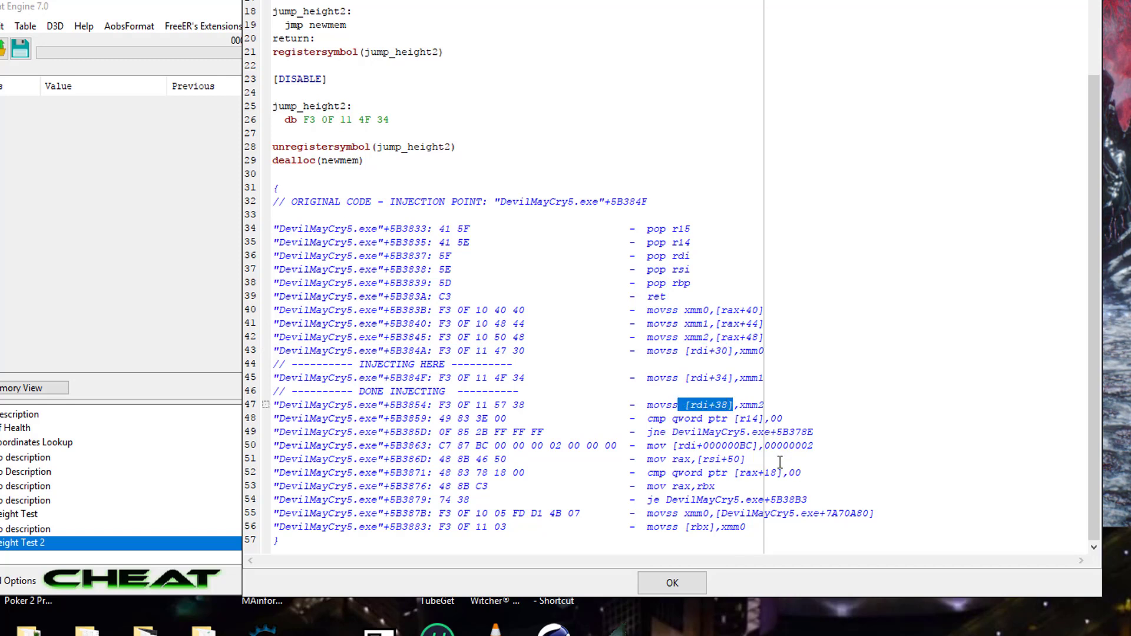
Inspect the neighbouring movss [rdi+38],xmm2 write and highlight its 0x38 float offset
click(753, 377)
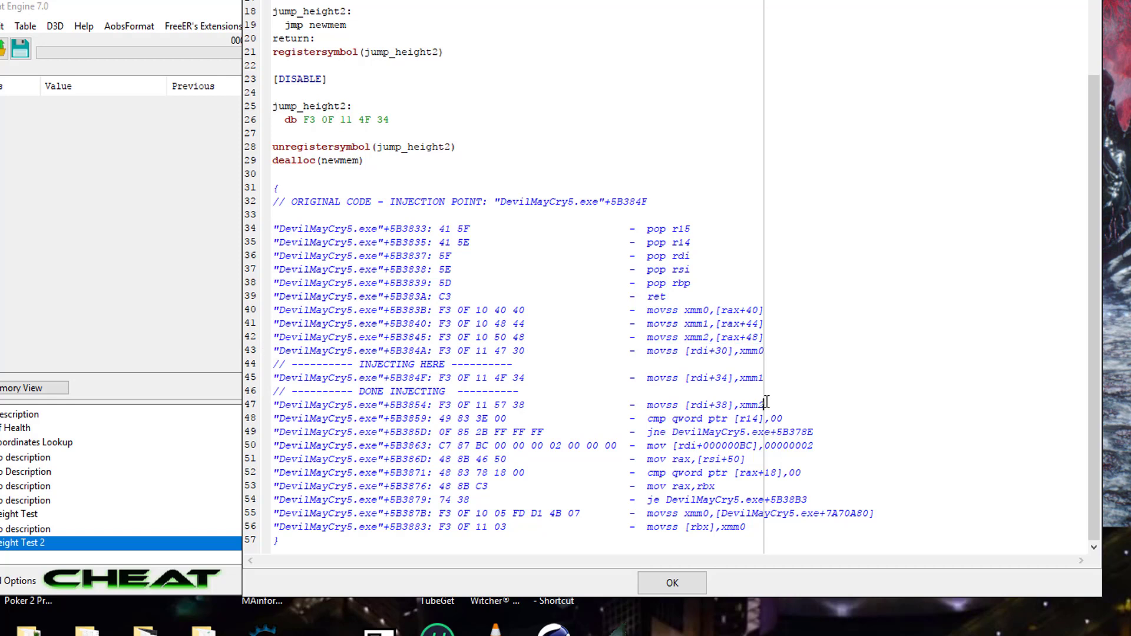
double_click(721, 404)
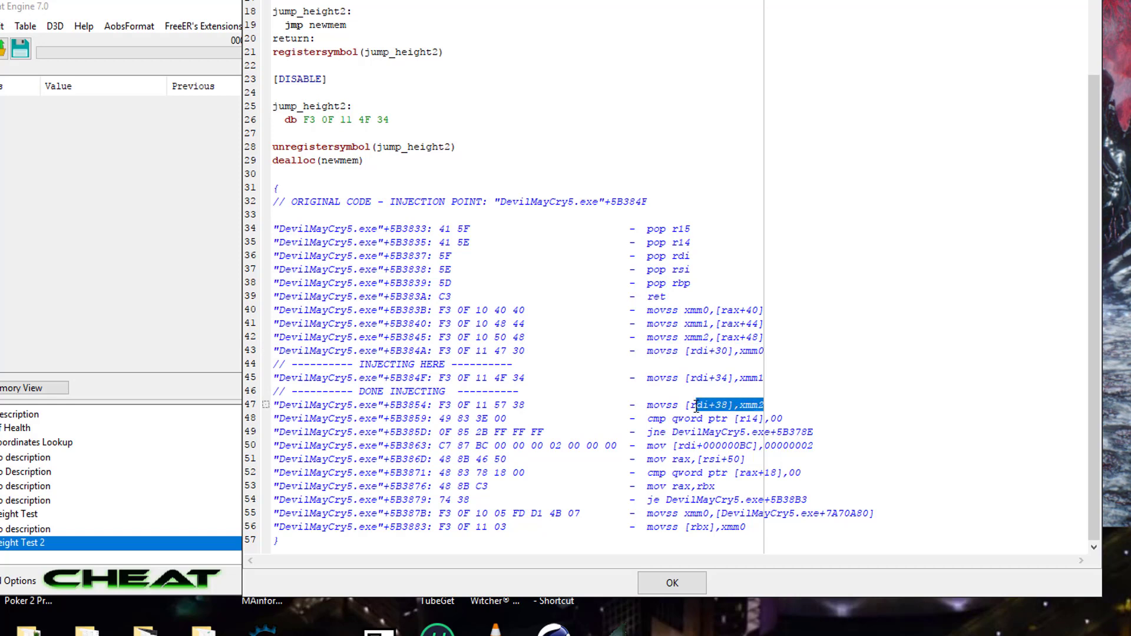